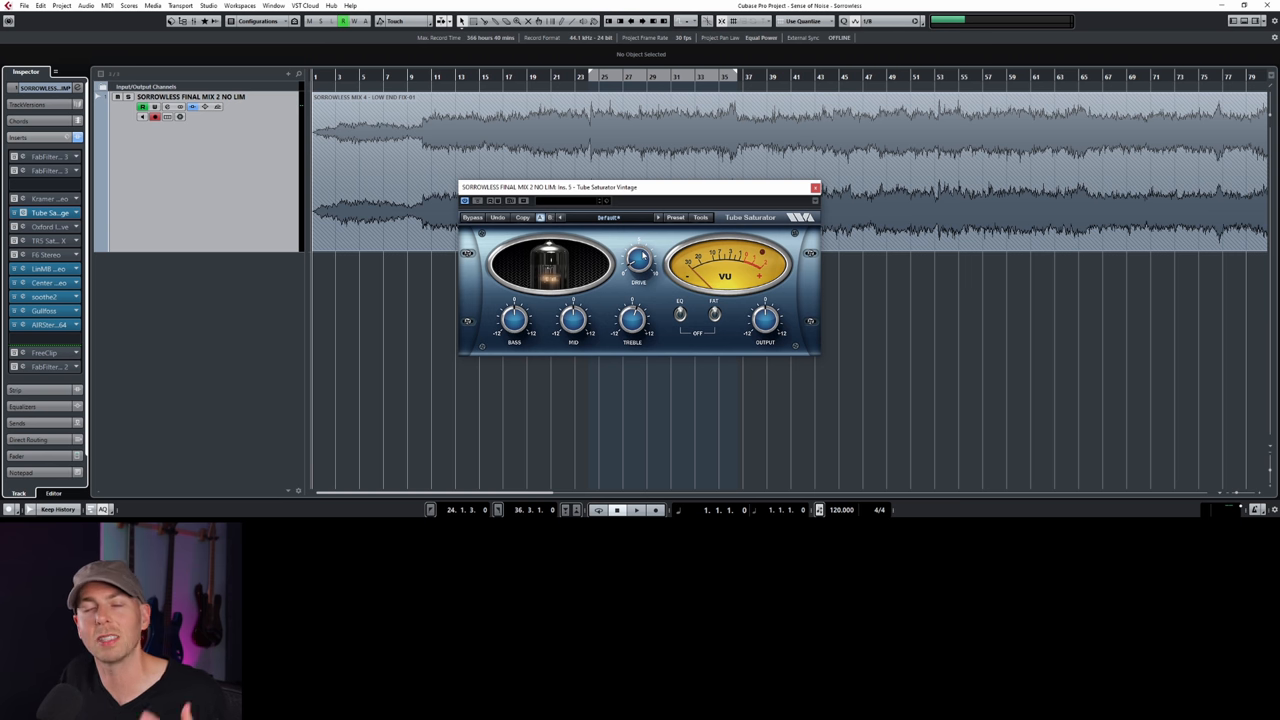
Push the Tube Saturator drive up to about 1.4, audition playback, then settle at 1.1.
drag(638, 260, 645, 255)
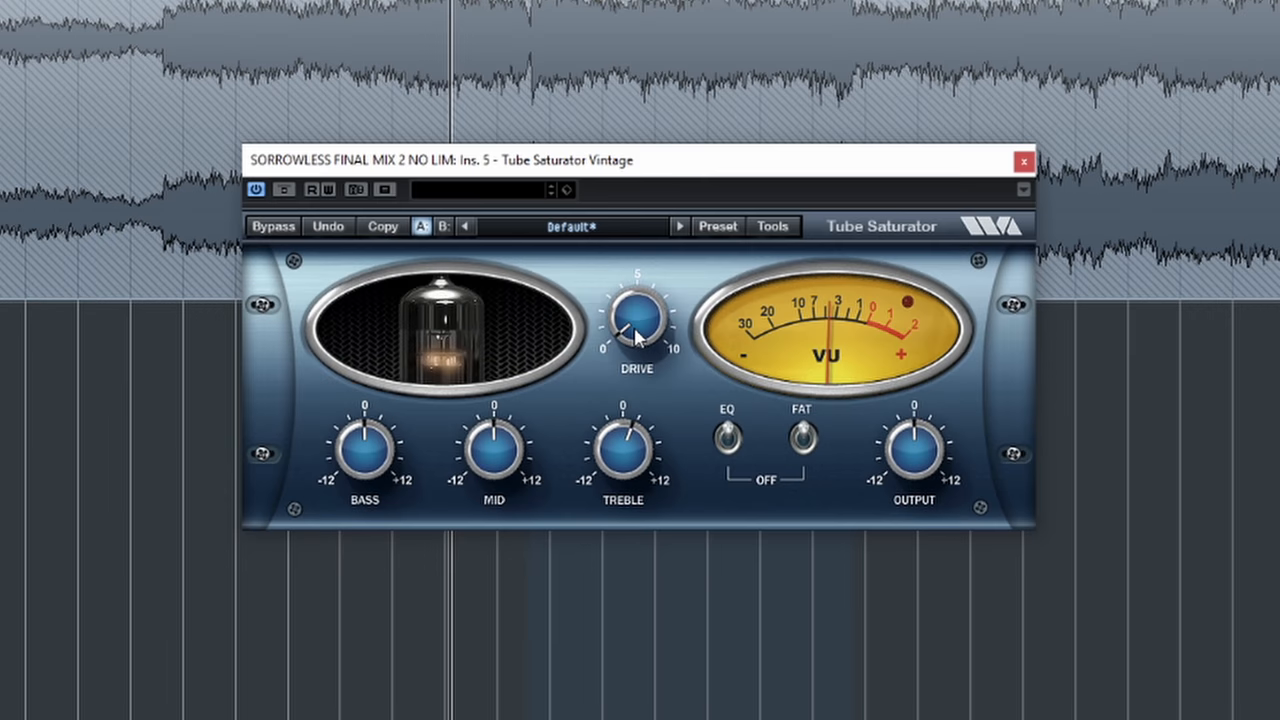
drag(635, 320, 650, 310)
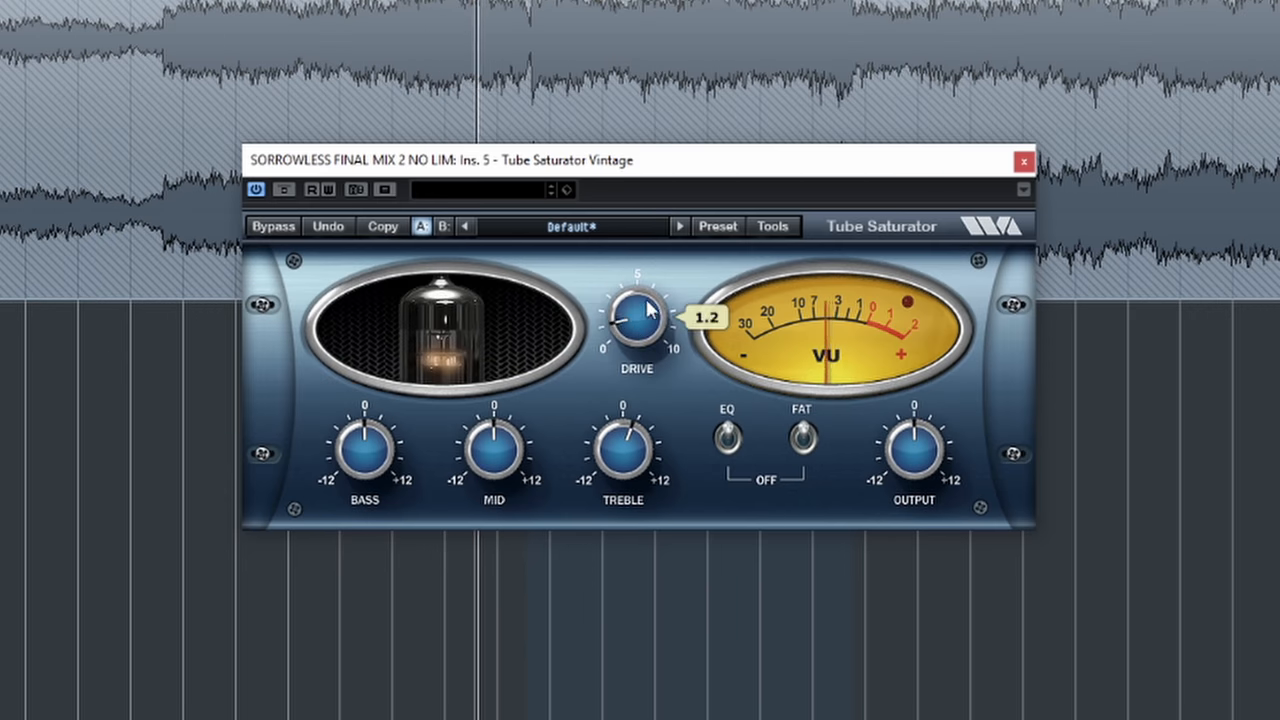
drag(636, 325, 645, 305)
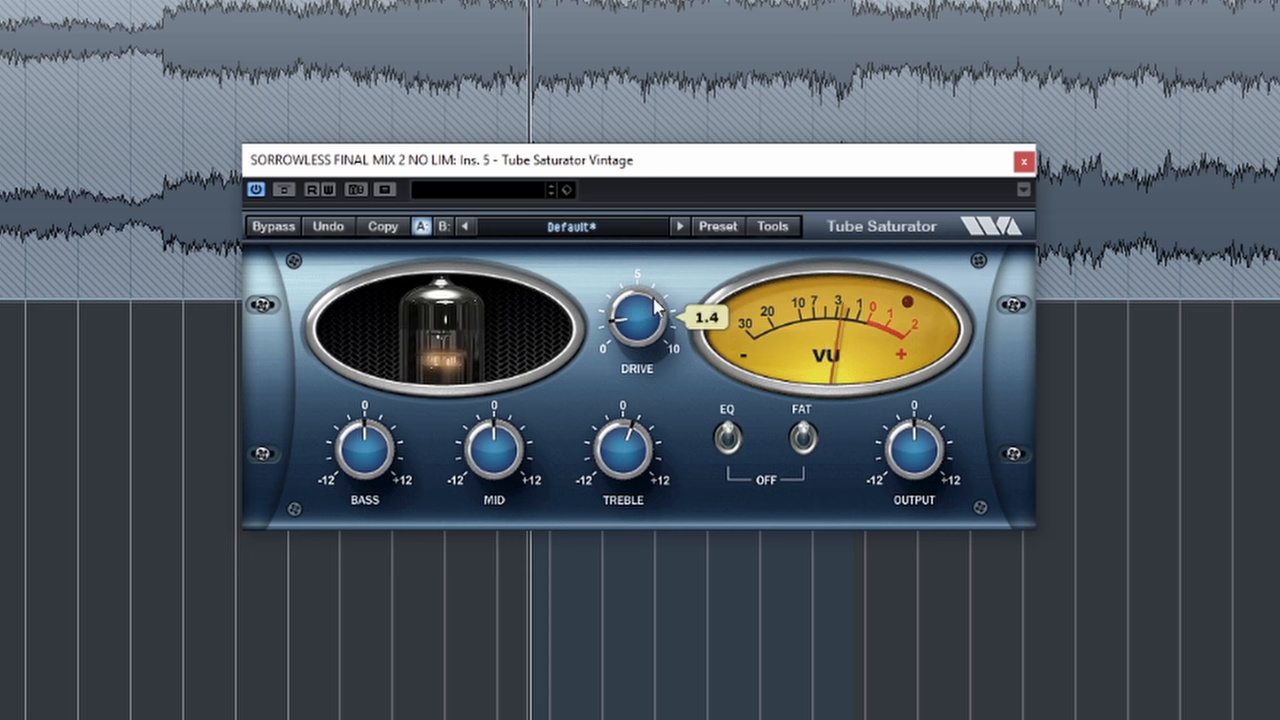
drag(636, 320, 650, 300)
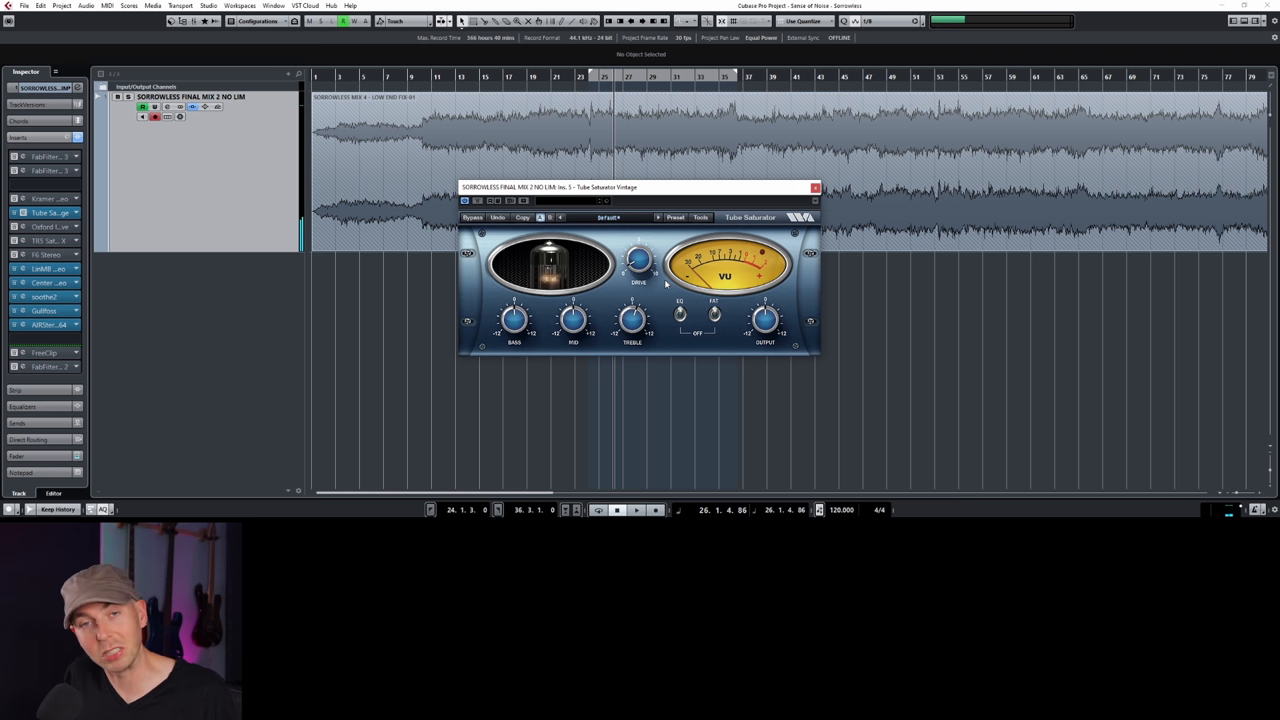
mouse_move(608, 276)
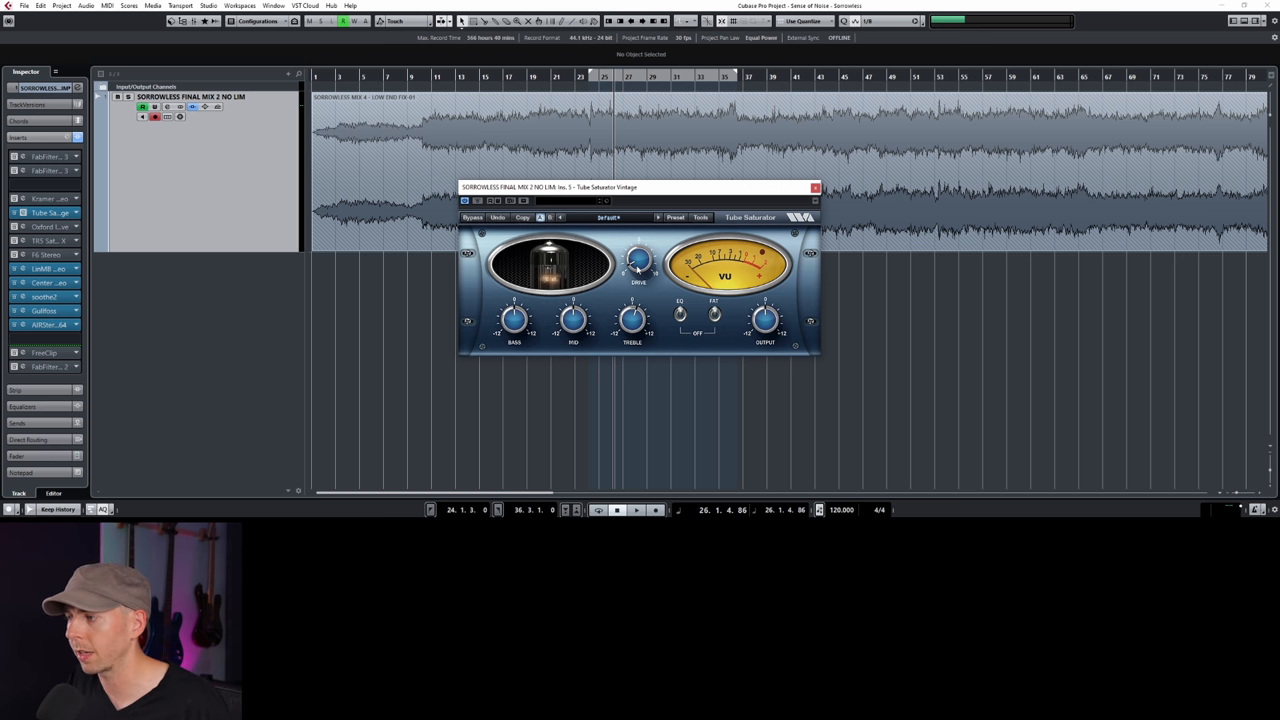
click(636, 510)
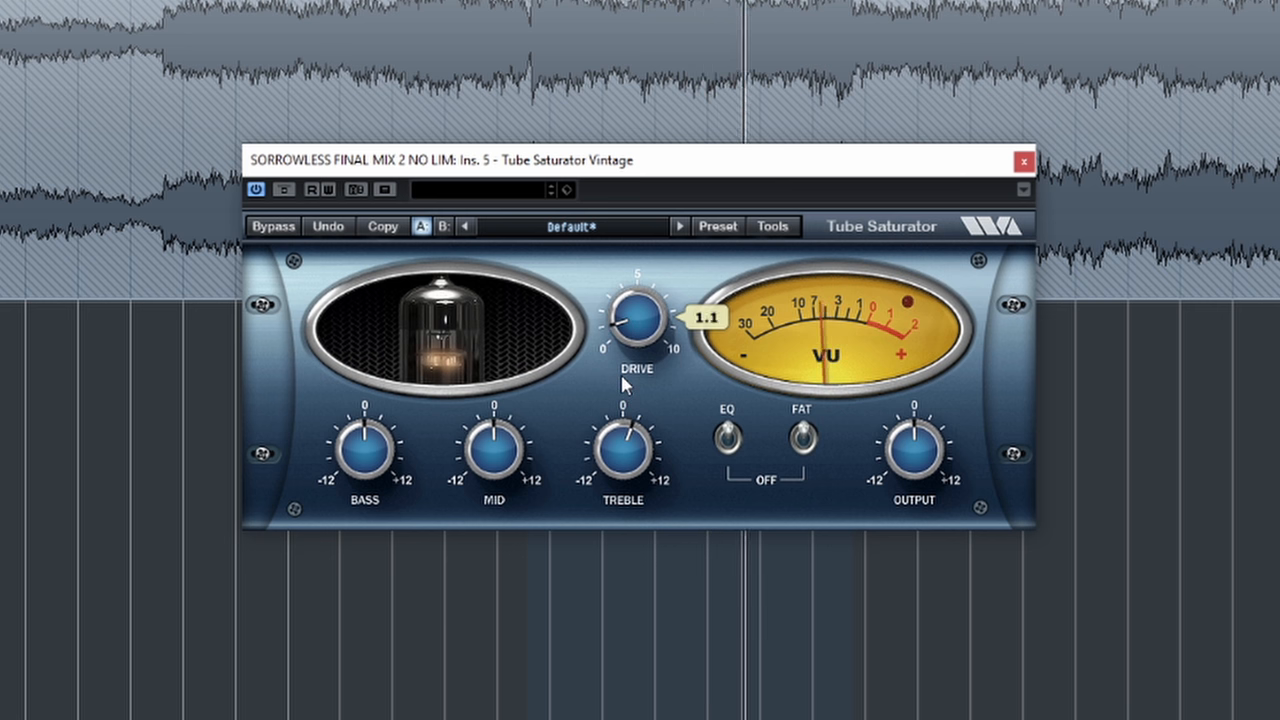
drag(637, 320, 637, 310)
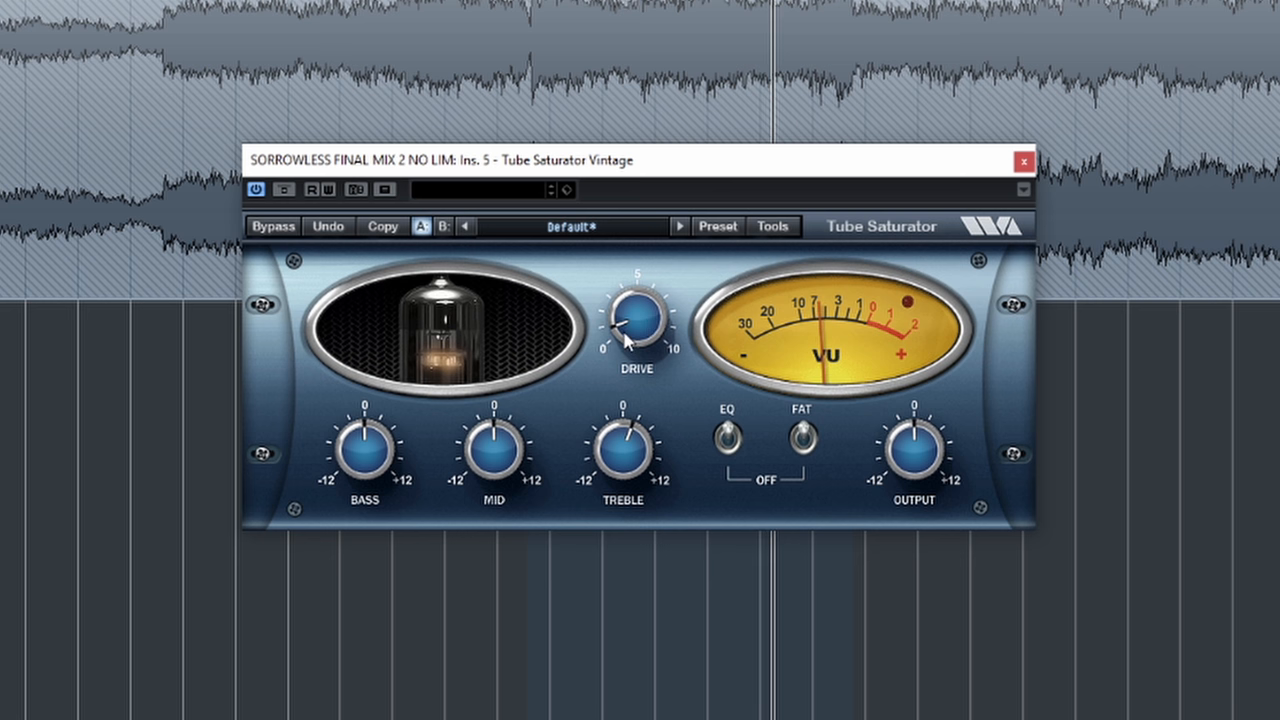
mouse_move(838, 419)
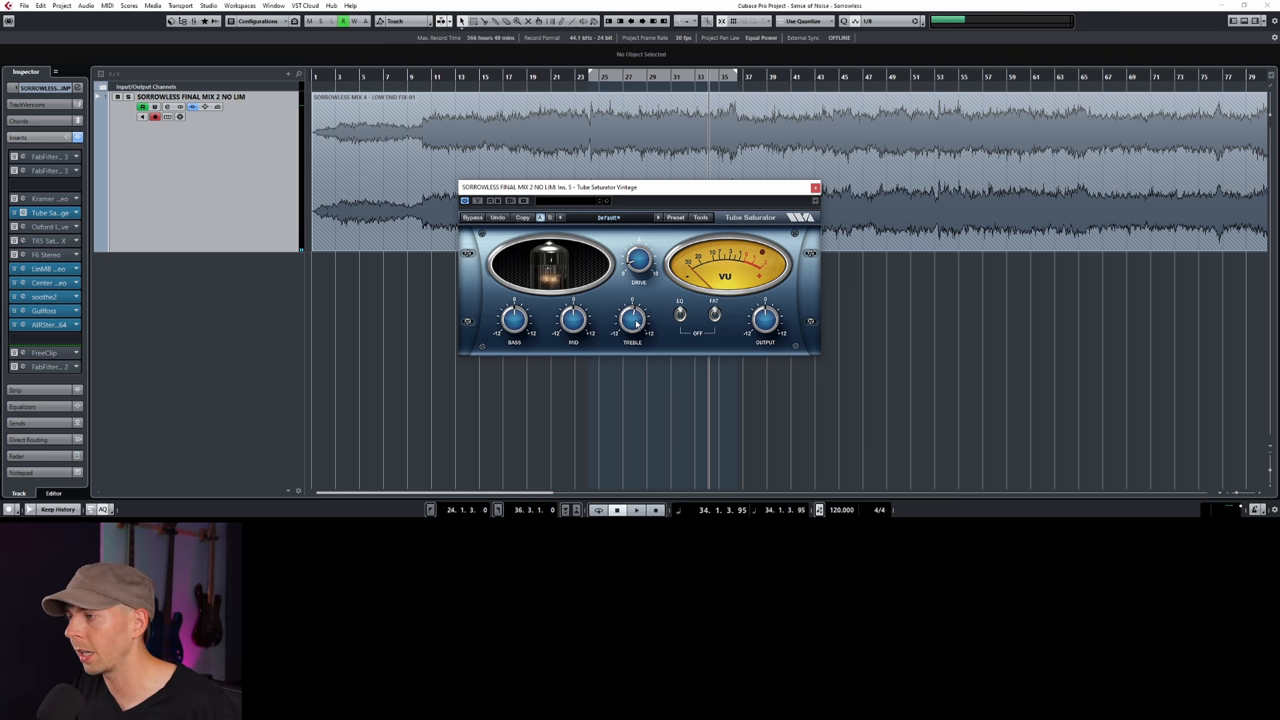
mouse_move(640, 337)
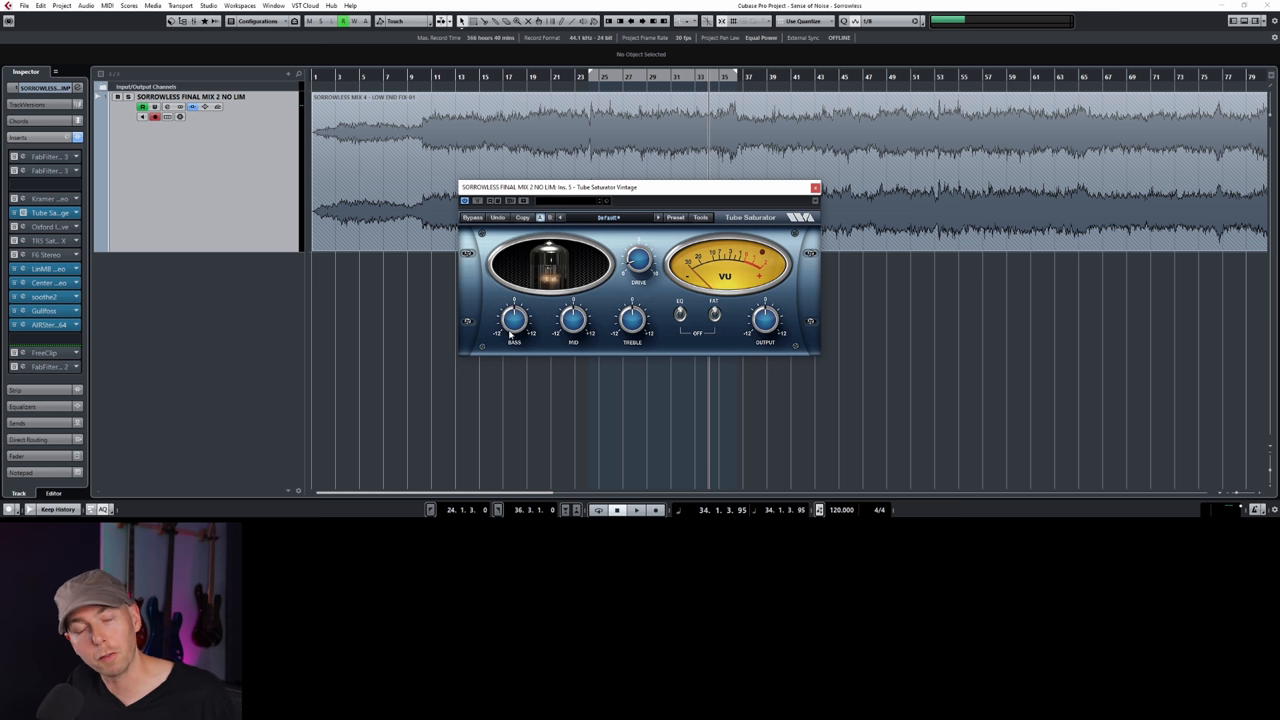
mouse_move(590, 304)
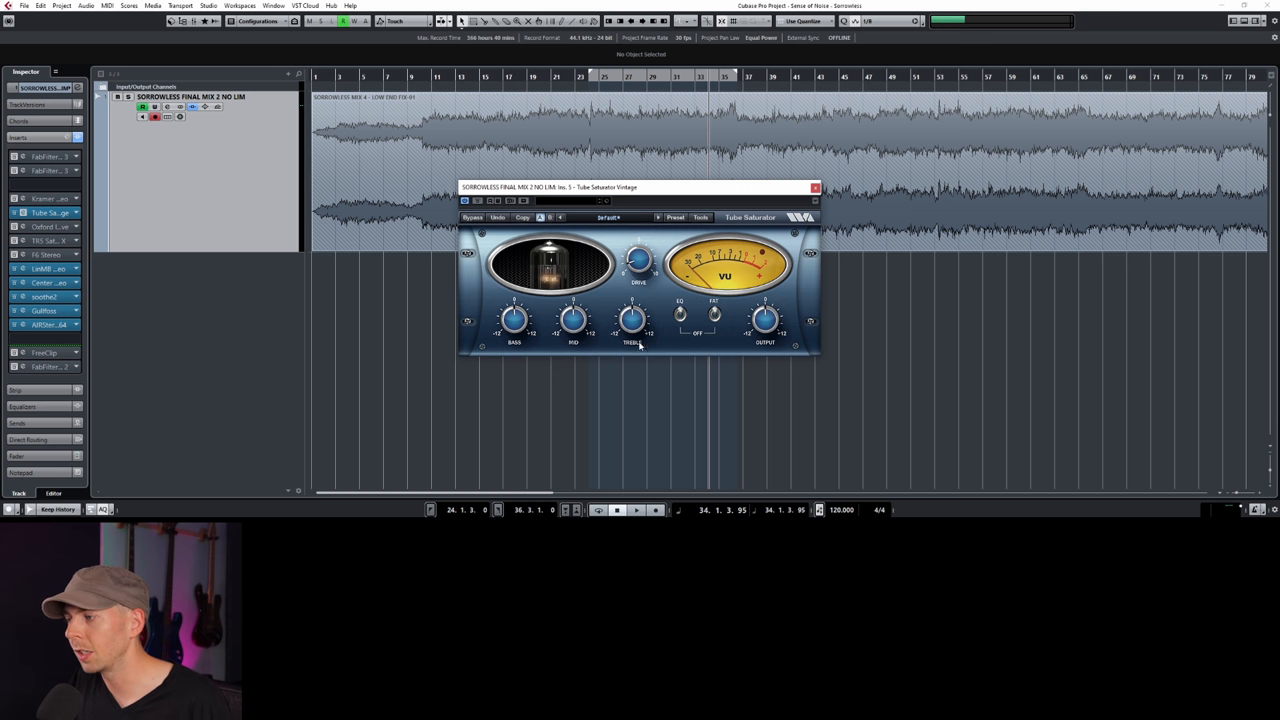
Start playback and raise the Tube Saturator treble to 7.2 dB, then back to about 4.1 dB.
click(636, 510)
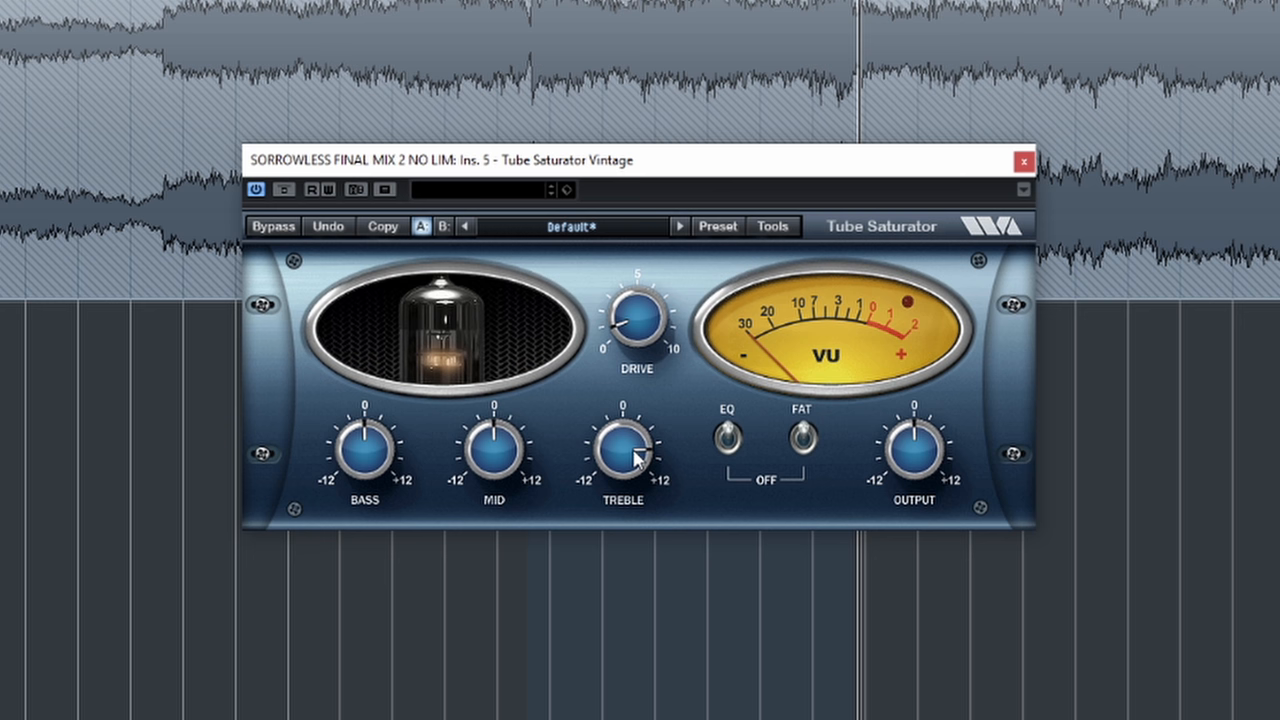
drag(622, 465, 622, 445)
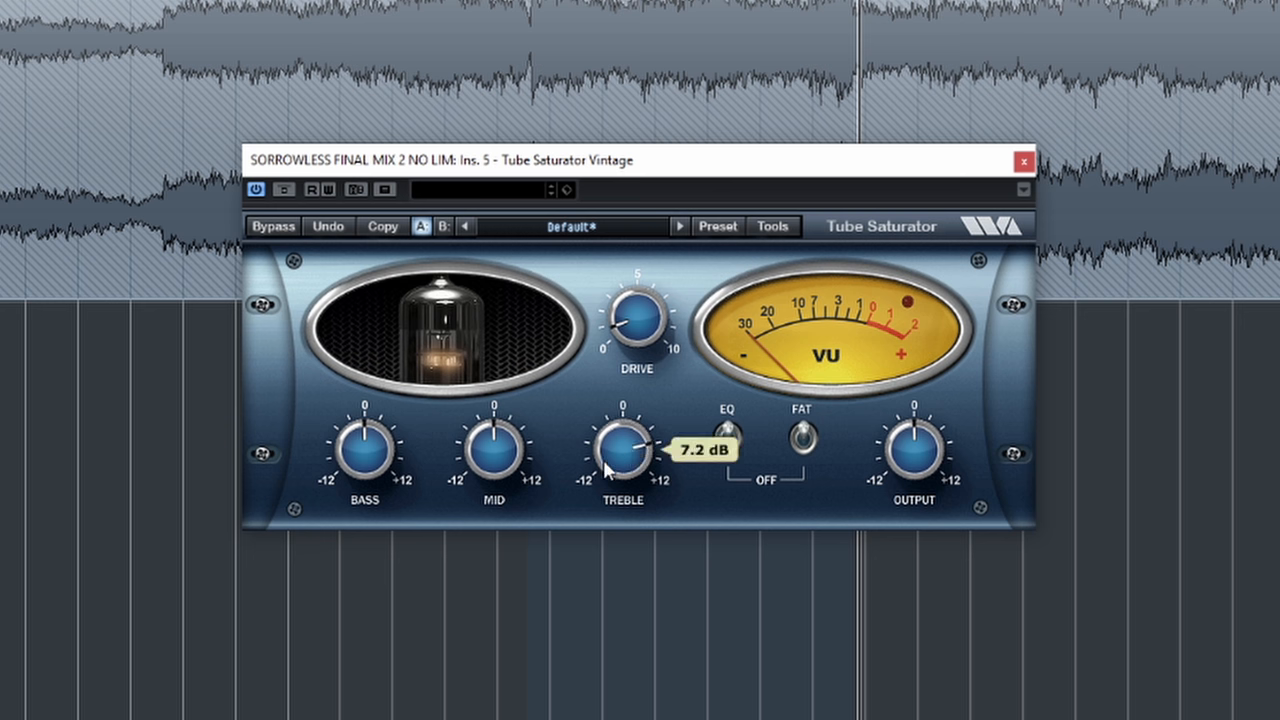
drag(623, 450, 615, 485)
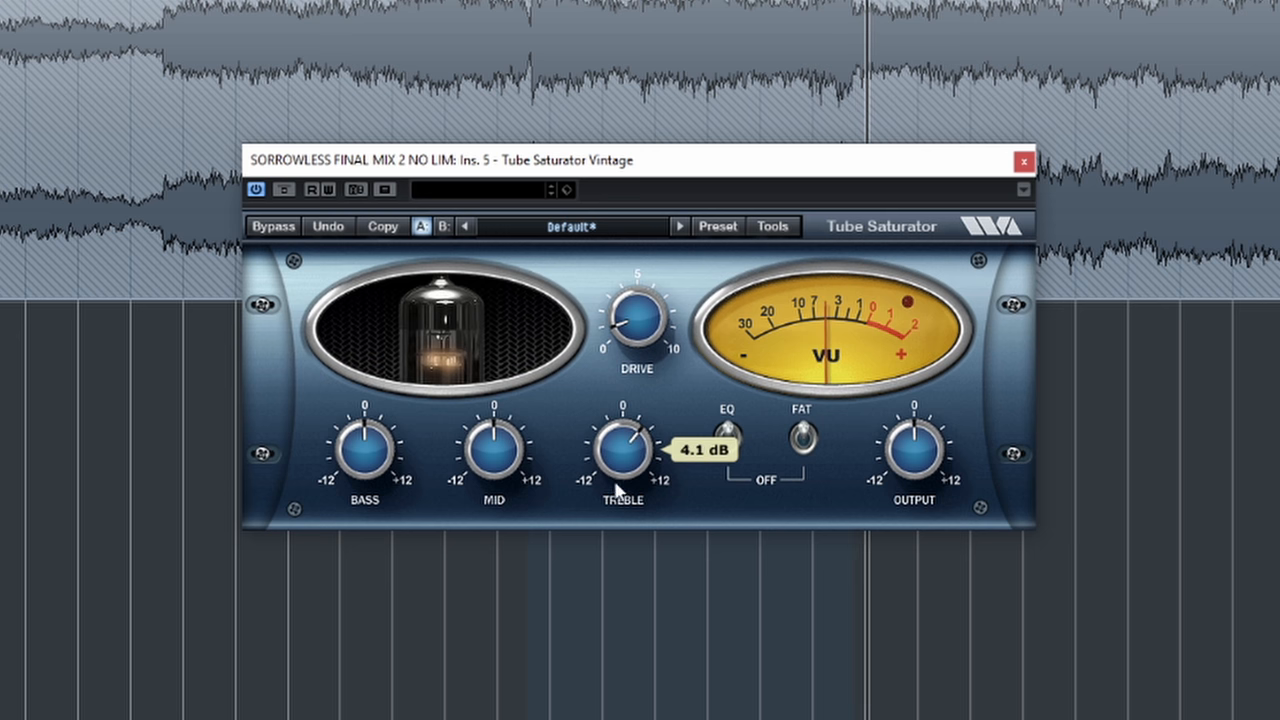
drag(623, 450, 615, 515)
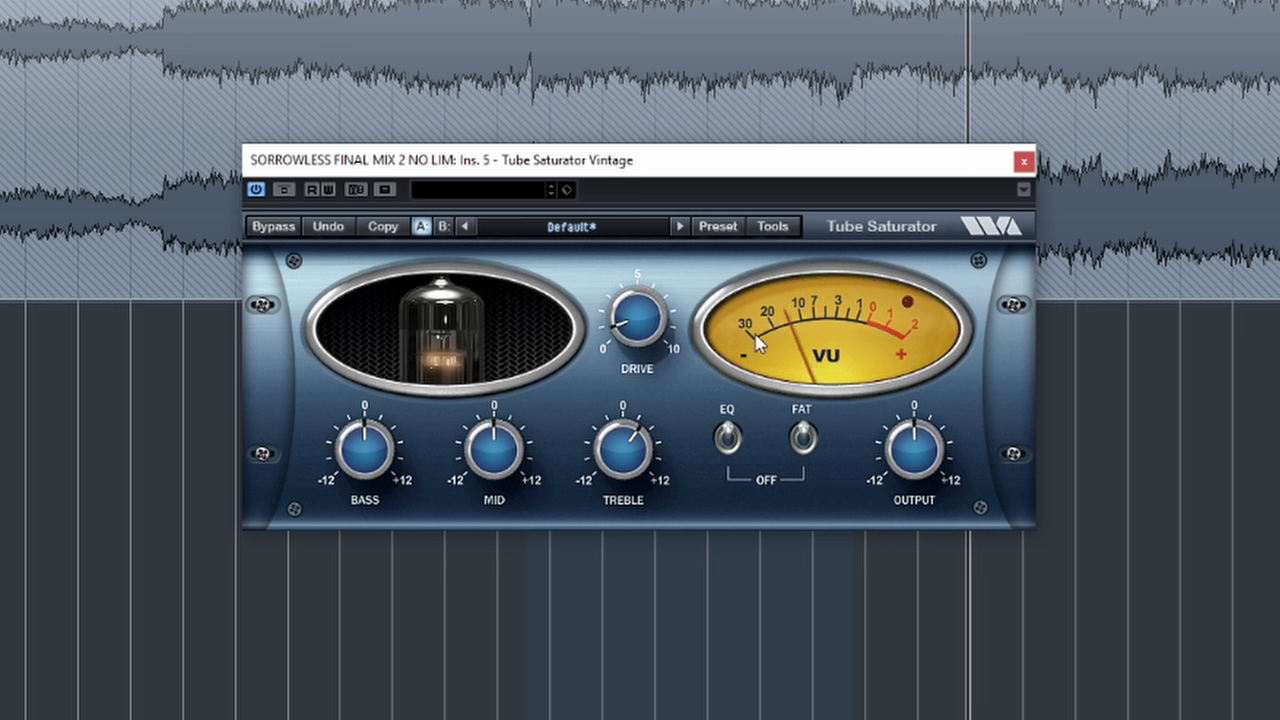
mouse_move(823, 418)
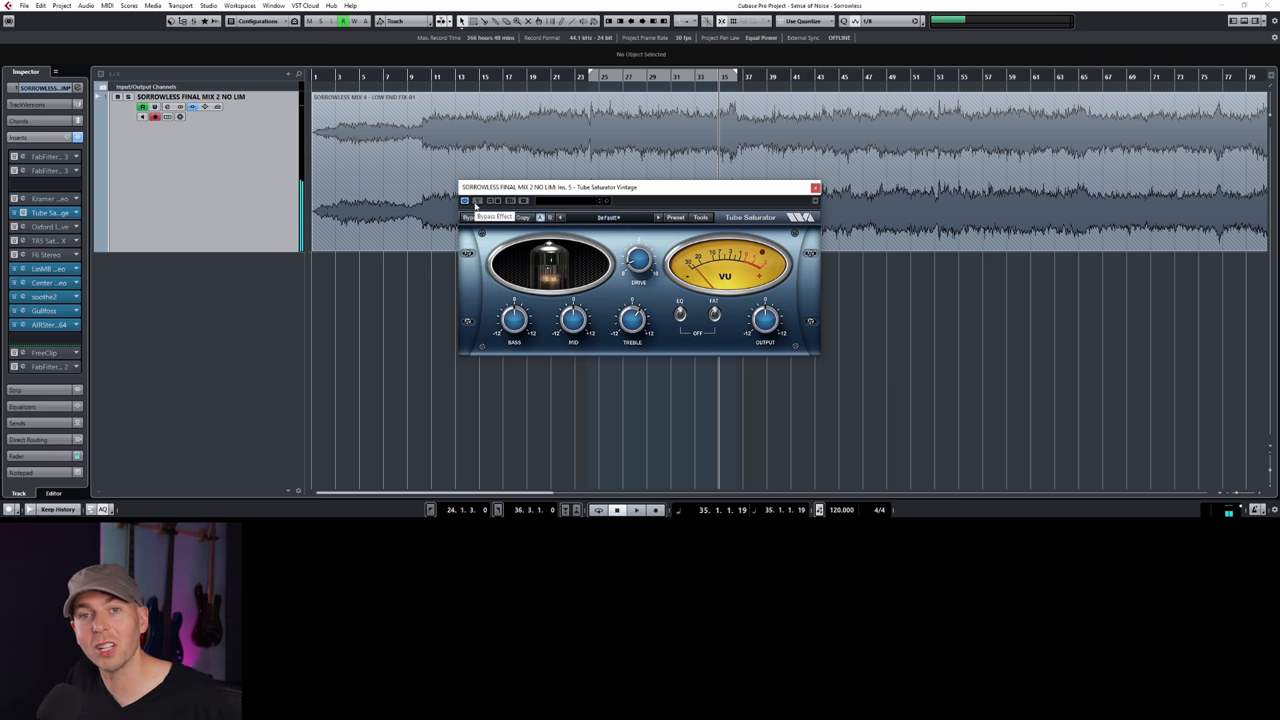
Close the Tube Saturator, open the Oxford Inflator, and pull its curve to -50.
click(815, 187)
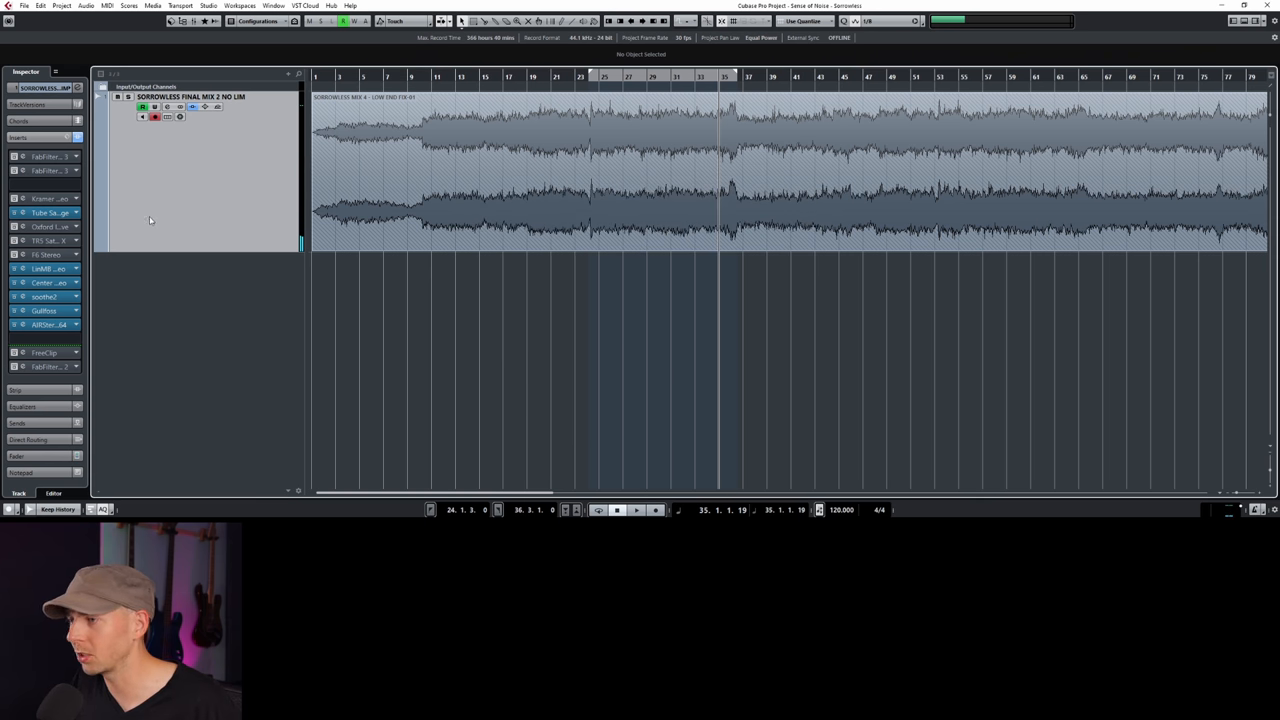
click(48, 226)
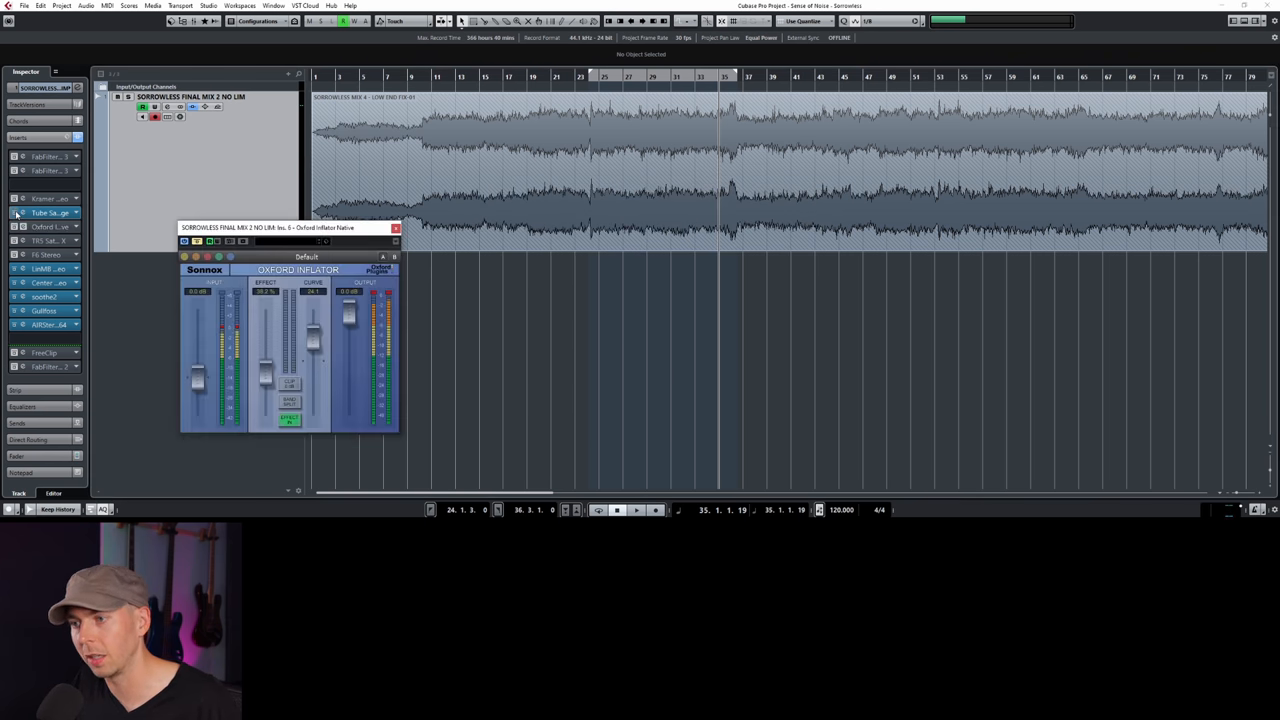
drag(290, 227, 595, 174)
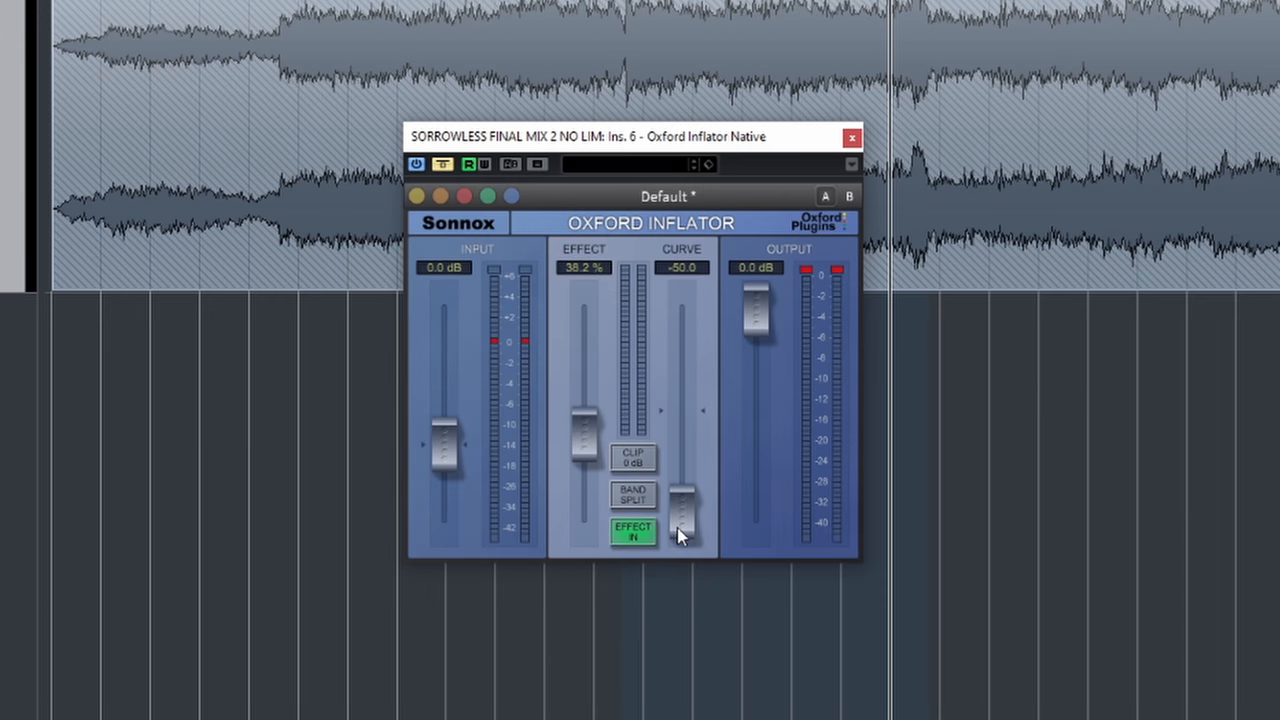
mouse_move(695, 530)
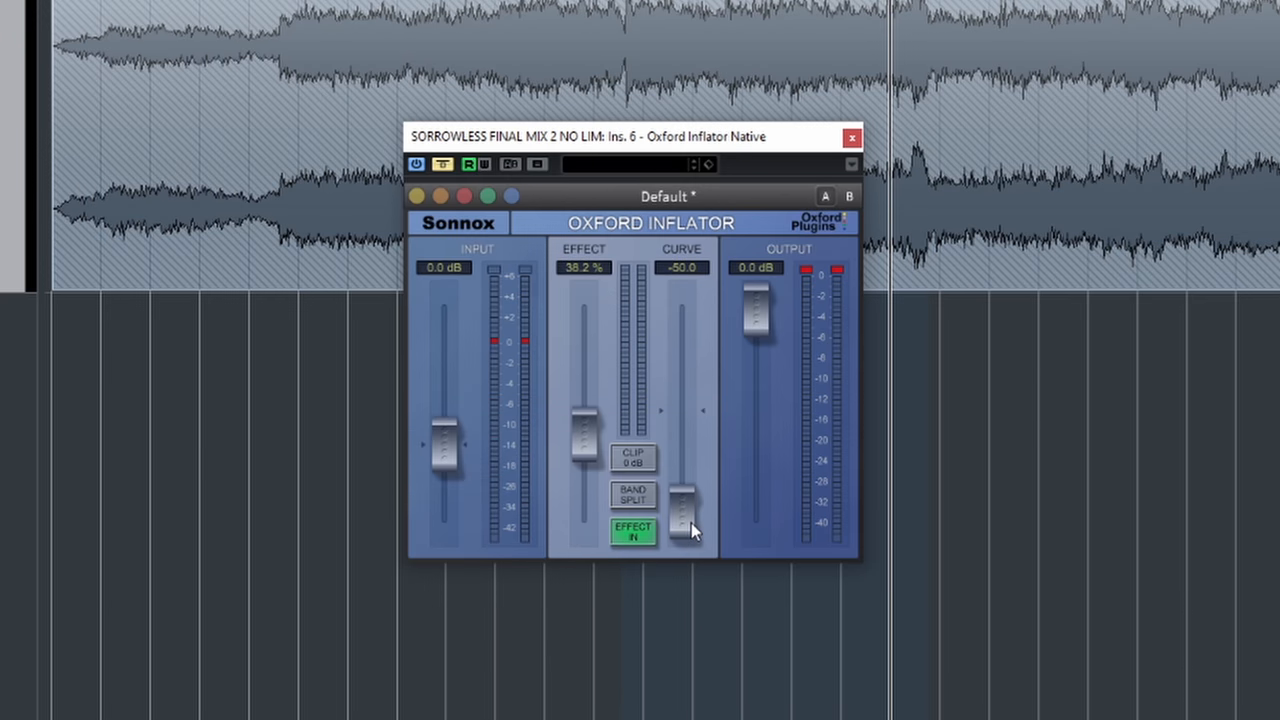
Sweep the Inflator effect from 100% down to 0% and reset the curve to 0.
drag(683, 515, 683, 295)
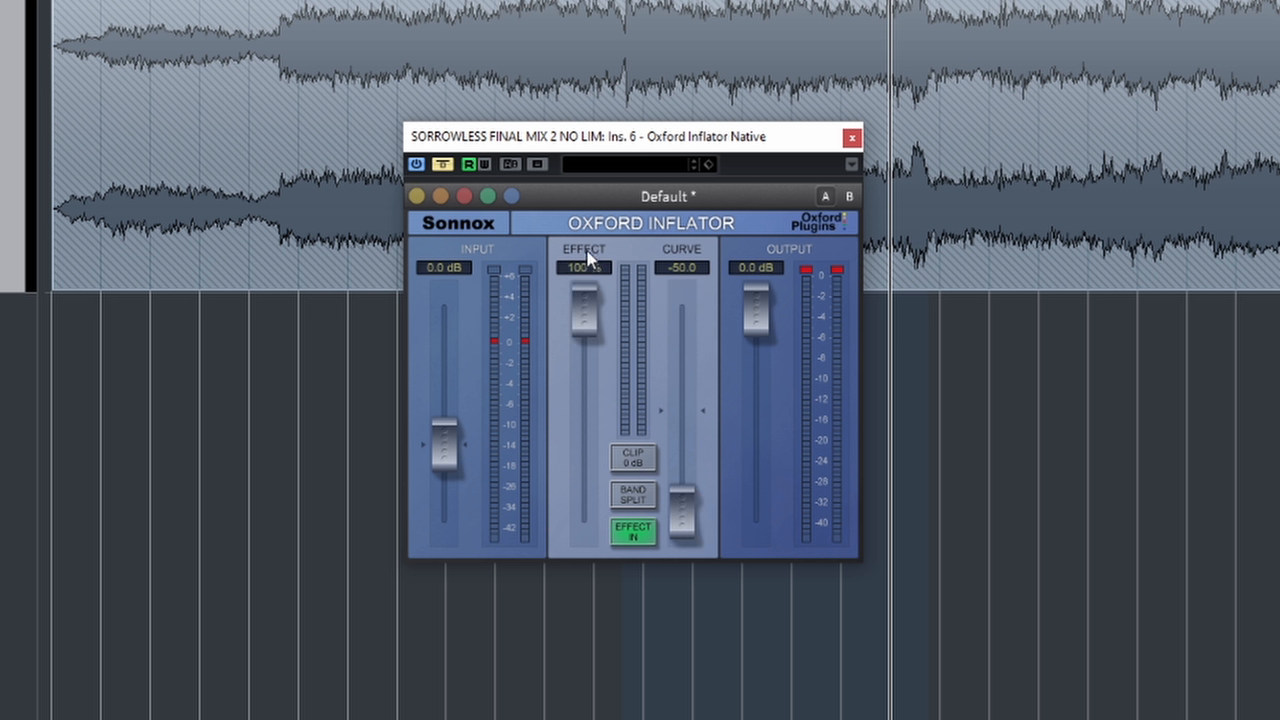
drag(585, 300, 585, 320)
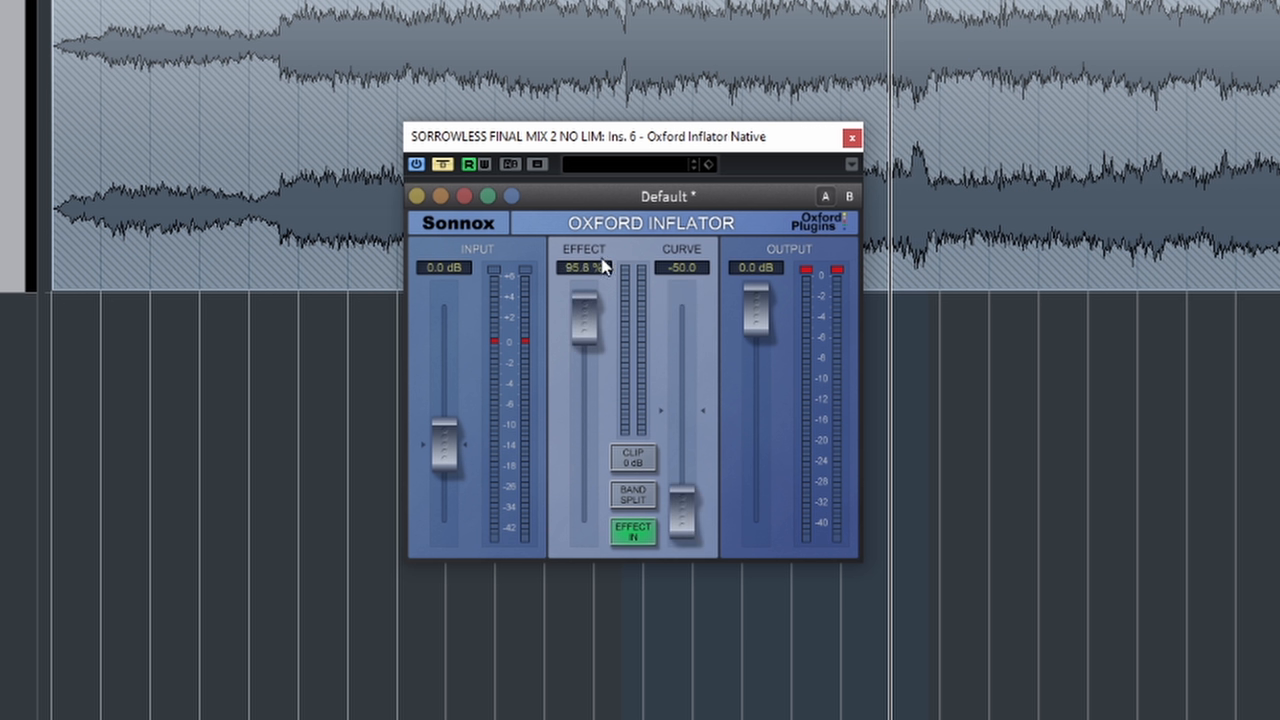
drag(584, 320, 584, 525)
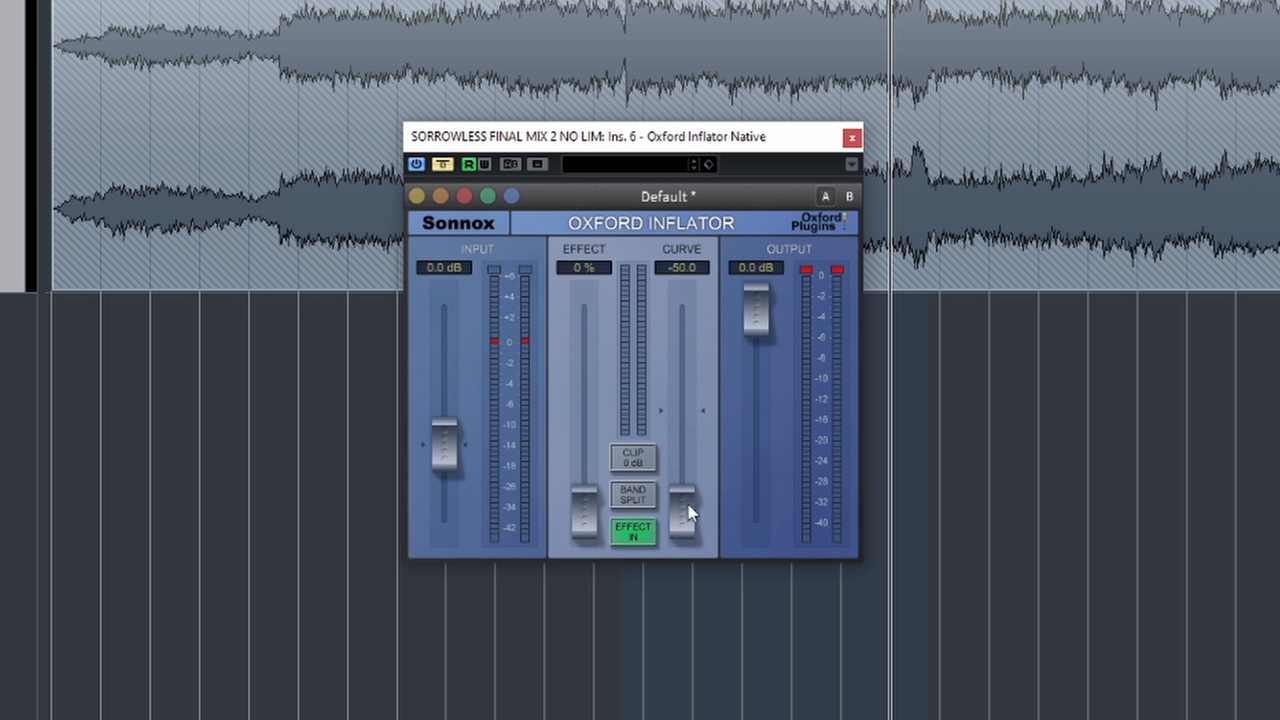
drag(685, 510, 685, 415)
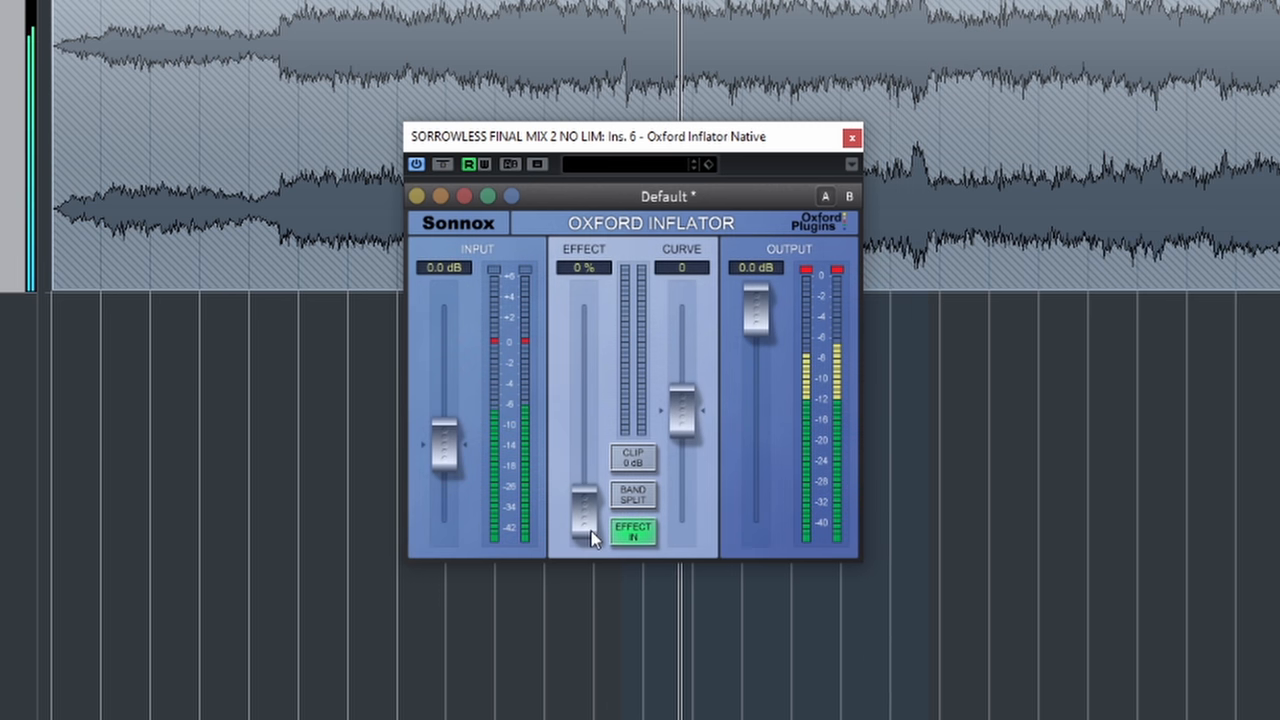
Ride the Inflator effect amount between 25% and 100%, ending near 100%.
drag(585, 540, 585, 460)
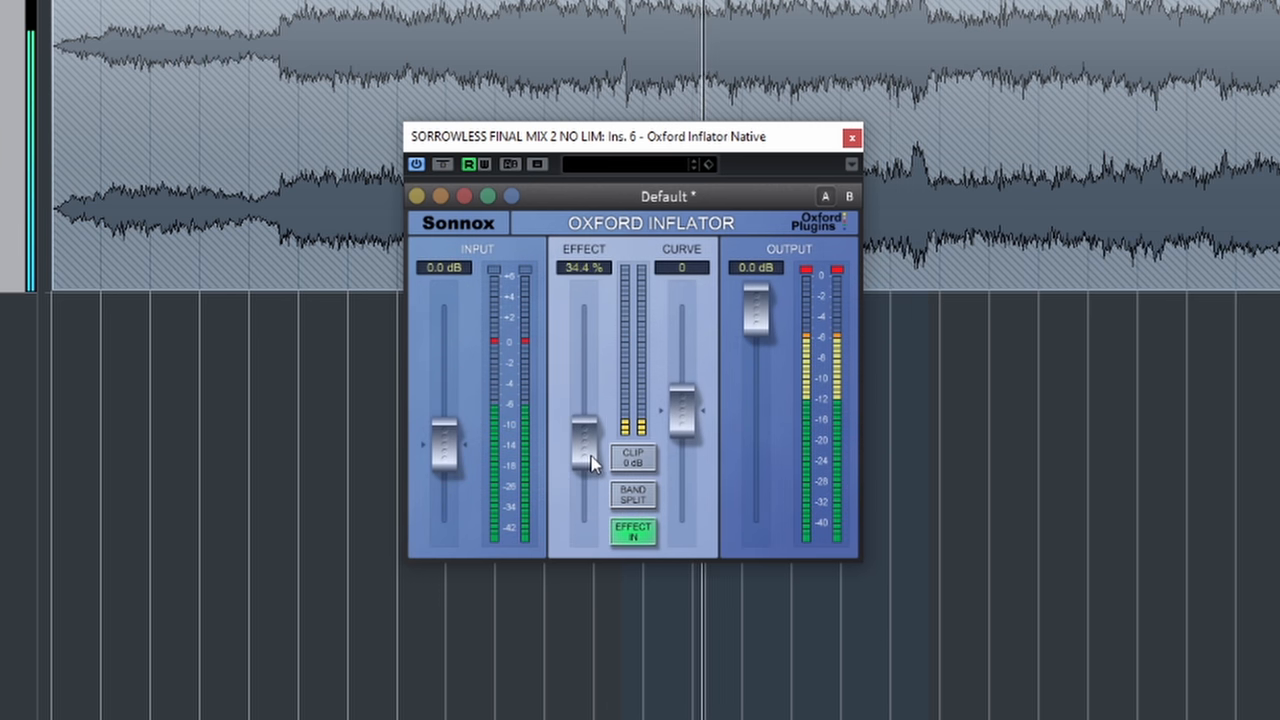
drag(585, 455, 585, 345)
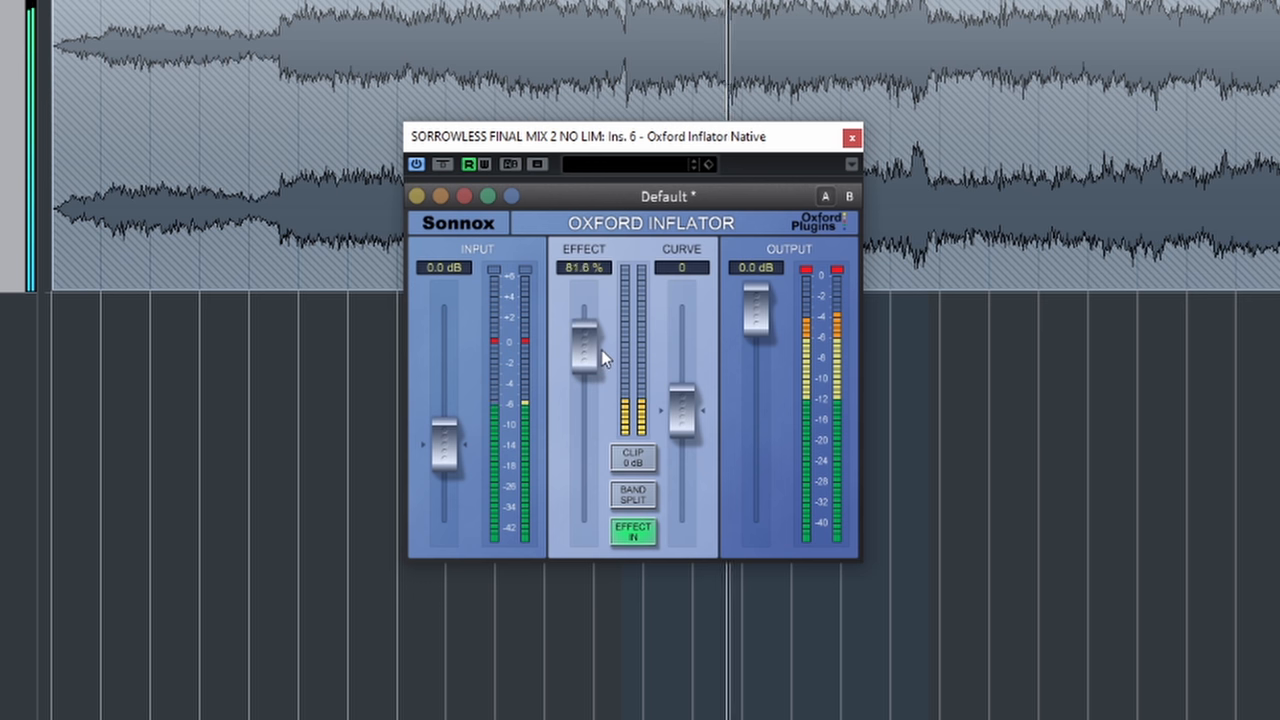
drag(583, 350, 583, 305)
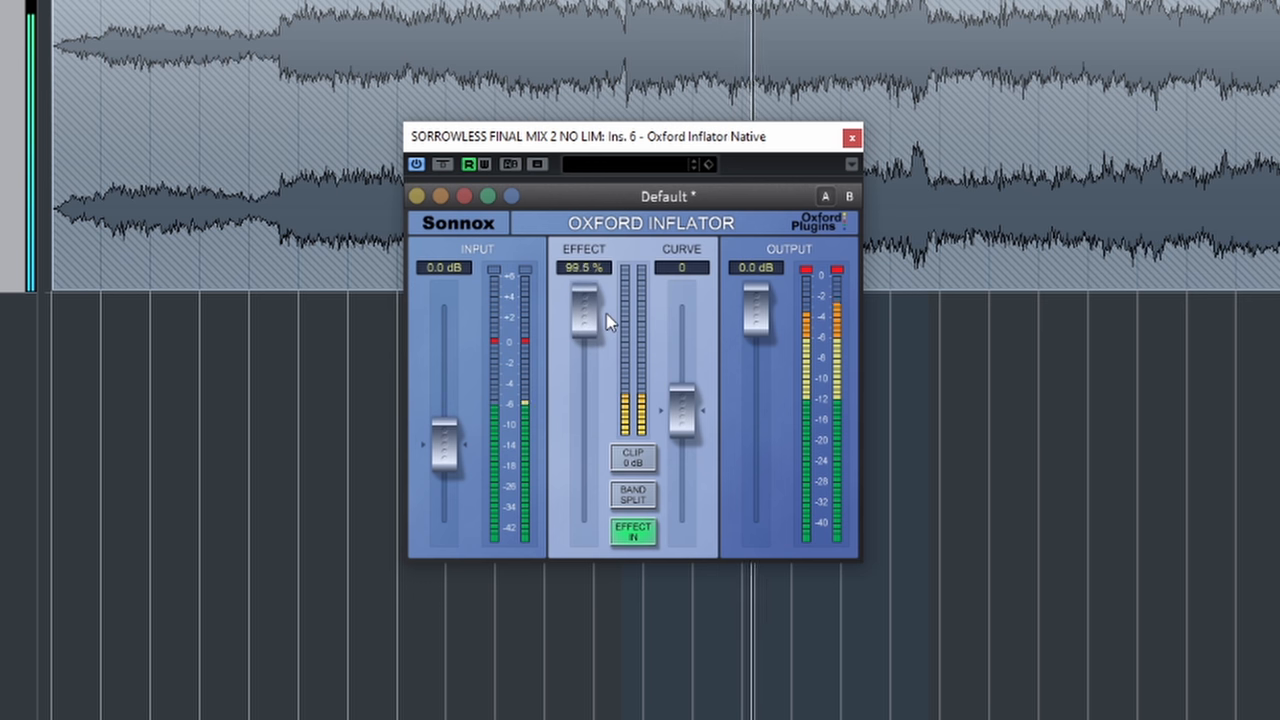
drag(584, 320, 584, 308)
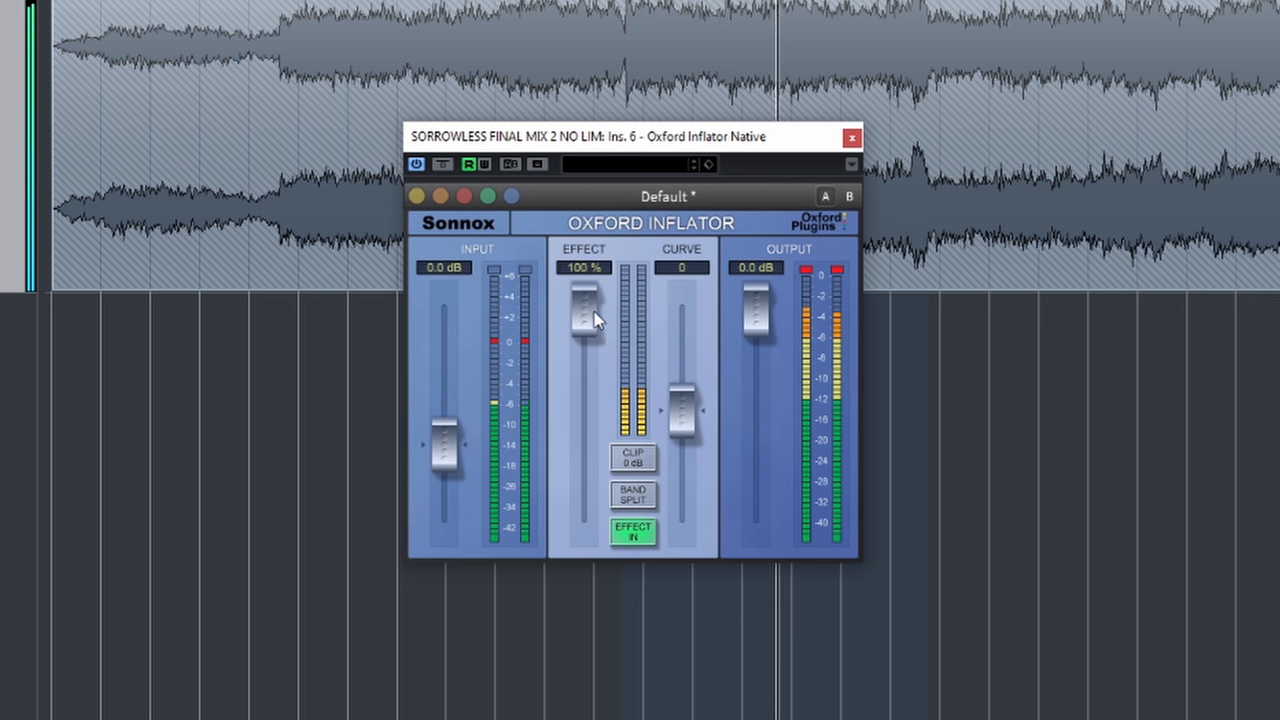
drag(585, 315, 585, 375)
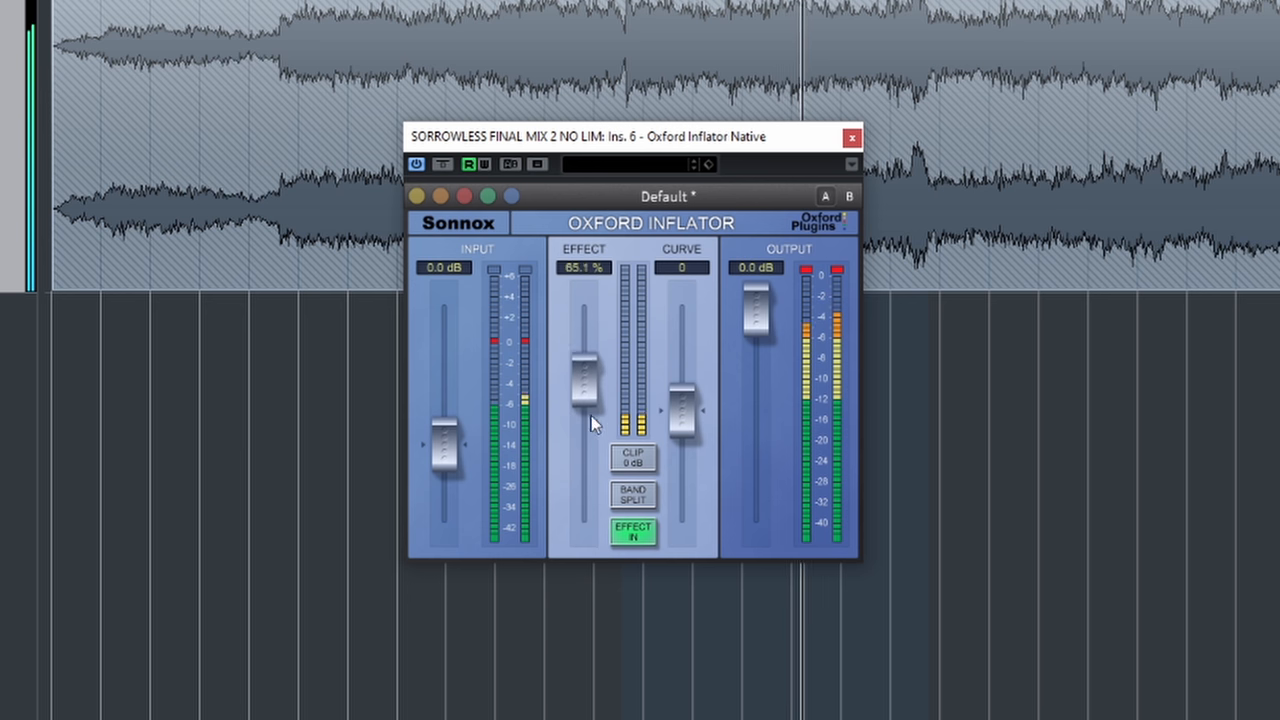
drag(583, 375, 583, 465)
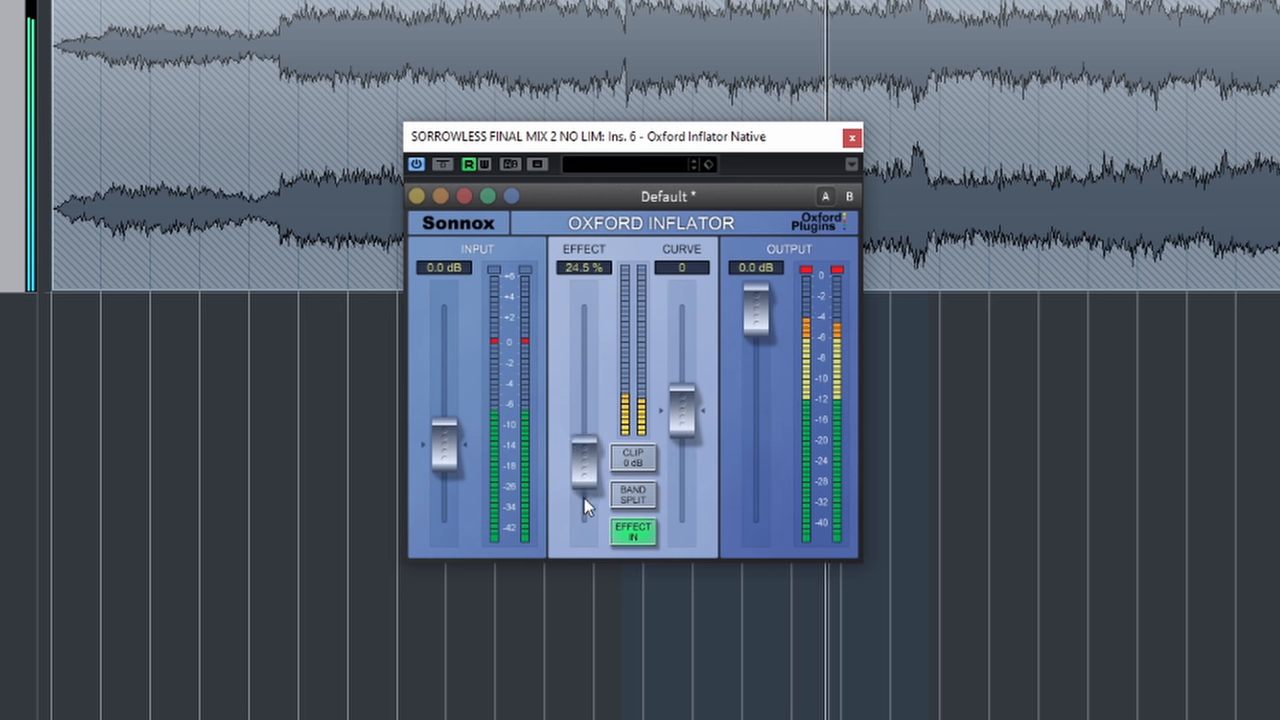
drag(585, 470, 585, 310)
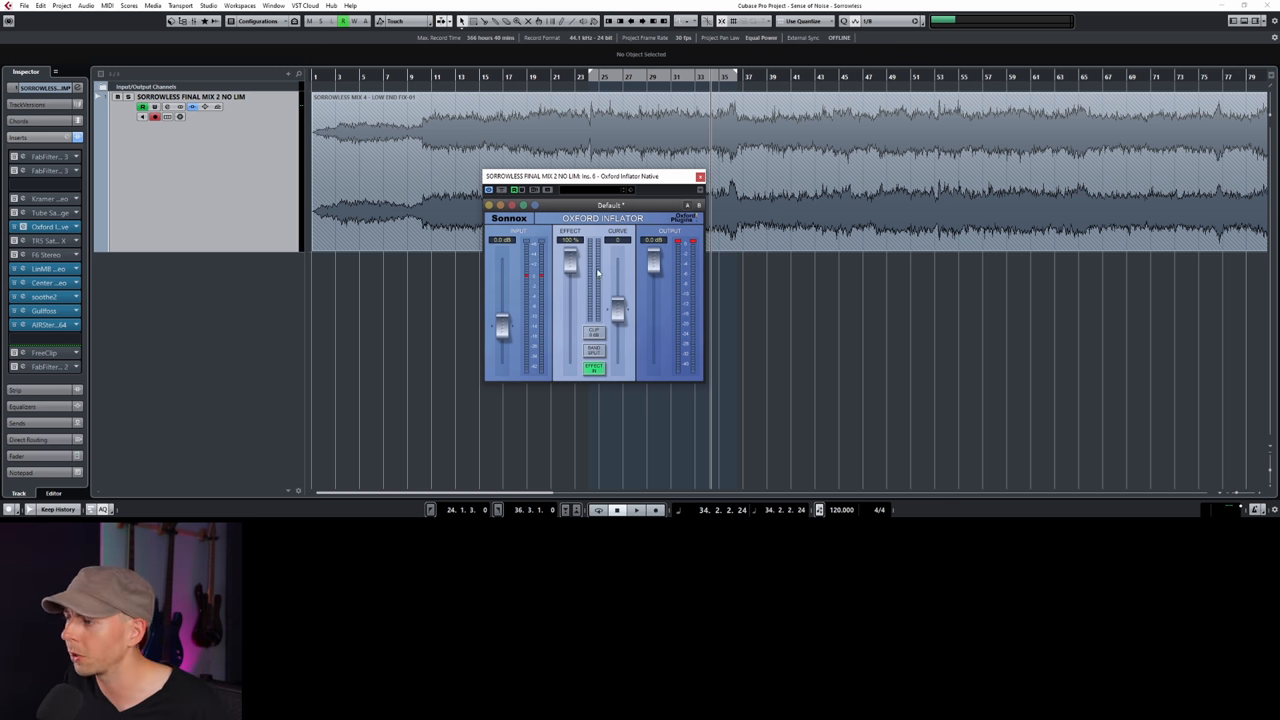
mouse_move(570, 270)
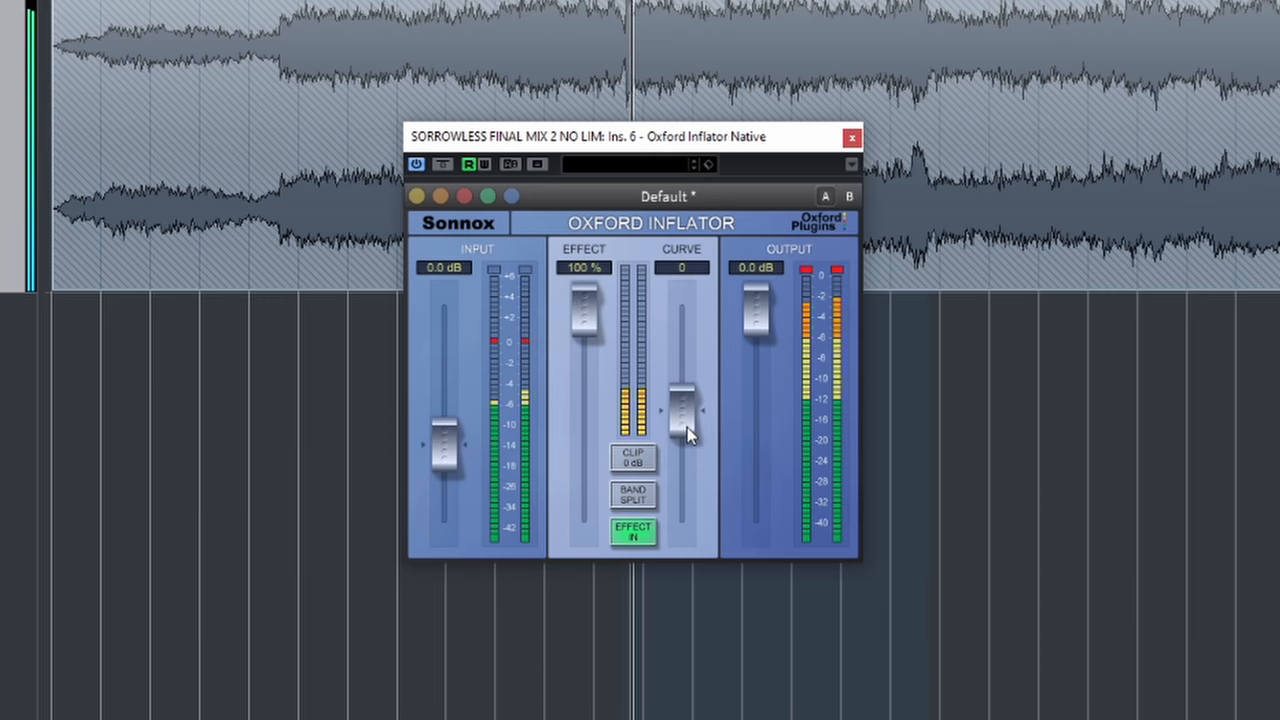
Push the Inflator curve up to 50, then bring it down to settle at 13.7.
drag(680, 410, 680, 310)
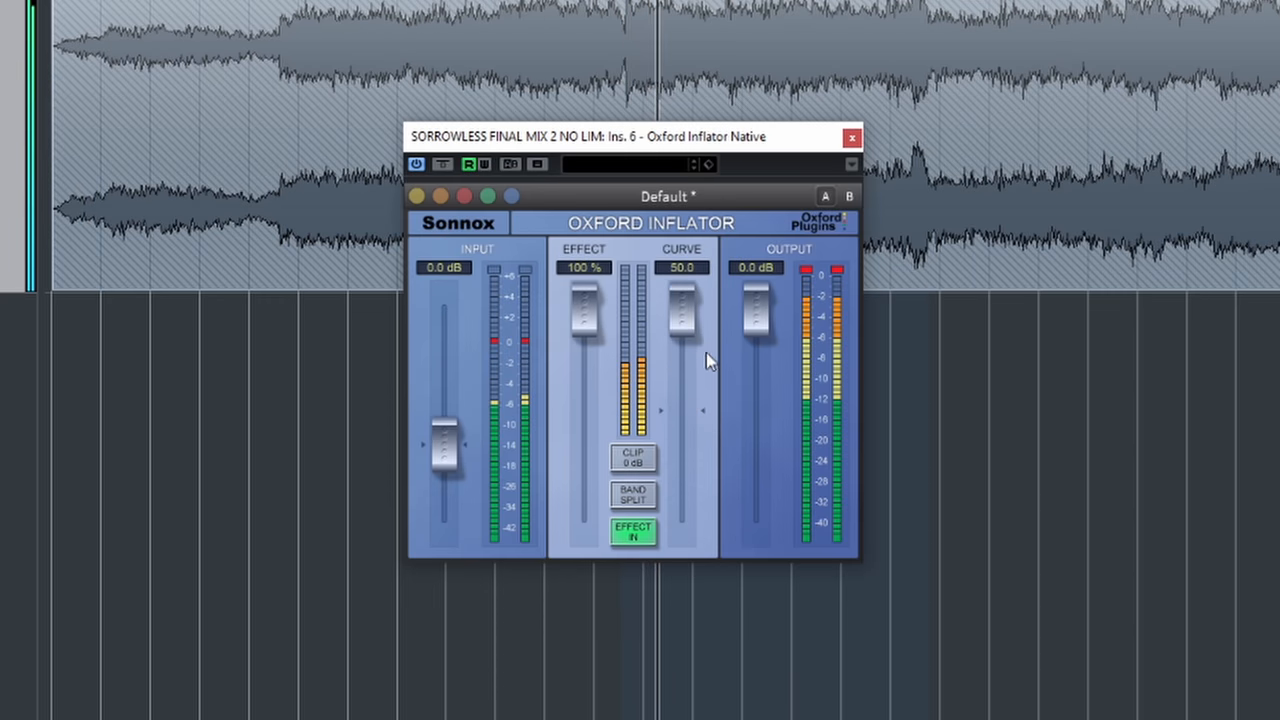
drag(681, 310, 681, 358)
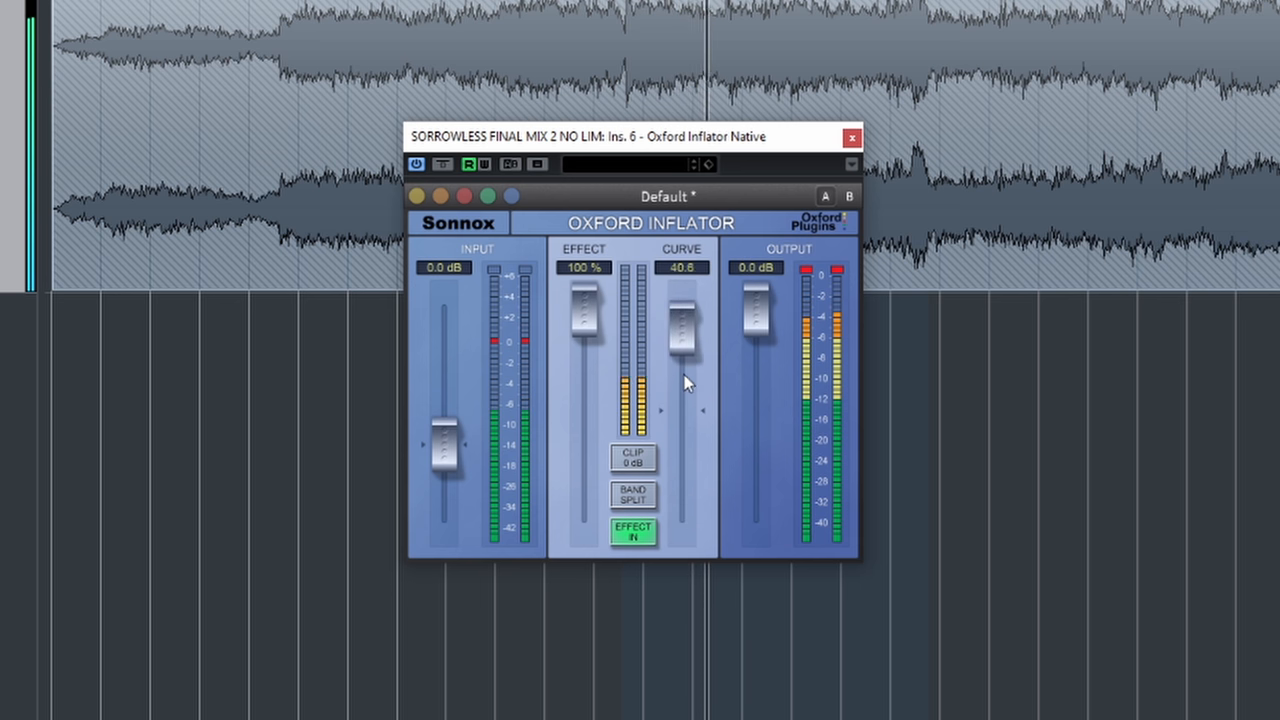
drag(685, 330, 682, 305)
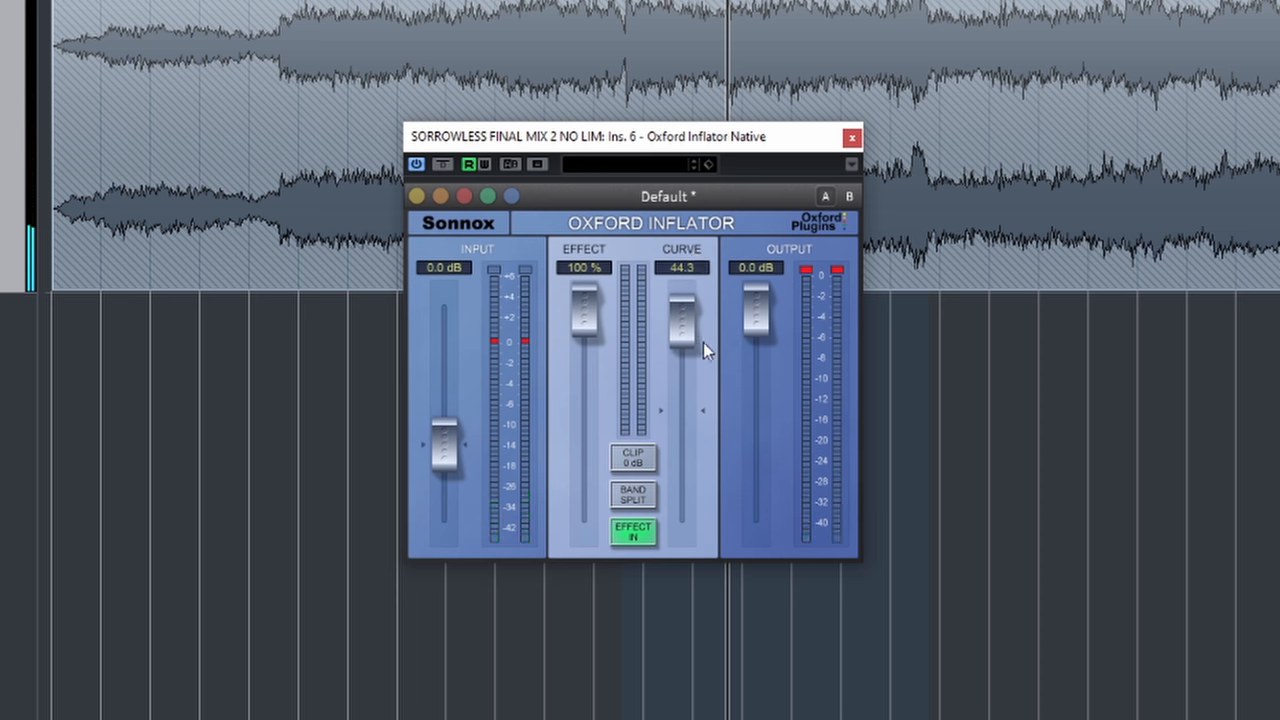
mouse_move(683, 320)
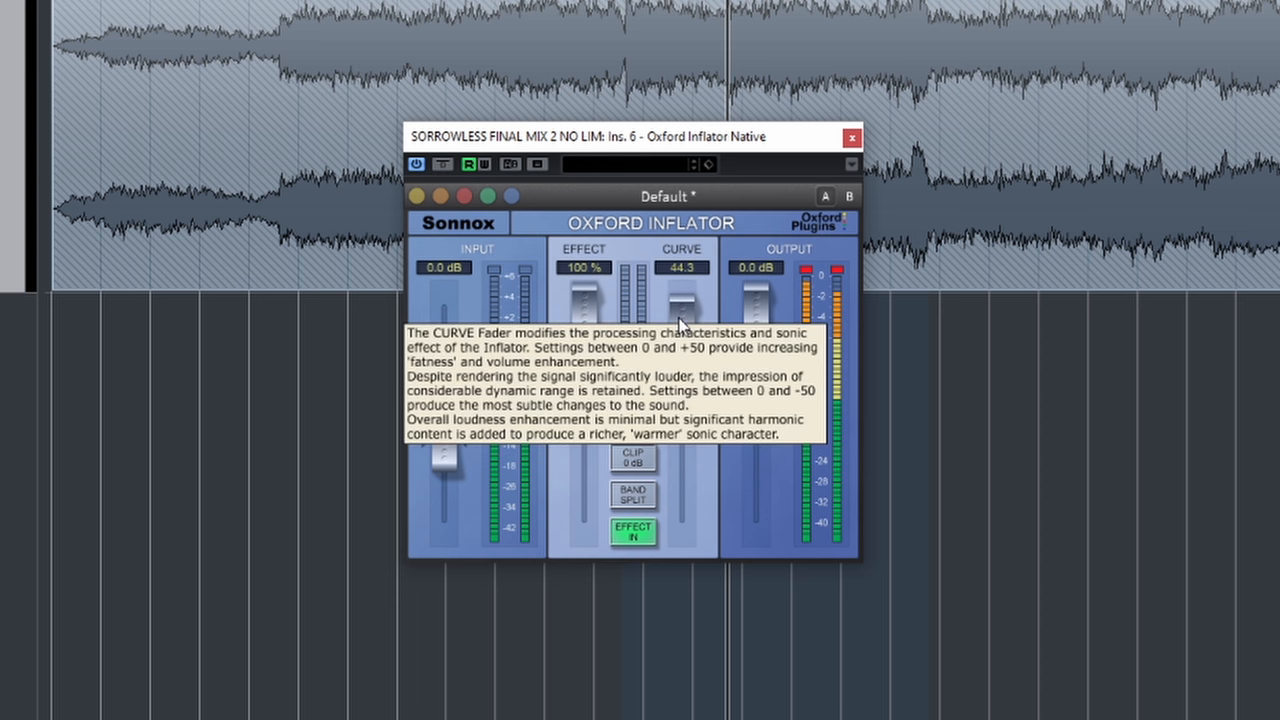
drag(683, 310, 683, 440)
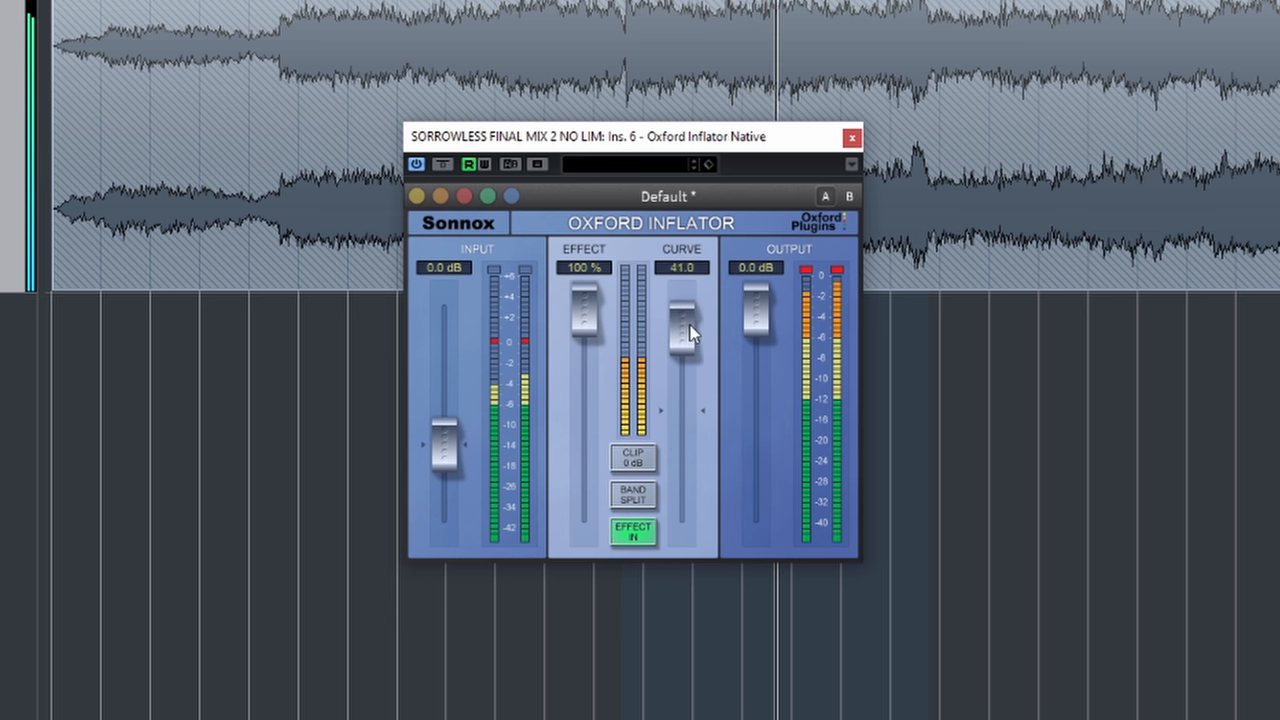
drag(685, 320, 685, 360)
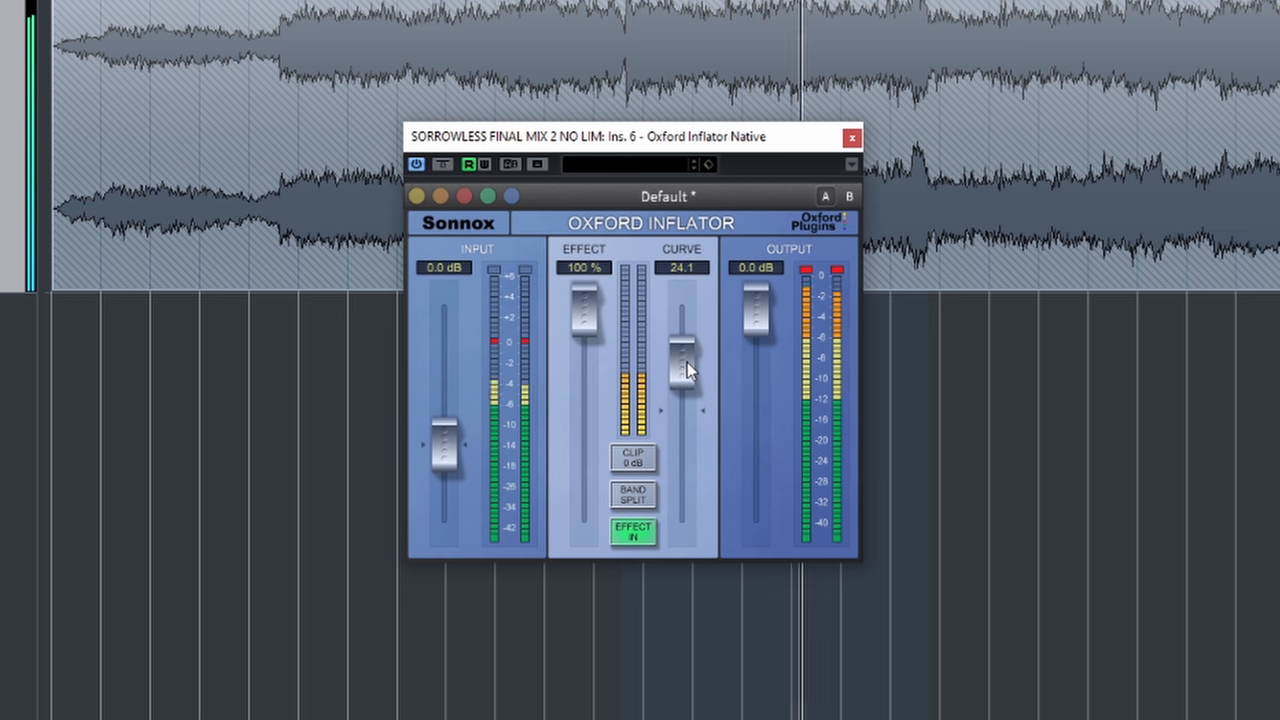
drag(683, 355, 683, 378)
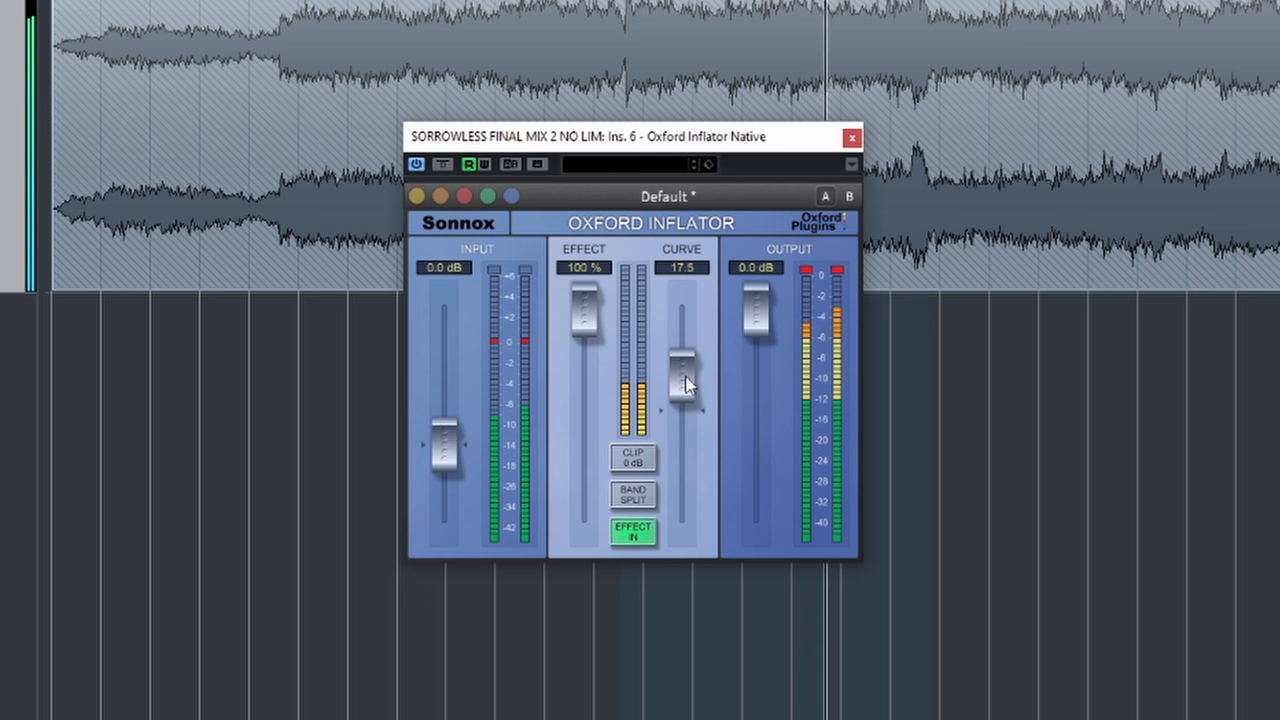
drag(683, 375, 683, 390)
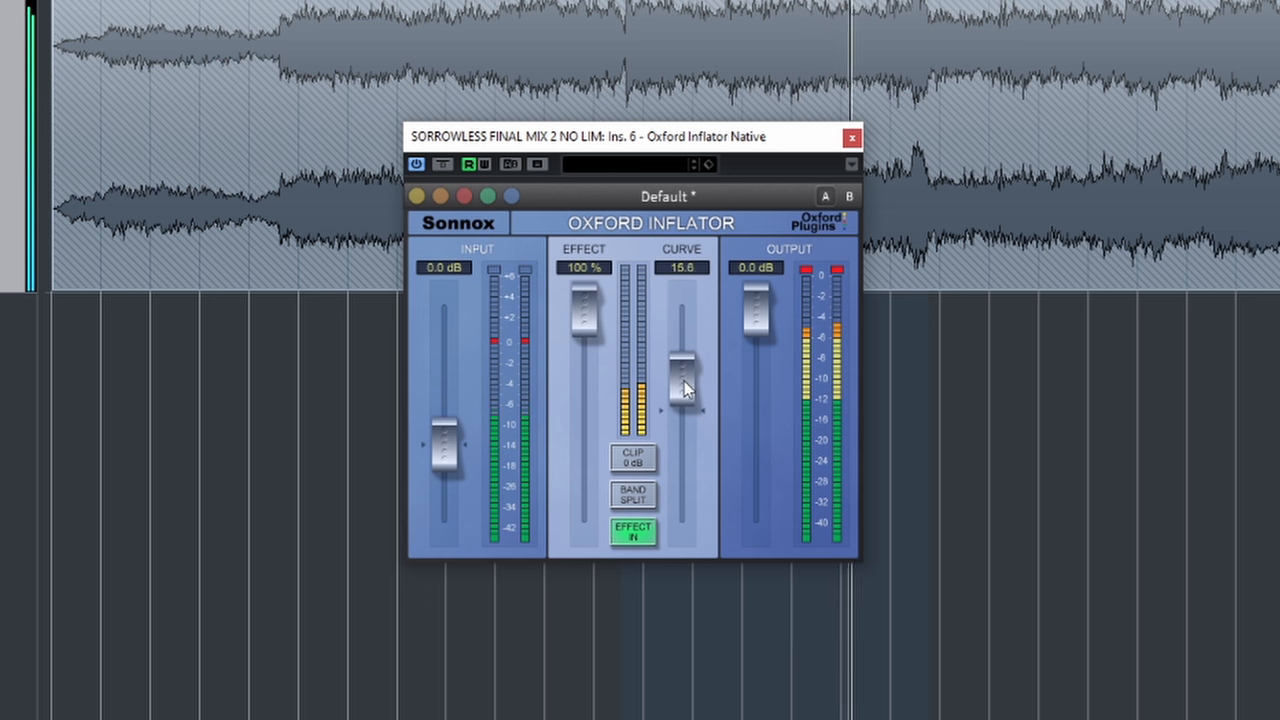
drag(683, 375, 683, 395)
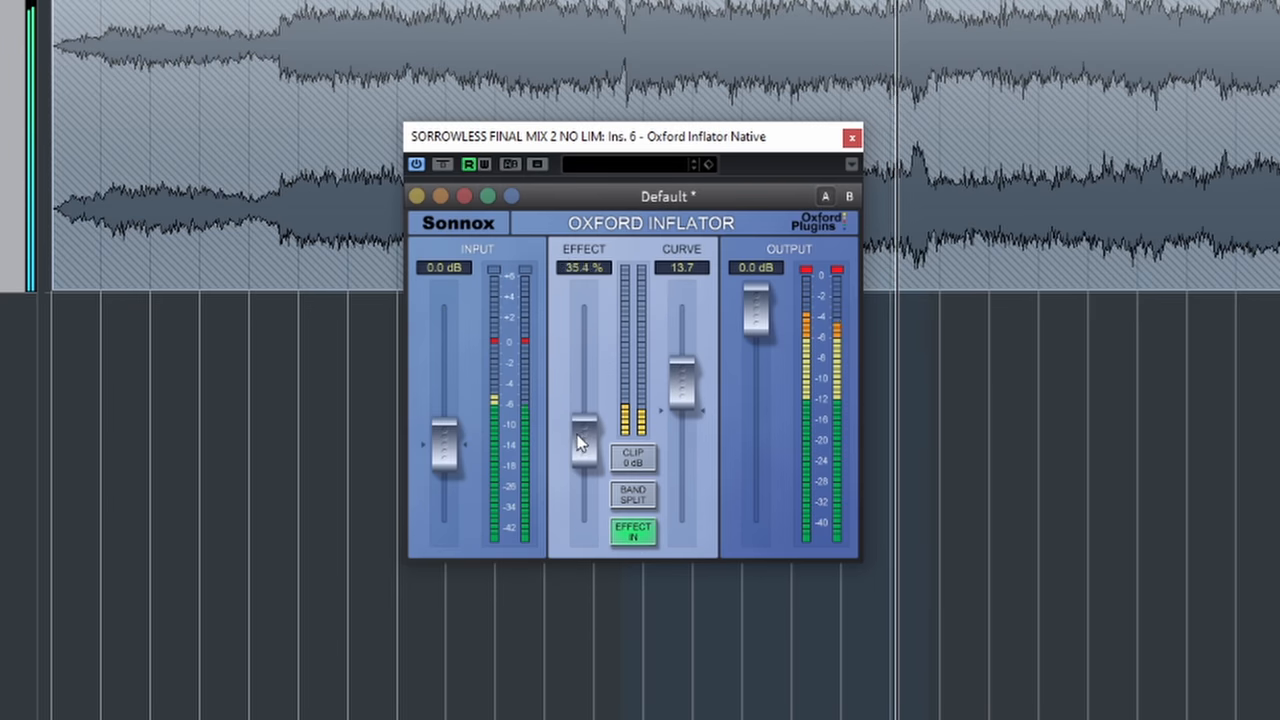
Adjust the Inflator effect amount between 42% and 67%, settling at 53.3%.
drag(583, 445, 583, 375)
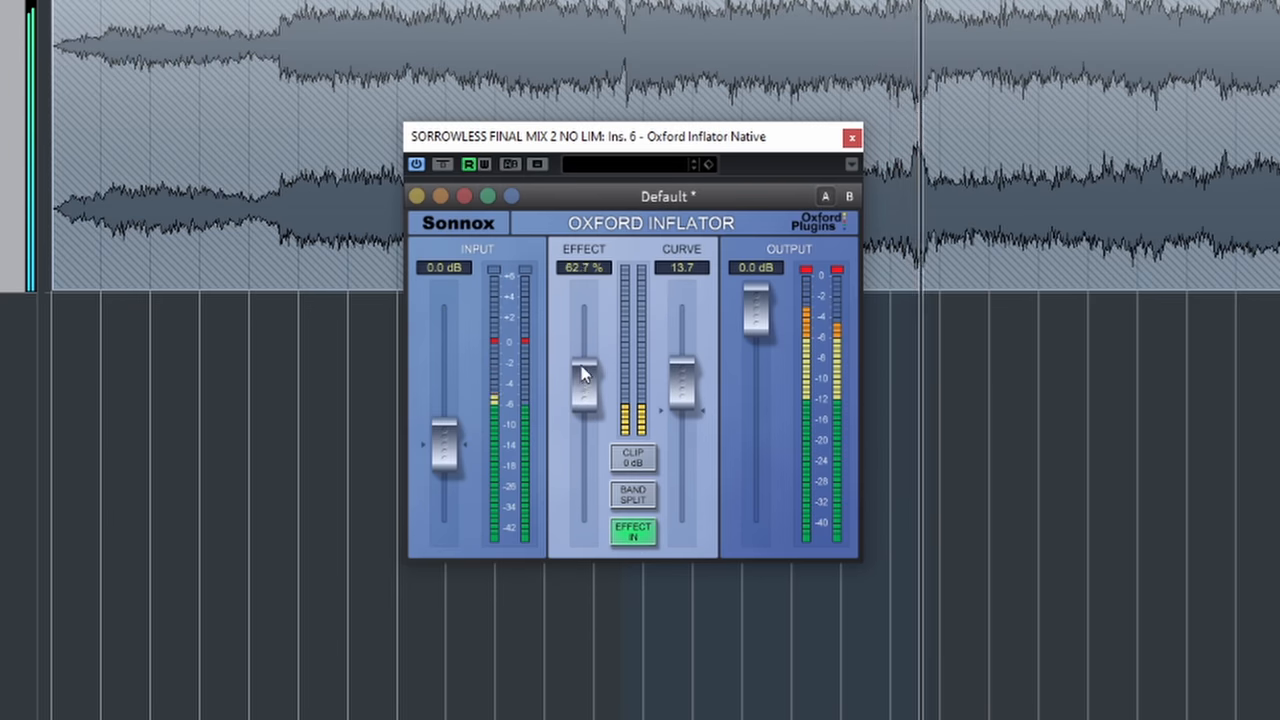
drag(585, 375, 585, 363)
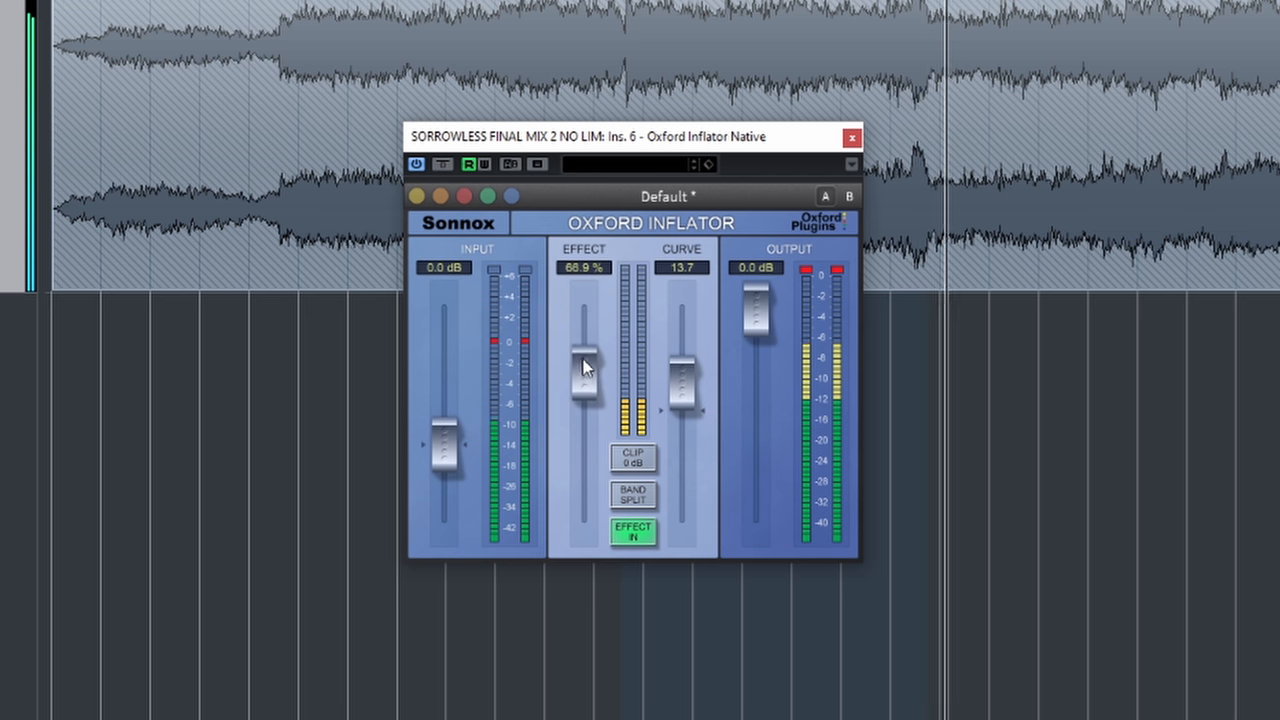
drag(584, 365, 584, 430)
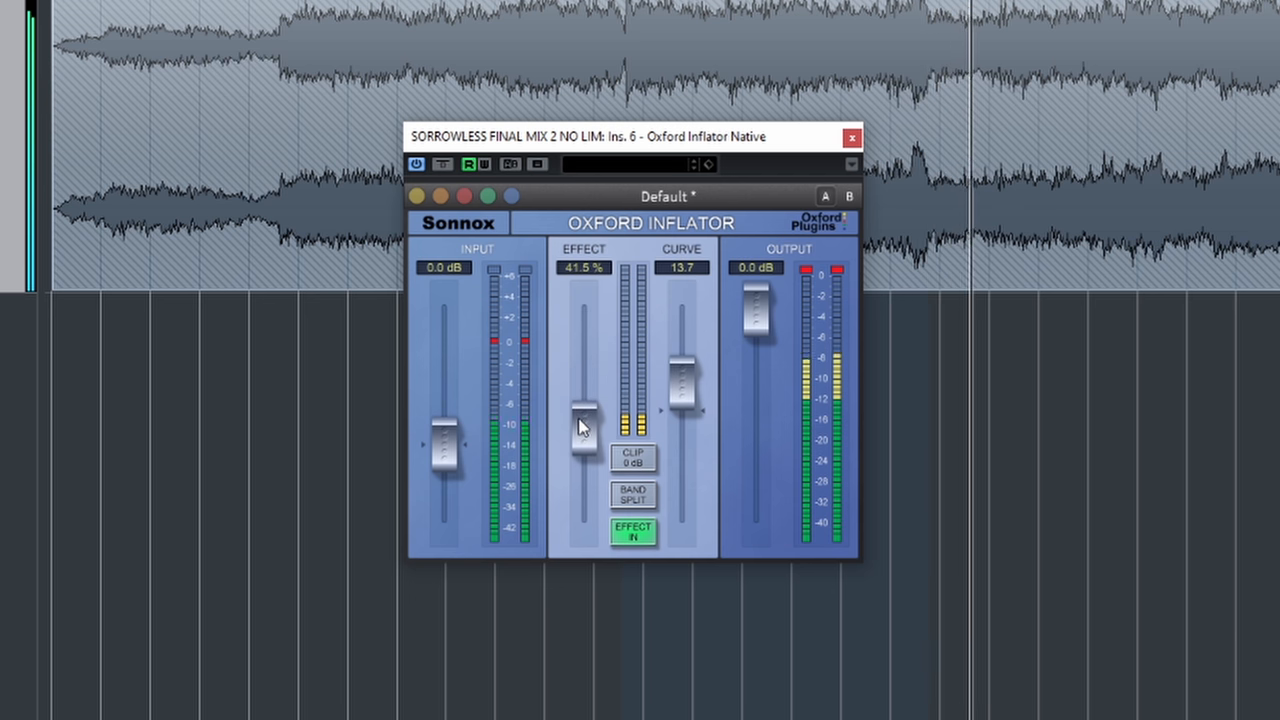
drag(582, 425, 582, 385)
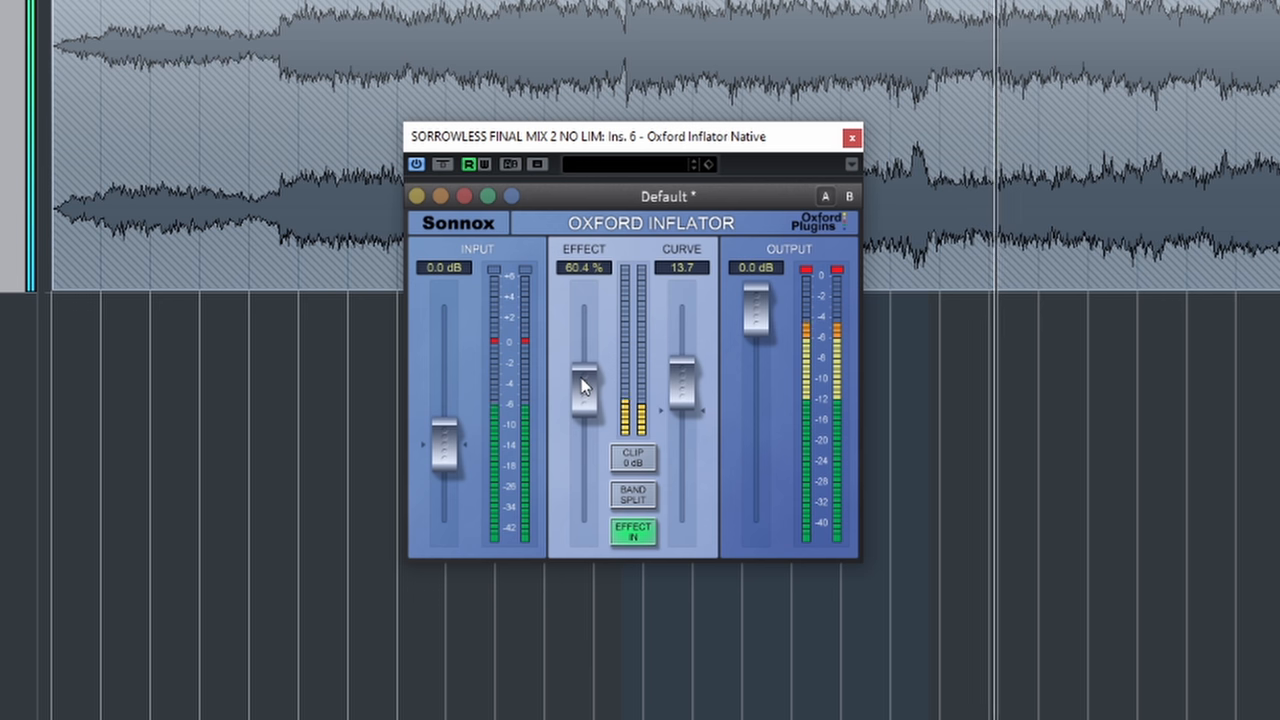
drag(583, 385, 583, 418)
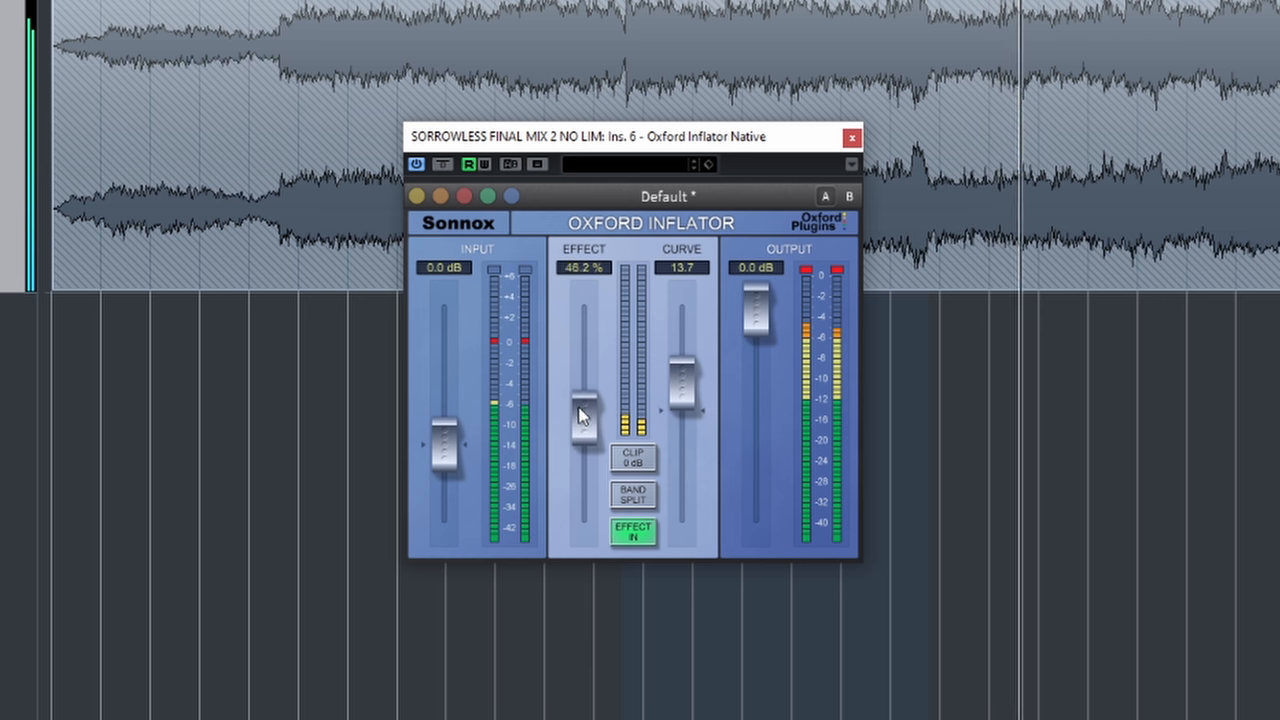
drag(583, 418, 583, 393)
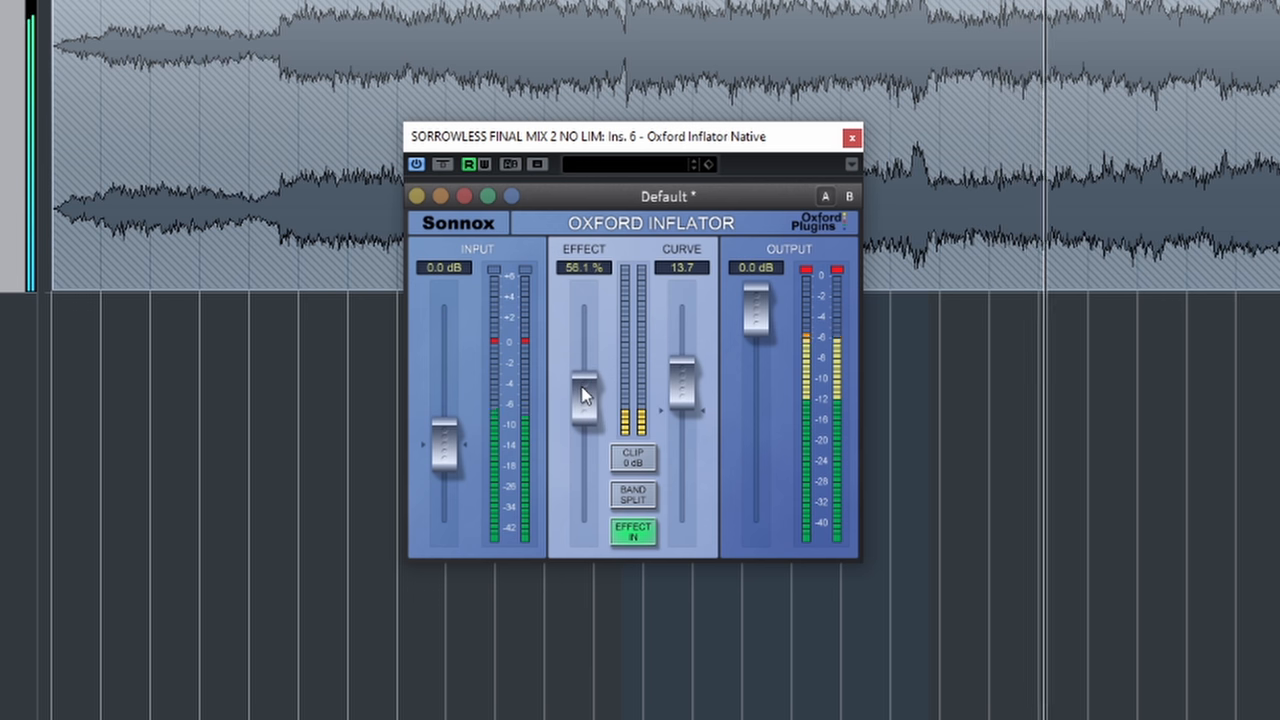
drag(584, 390, 584, 400)
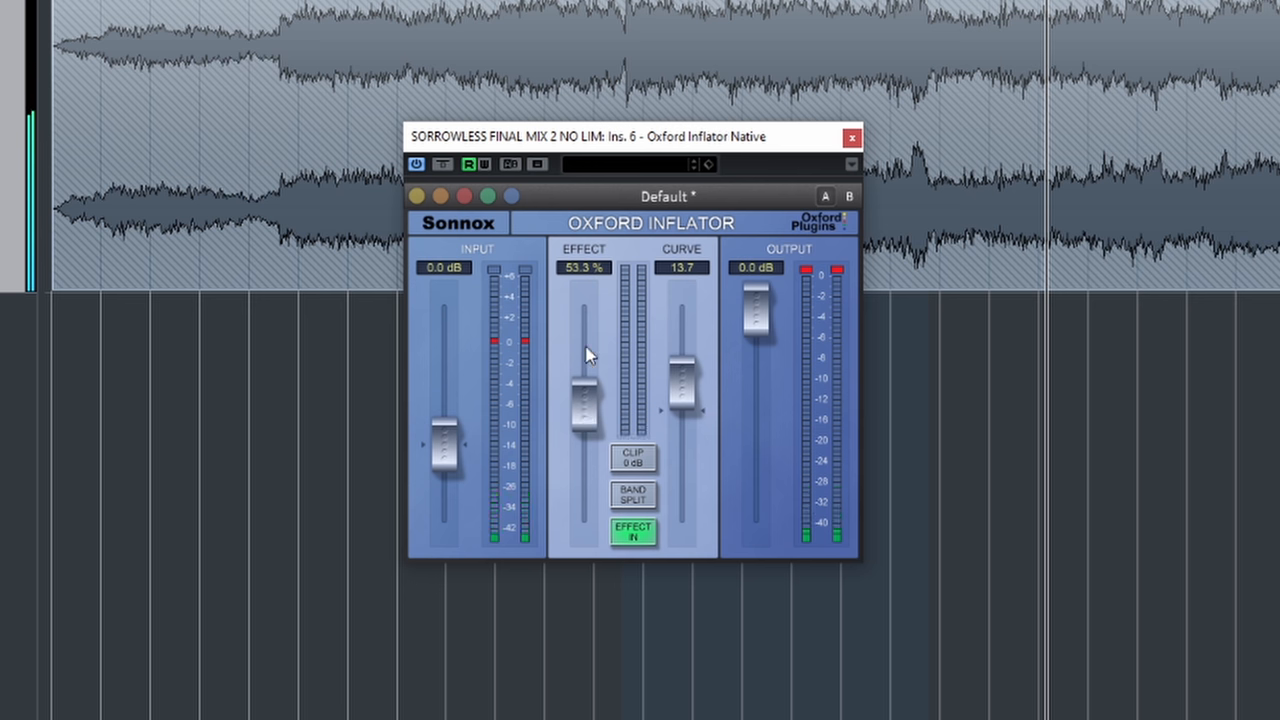
mouse_move(585, 360)
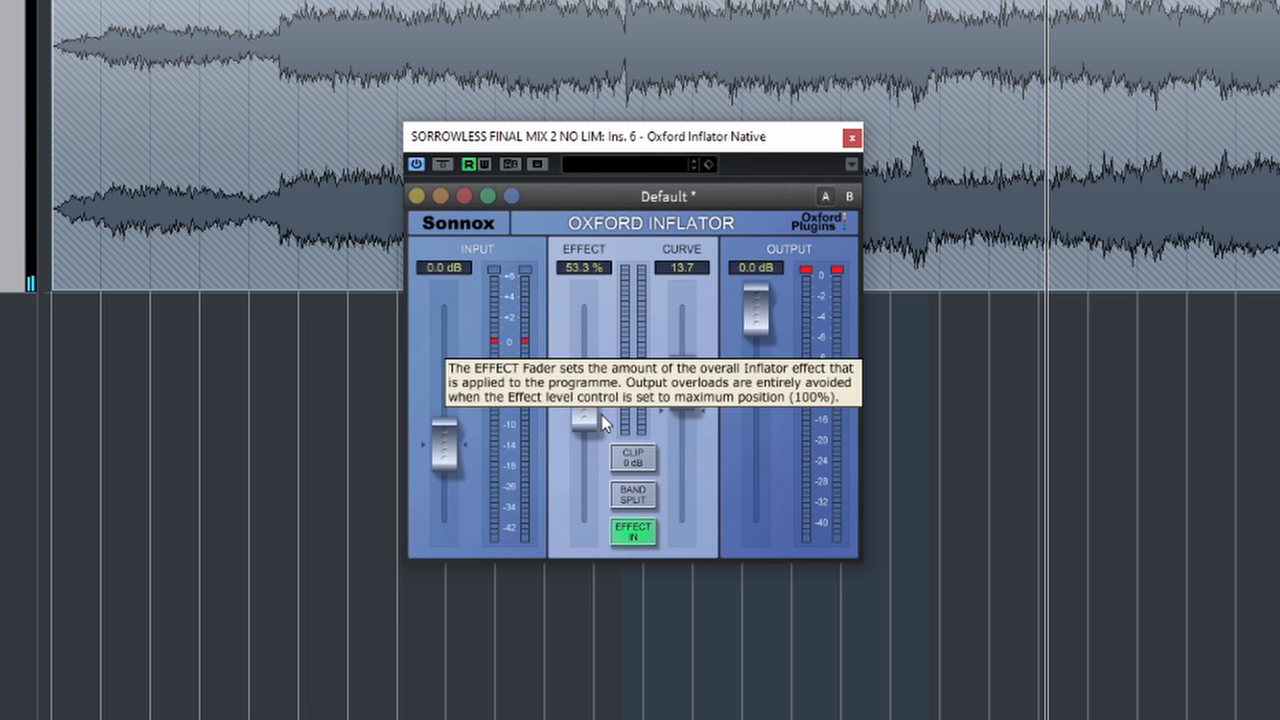
mouse_move(570, 352)
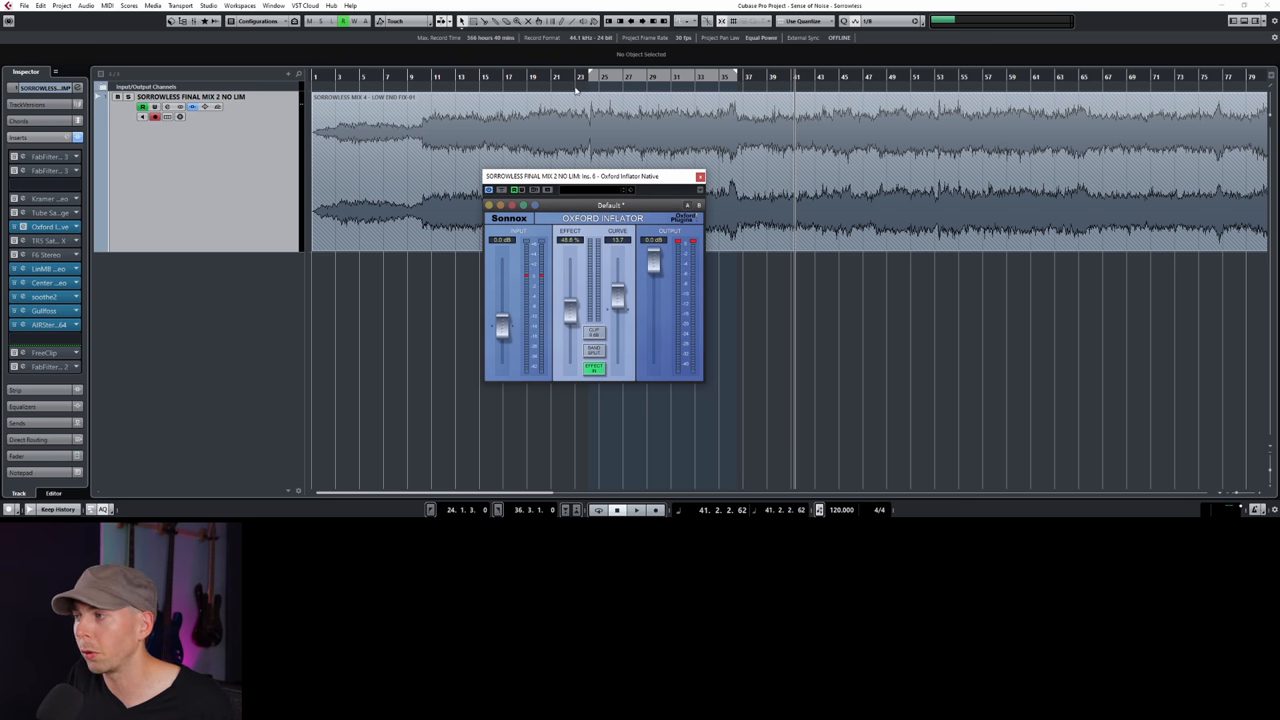
Audition the mix, then close the Oxford Inflator window.
click(636, 510)
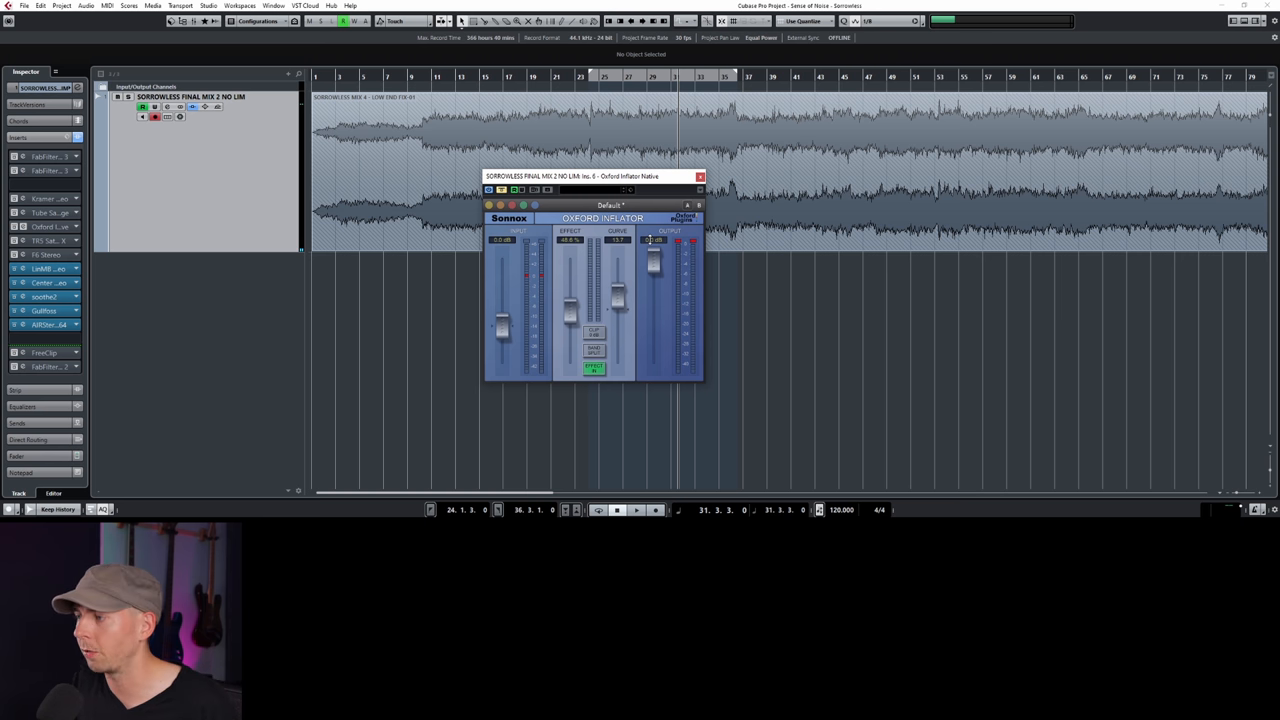
click(700, 176)
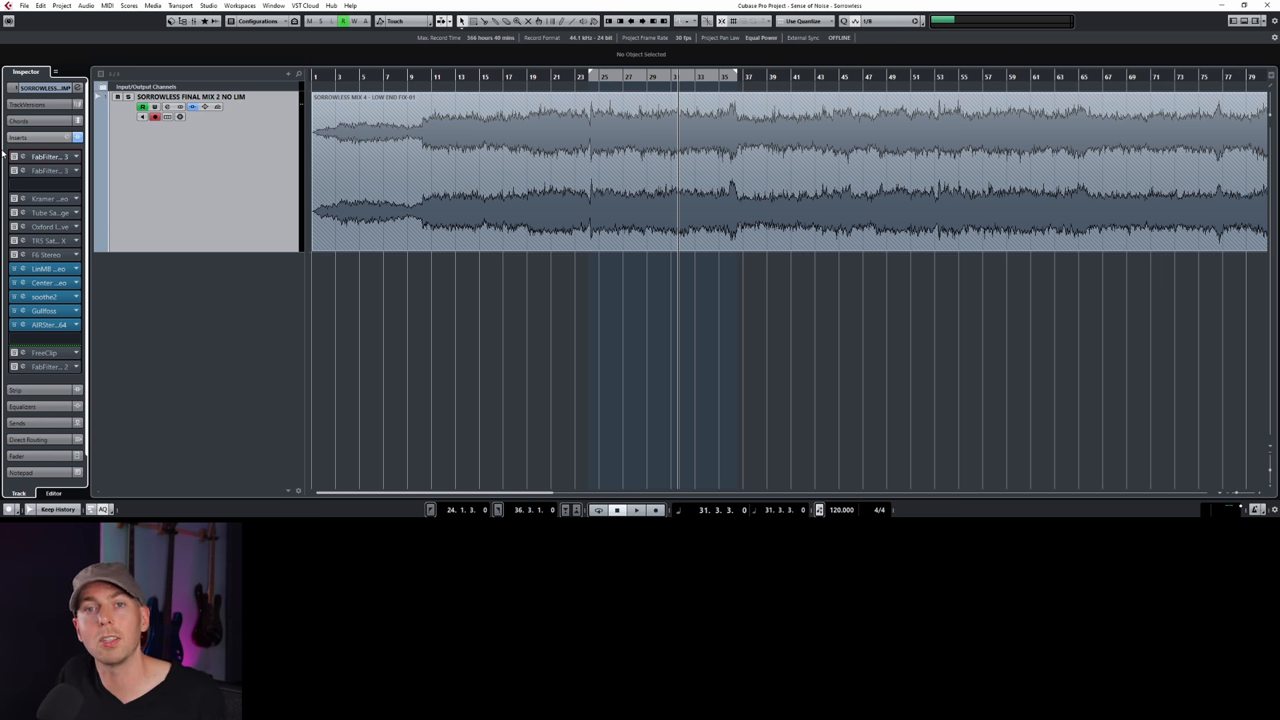
Open Pro-Q 3 on the master's second insert and add a band to the flat curve.
click(47, 170)
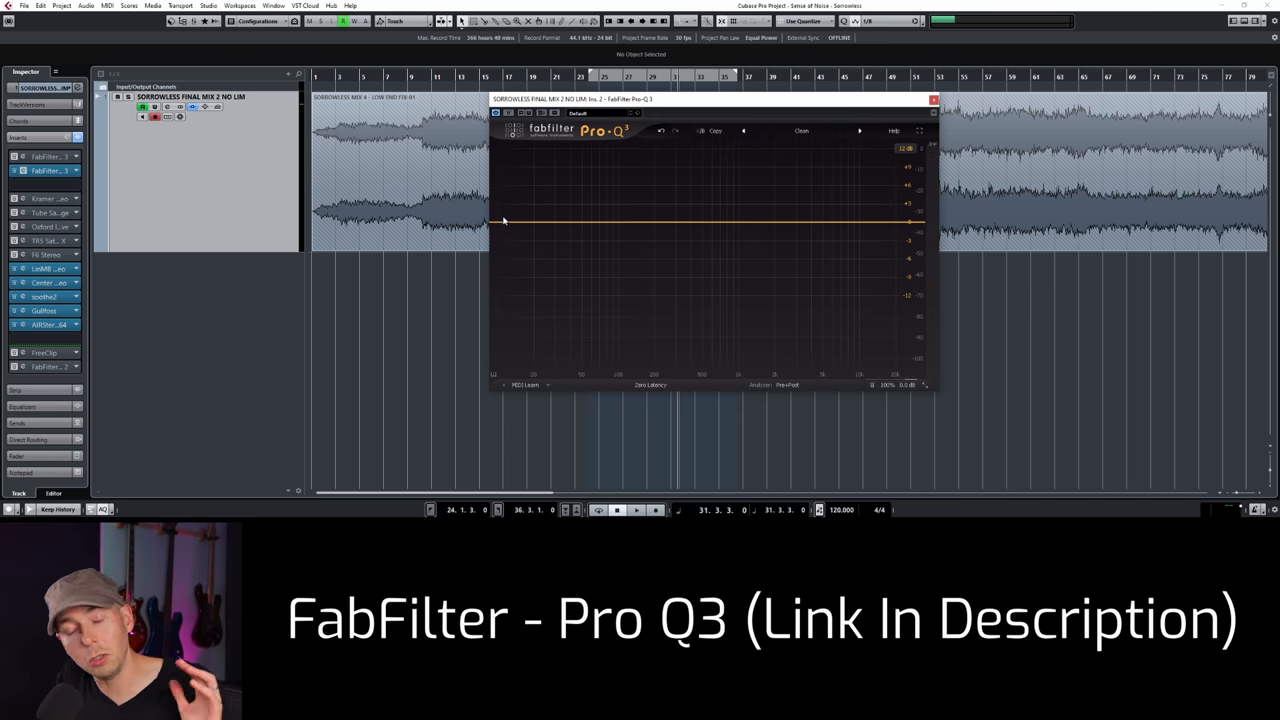
mouse_move(800, 201)
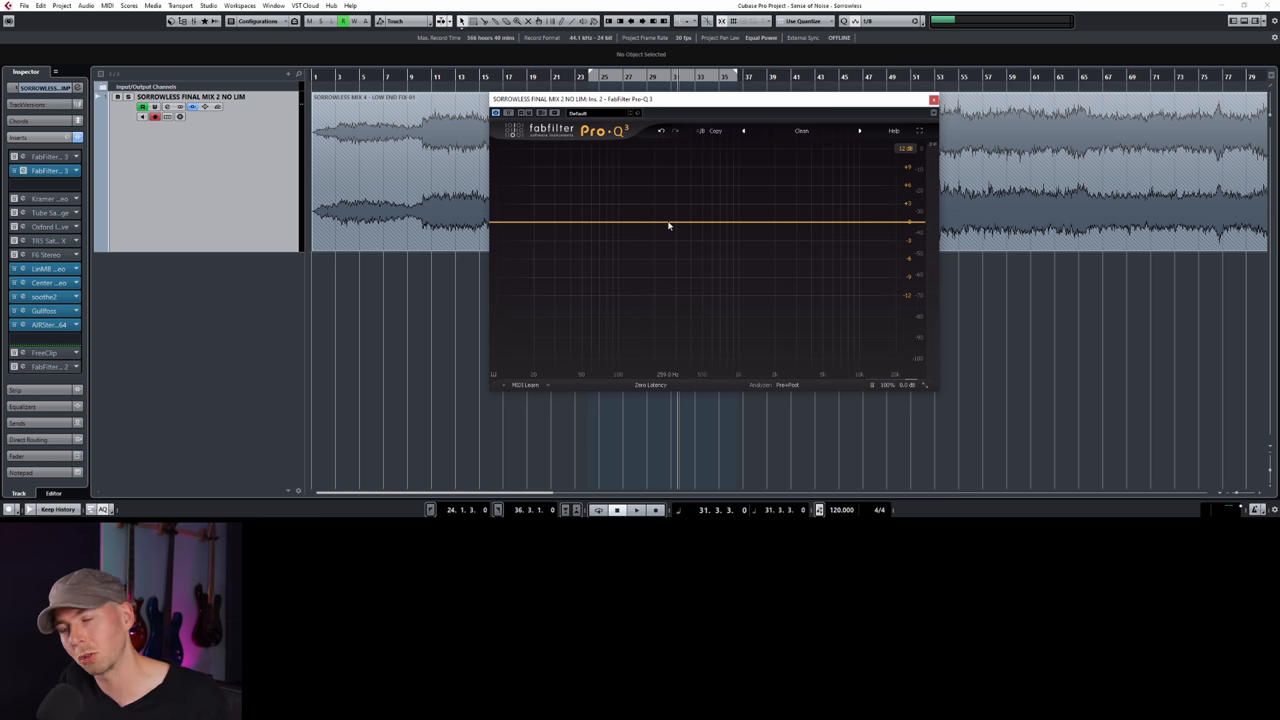
click(661, 222)
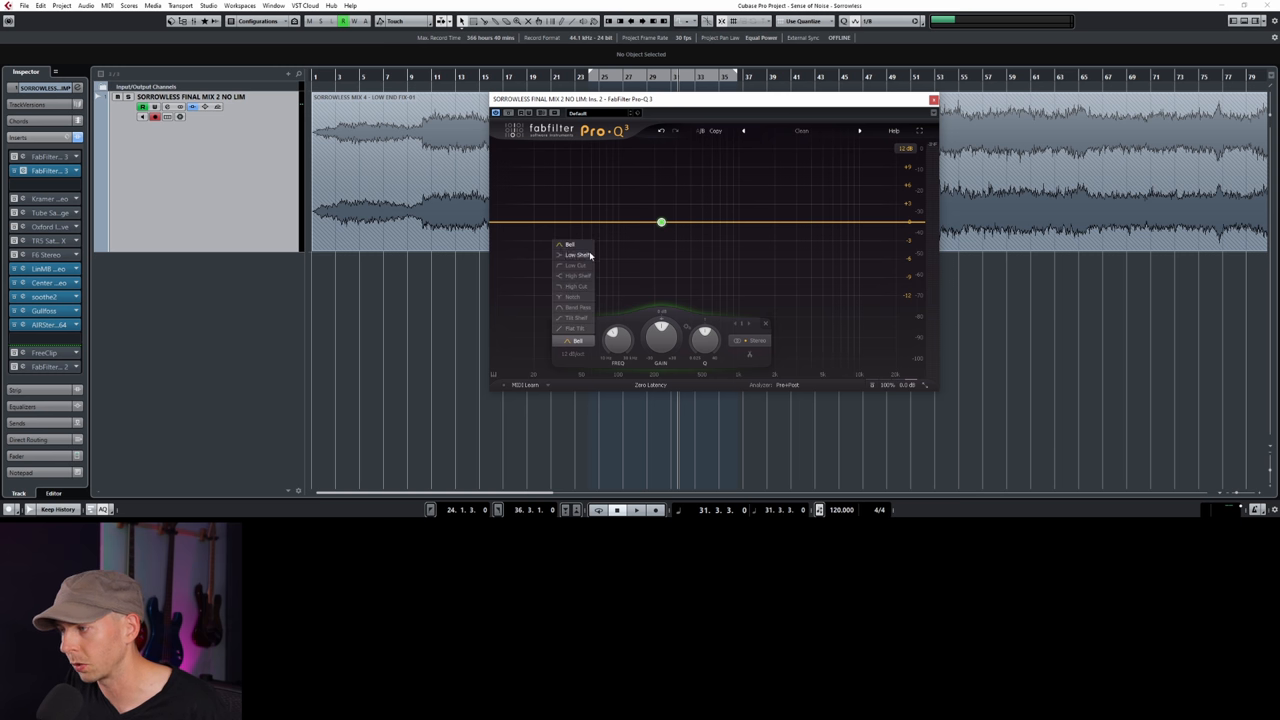
Make the new Pro-Q 3 band a 12 dB/oct low cut at 10 Hz.
click(576, 265)
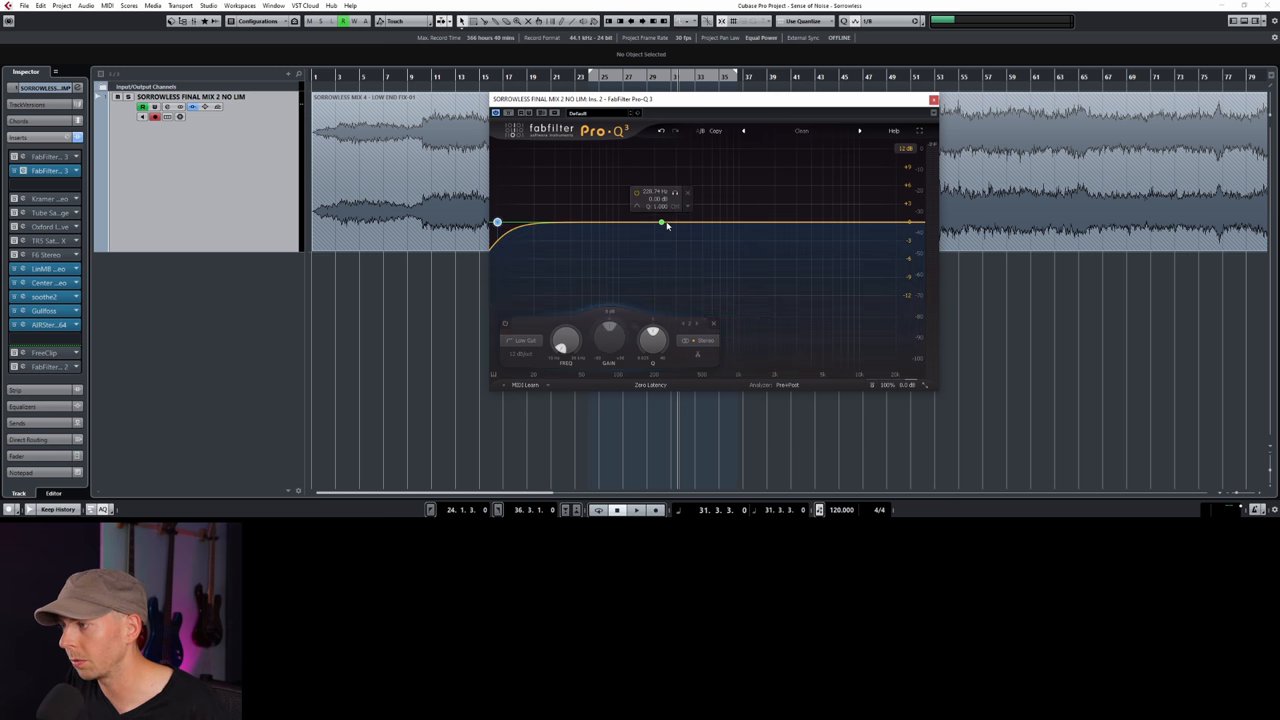
click(498, 222)
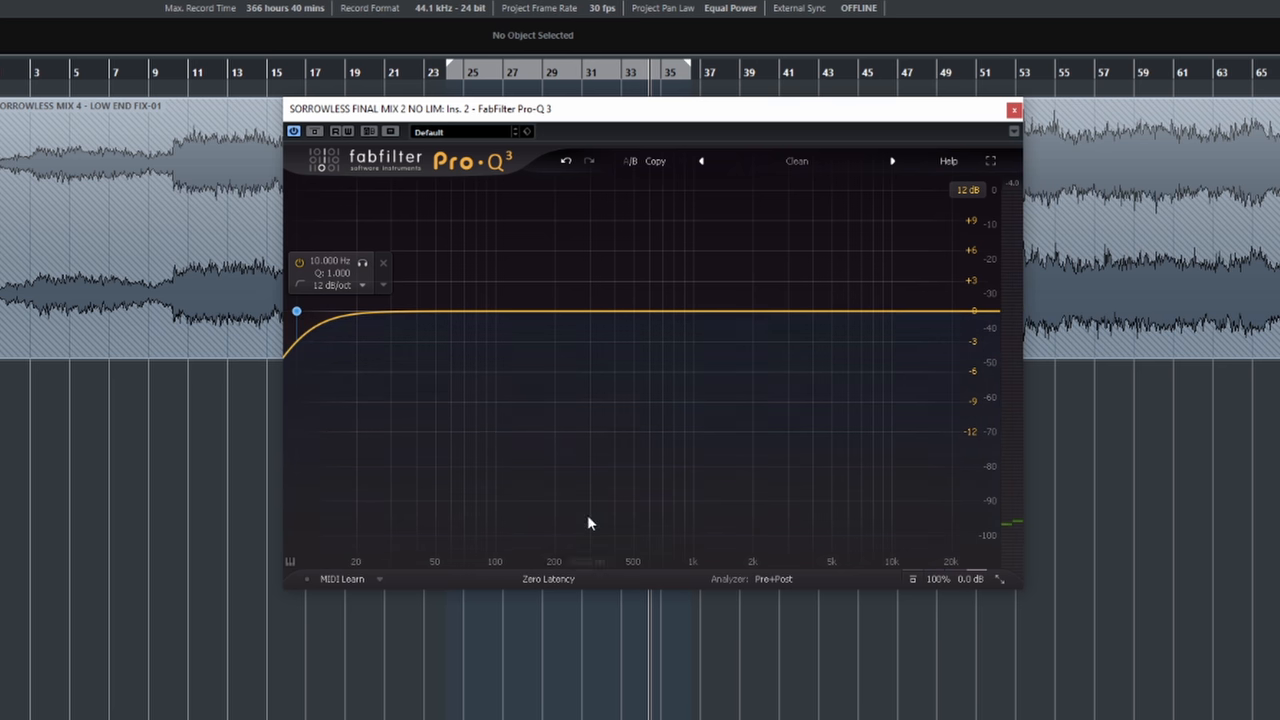
Sweep the 18 dB/oct low cut up from 10 Hz, settling near 76 Hz.
drag(297, 311, 378, 308)
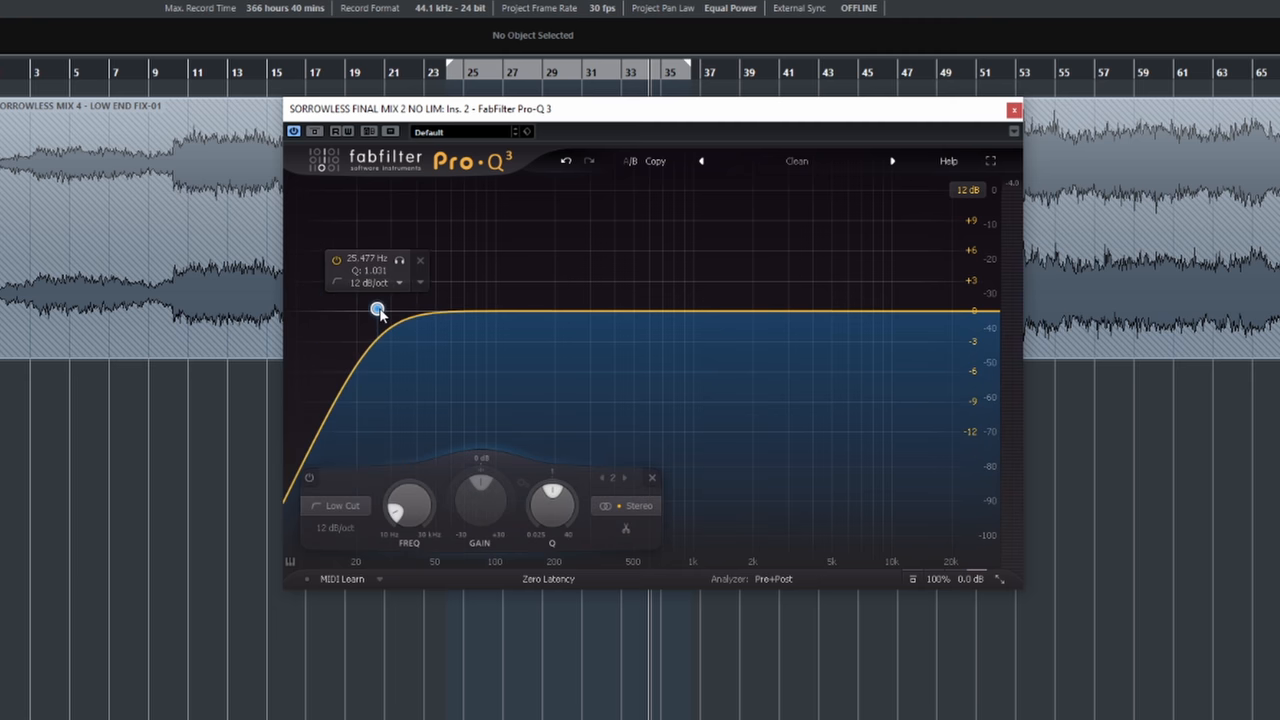
drag(377, 308, 388, 315)
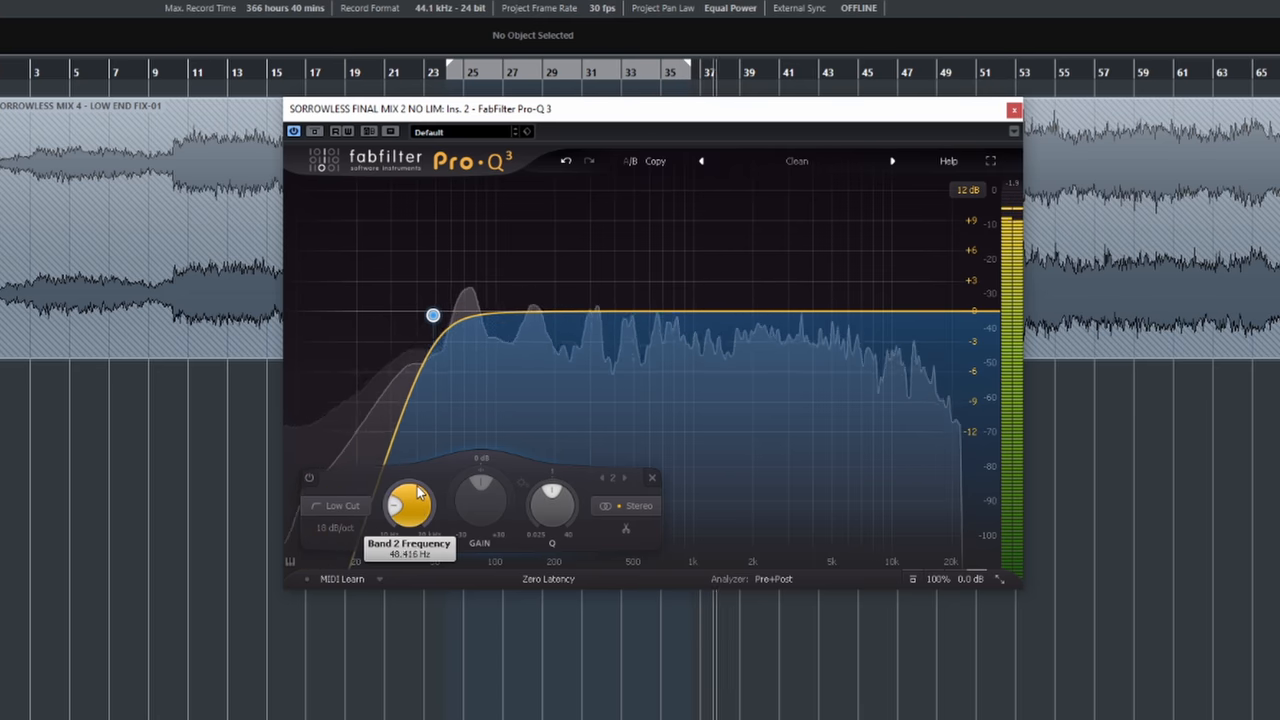
drag(433, 315, 538, 315)
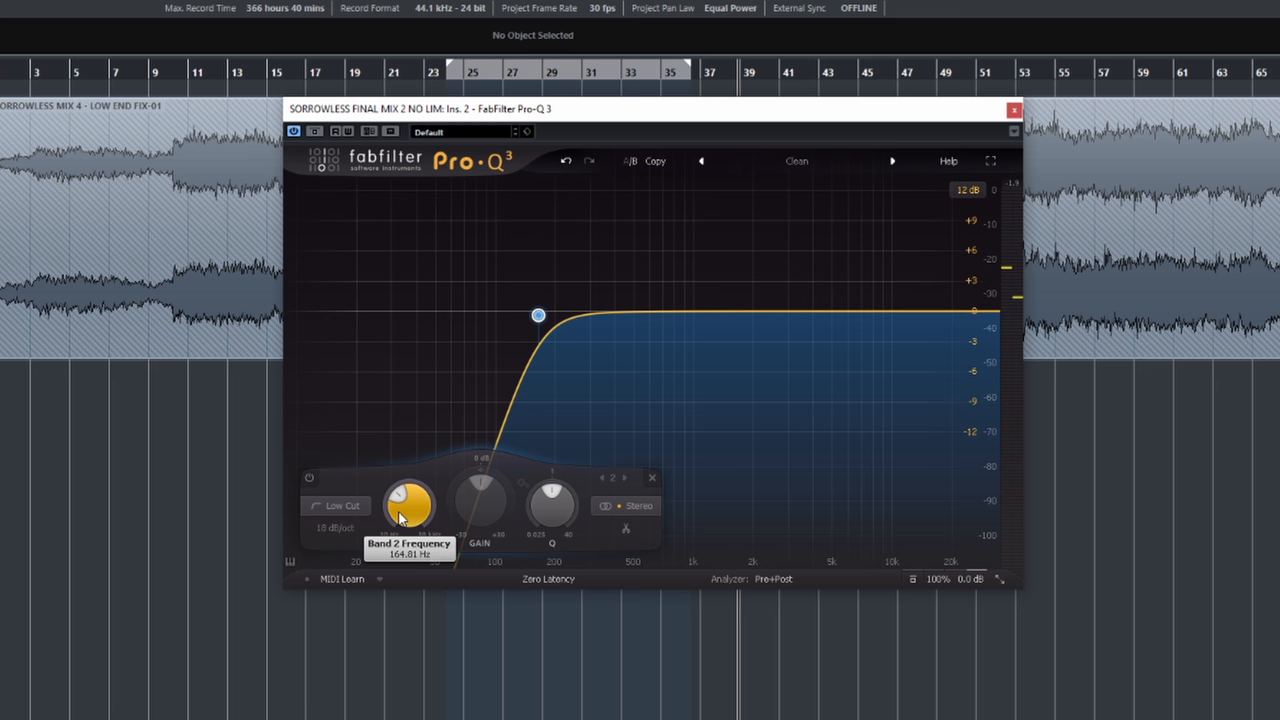
mouse_move(409, 505)
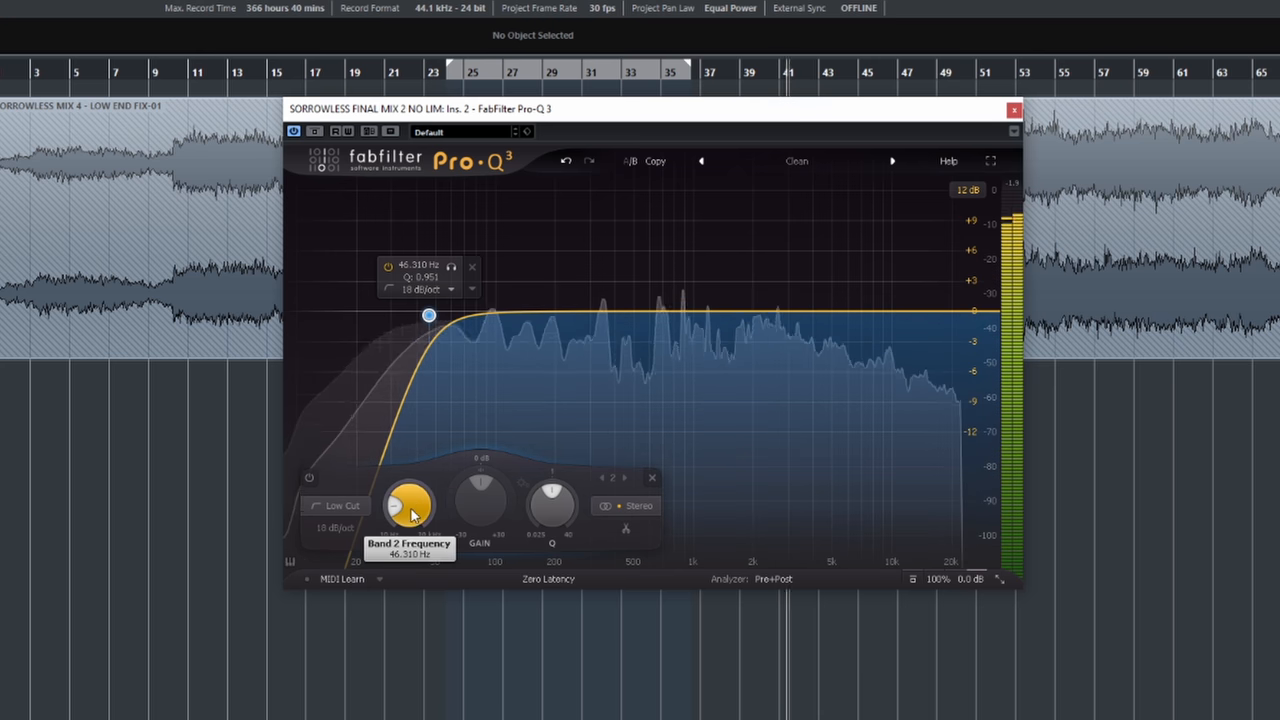
drag(428, 316, 413, 316)
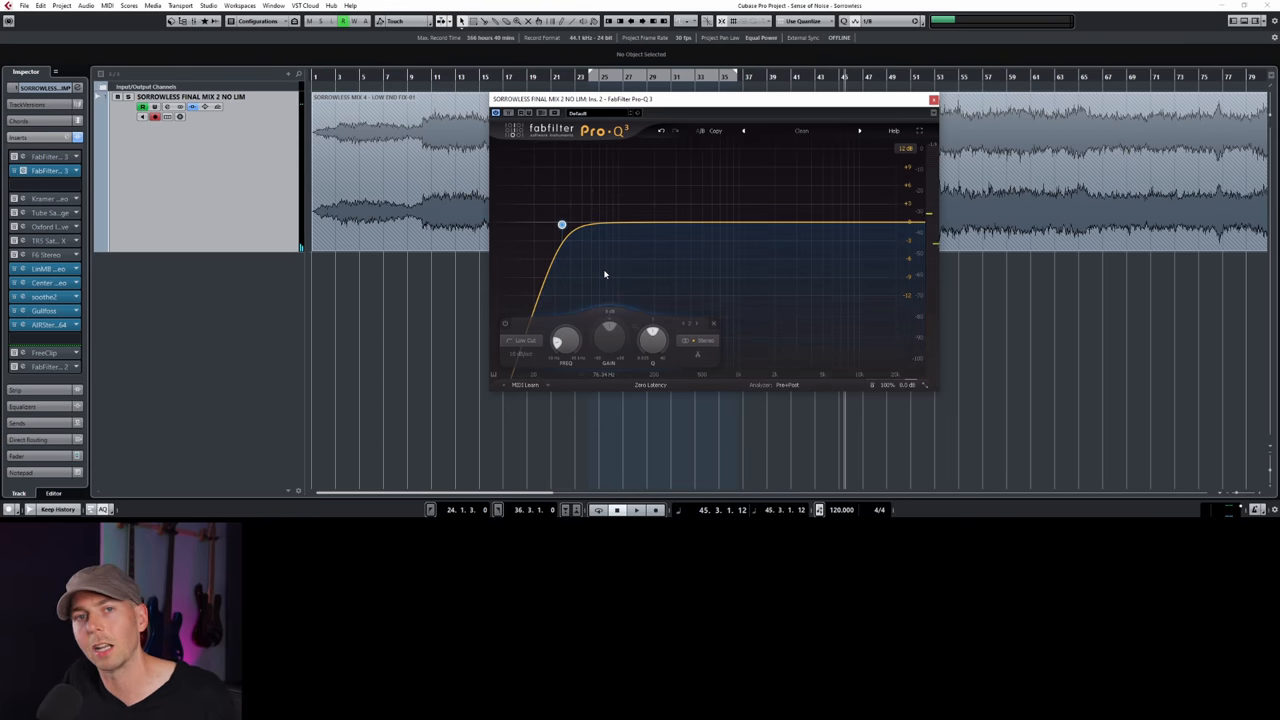
mouse_move(704, 232)
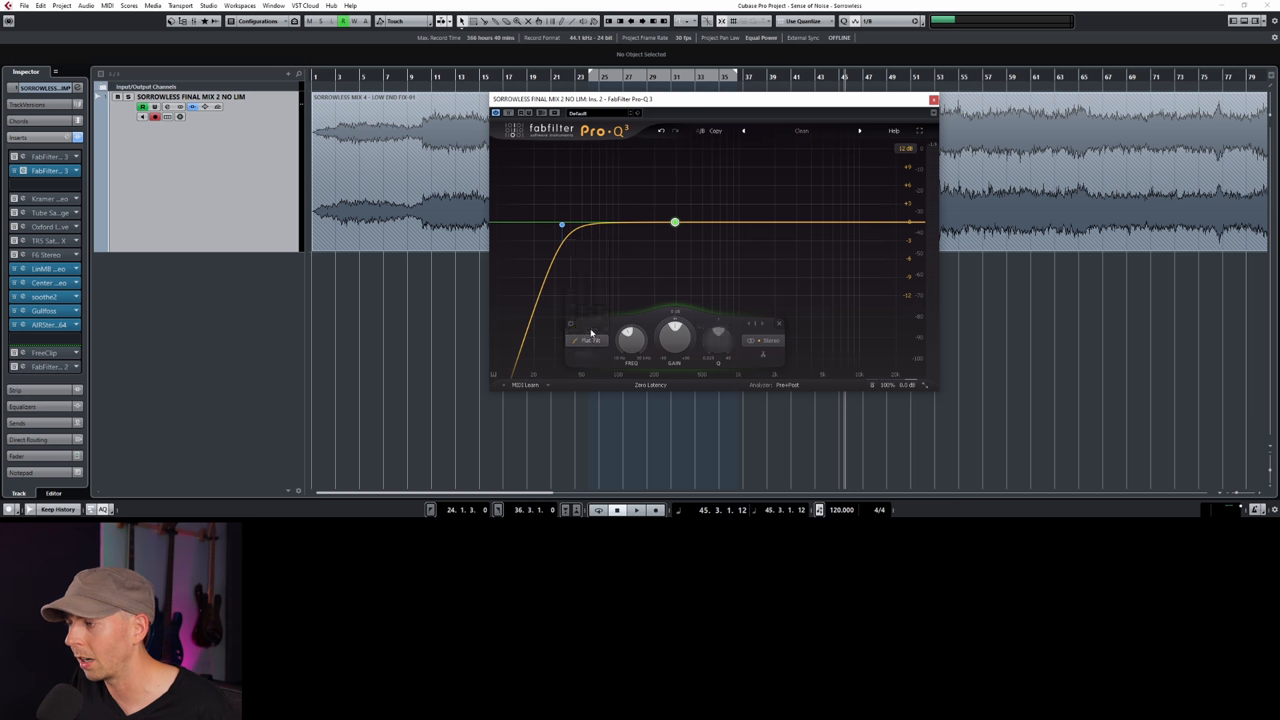
Add a Flat Tilt band pivoting near 88 Hz with a +11.6 dB high-end tilt.
click(675, 222)
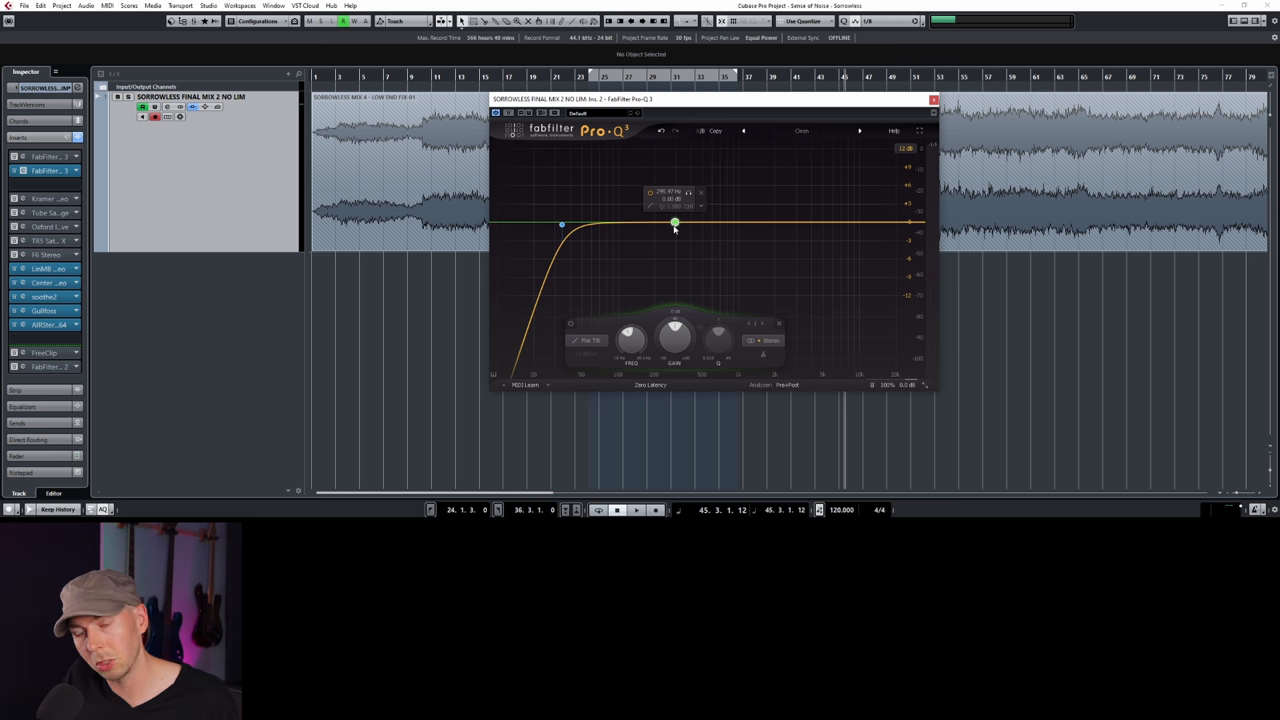
drag(675, 222, 697, 186)
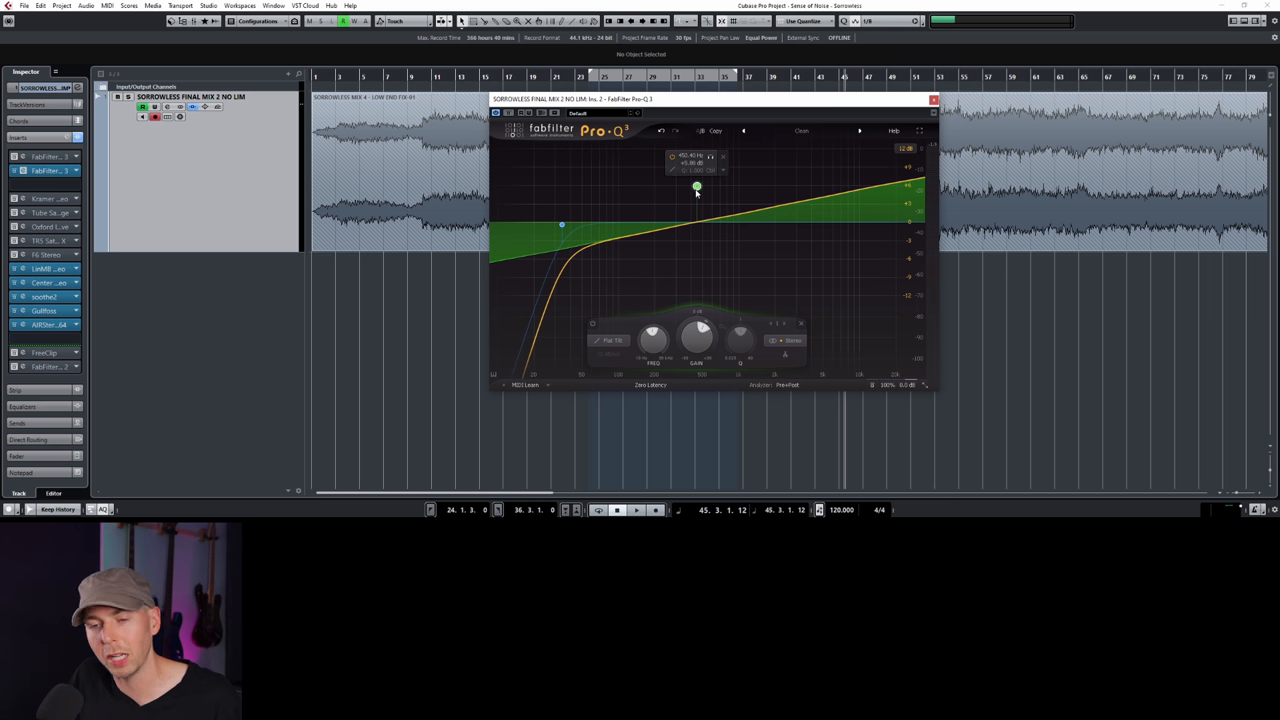
drag(697, 187, 693, 209)
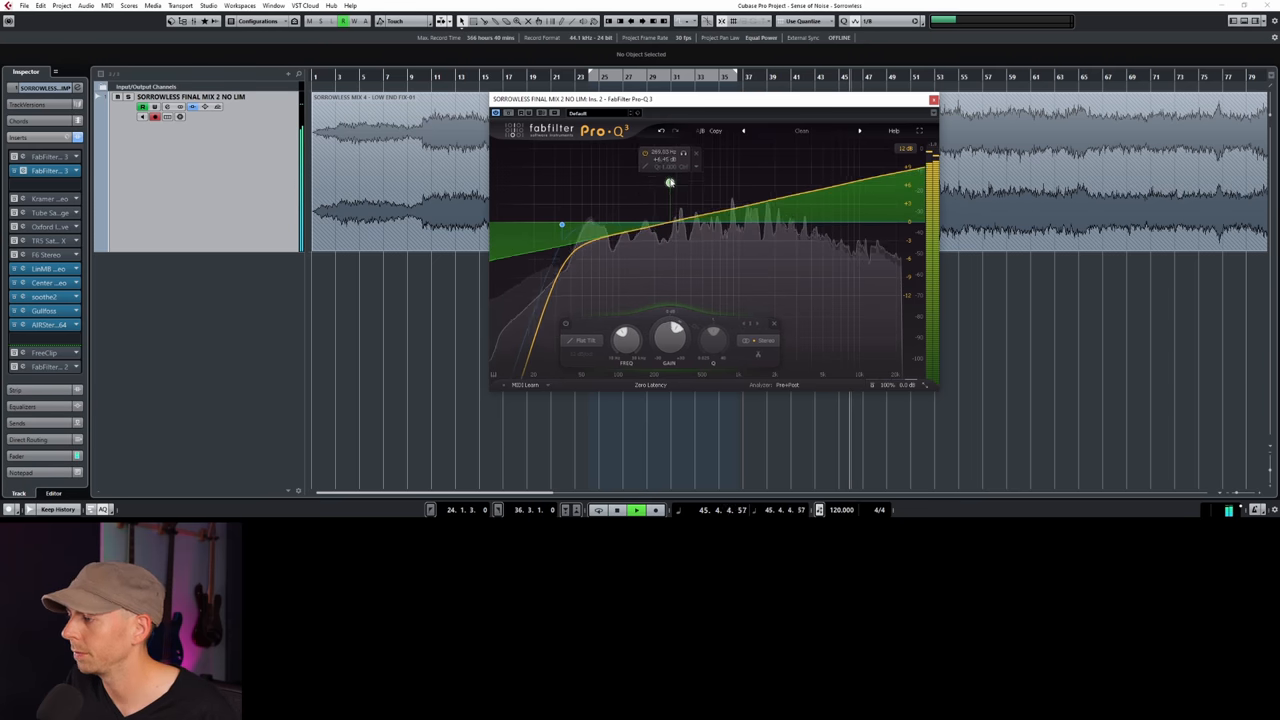
drag(670, 182, 687, 150)
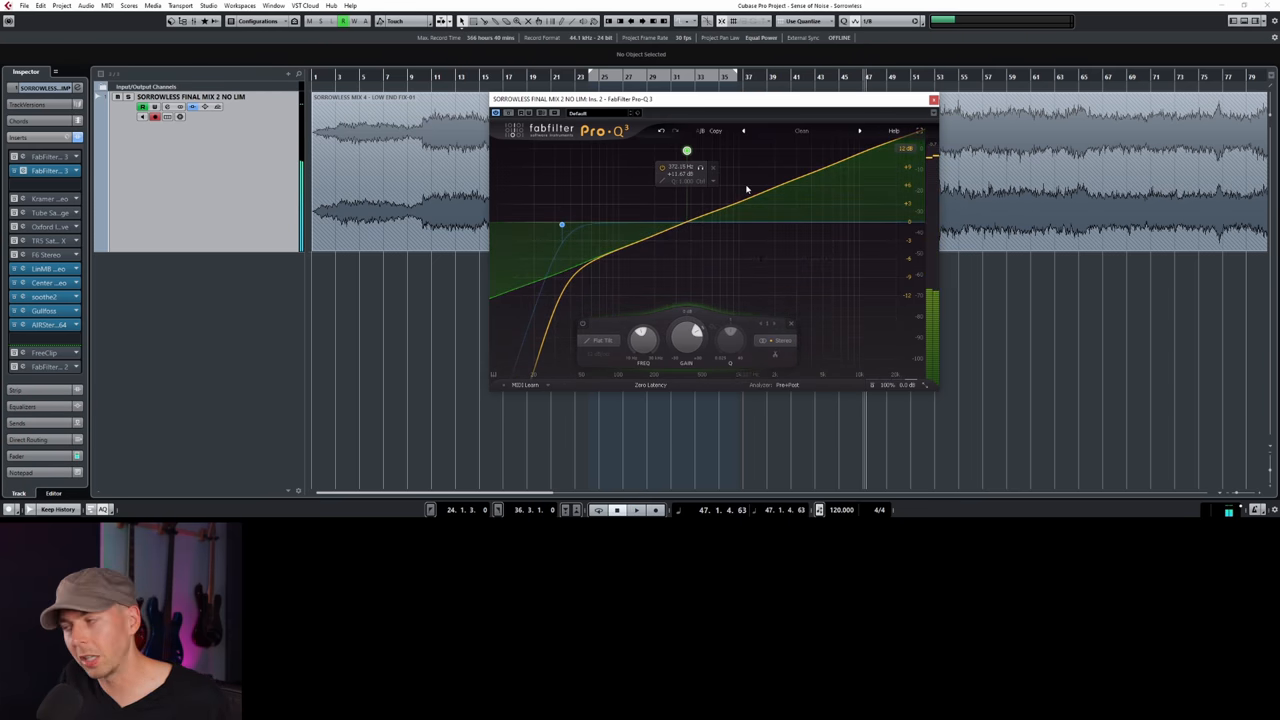
drag(687, 150, 670, 158)
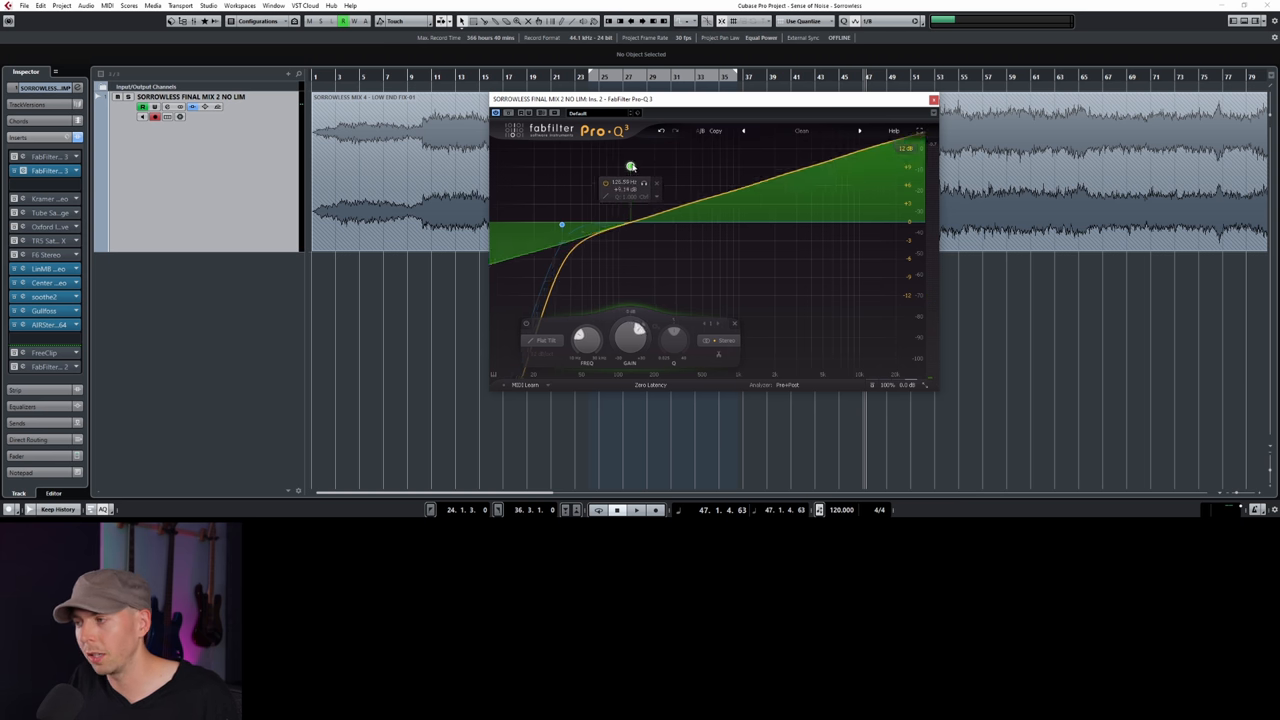
drag(630, 165, 628, 198)
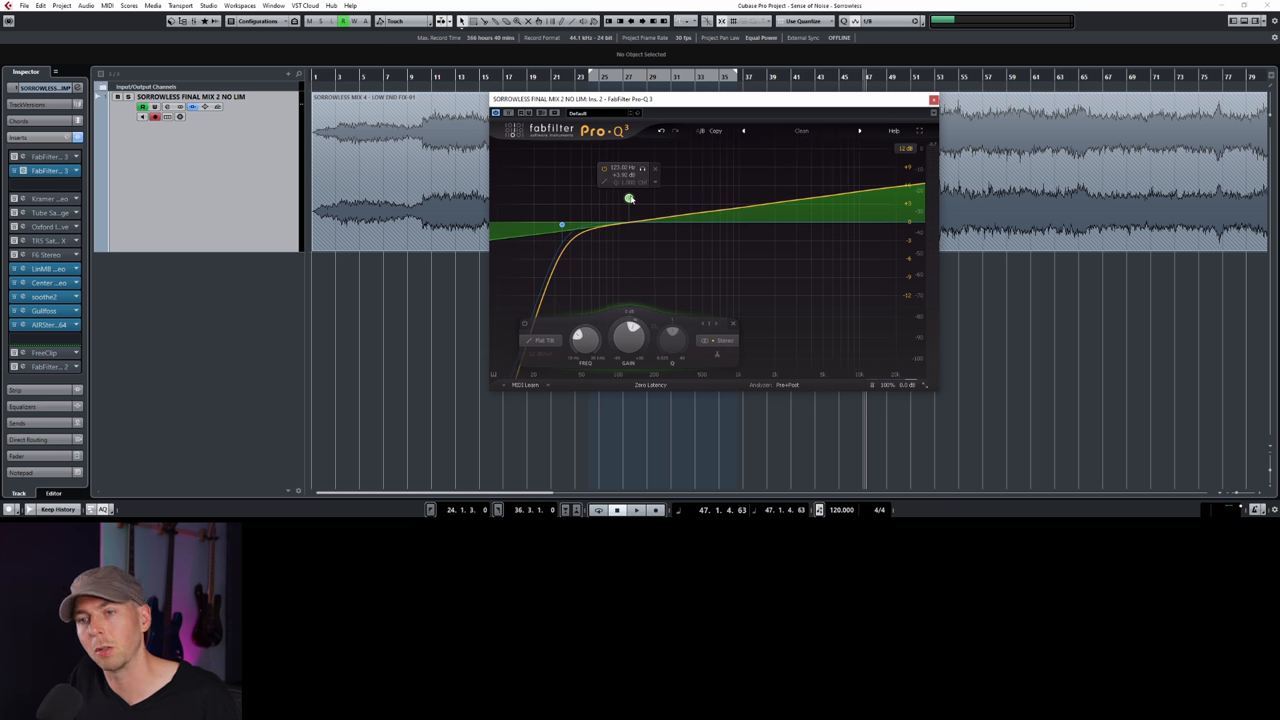
drag(629, 198, 629, 196)
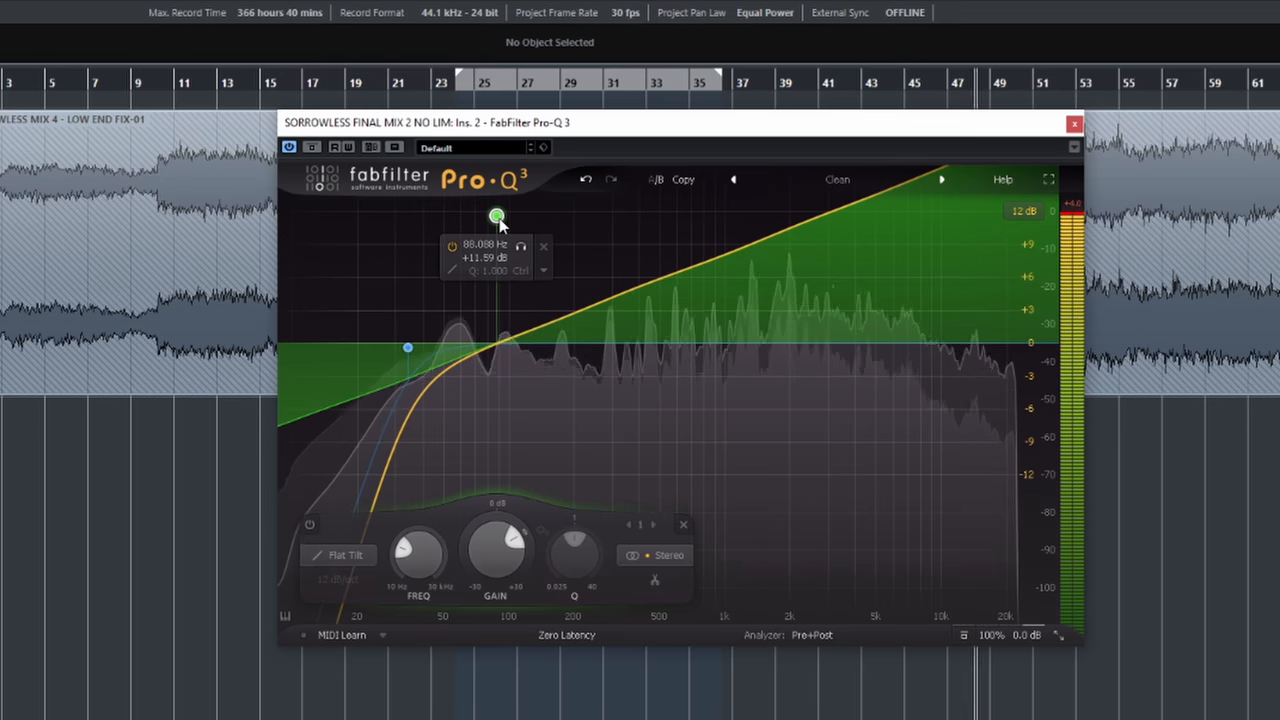
Ease the Pro-Q 3 tilt to a gentle lift pivoting near 180 Hz at about +3.9 dB.
drag(497, 217, 551, 221)
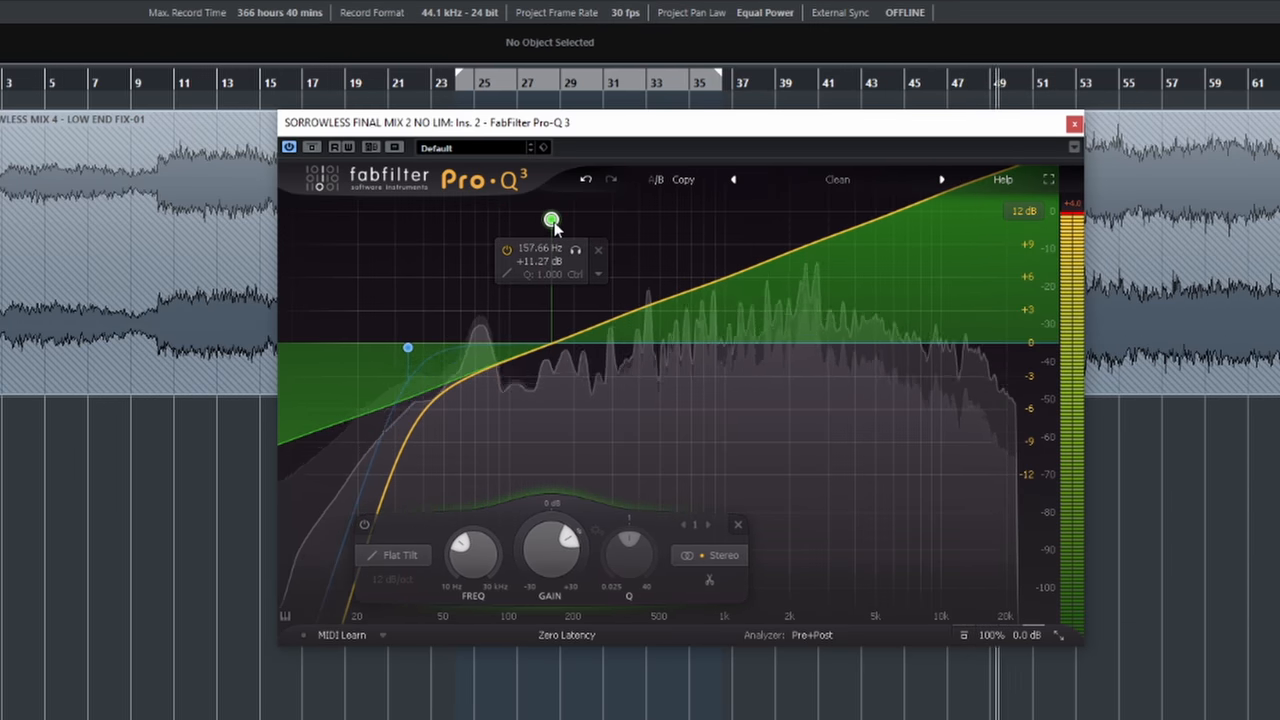
drag(552, 220, 540, 222)
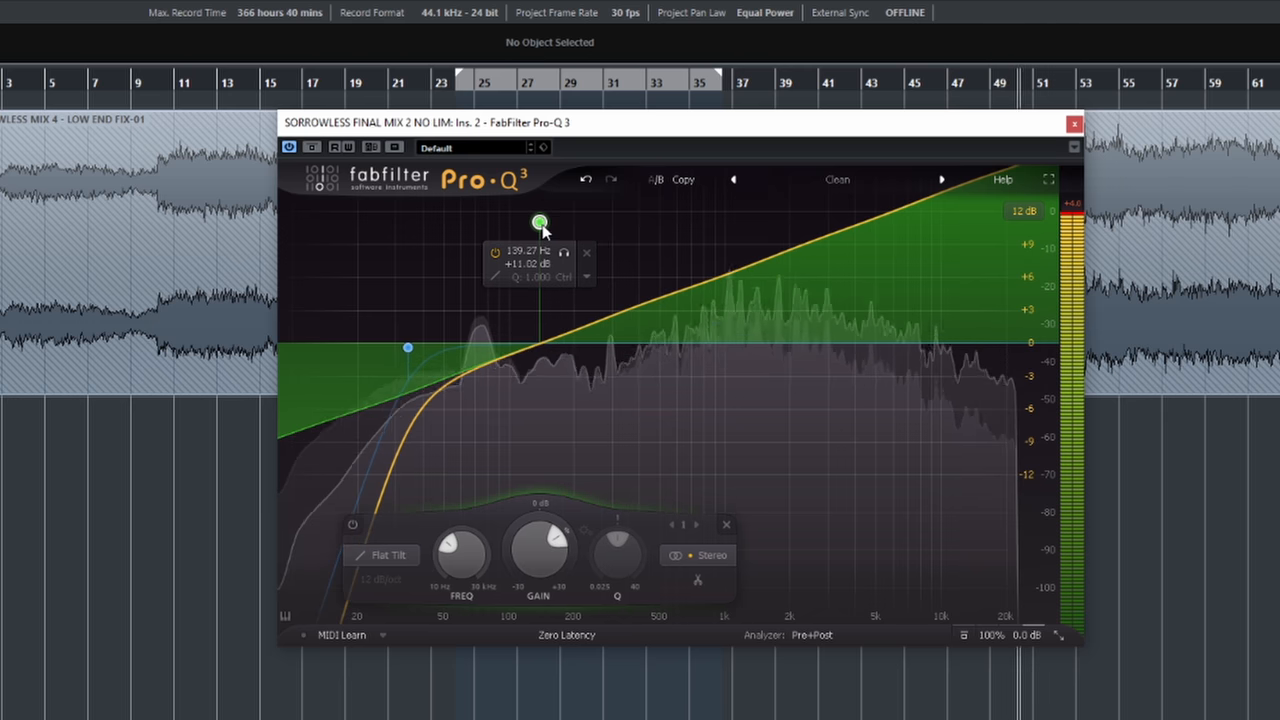
drag(540, 221, 581, 239)
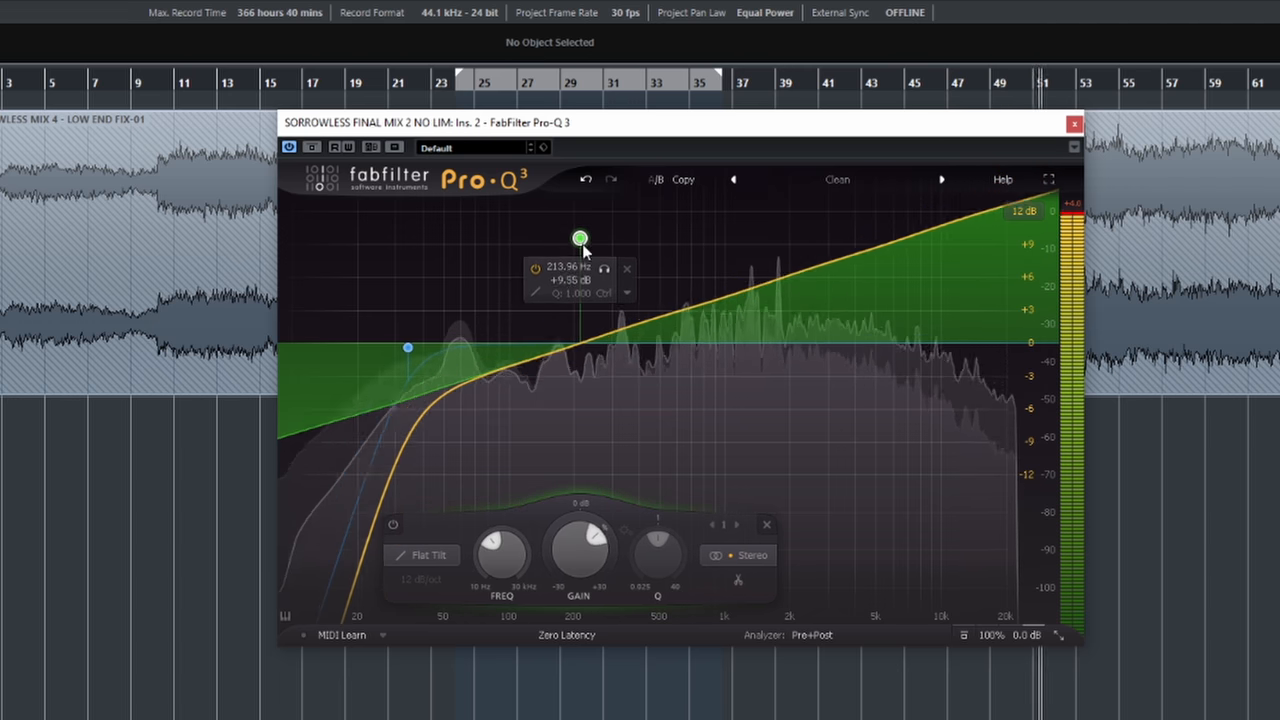
drag(581, 238, 547, 291)
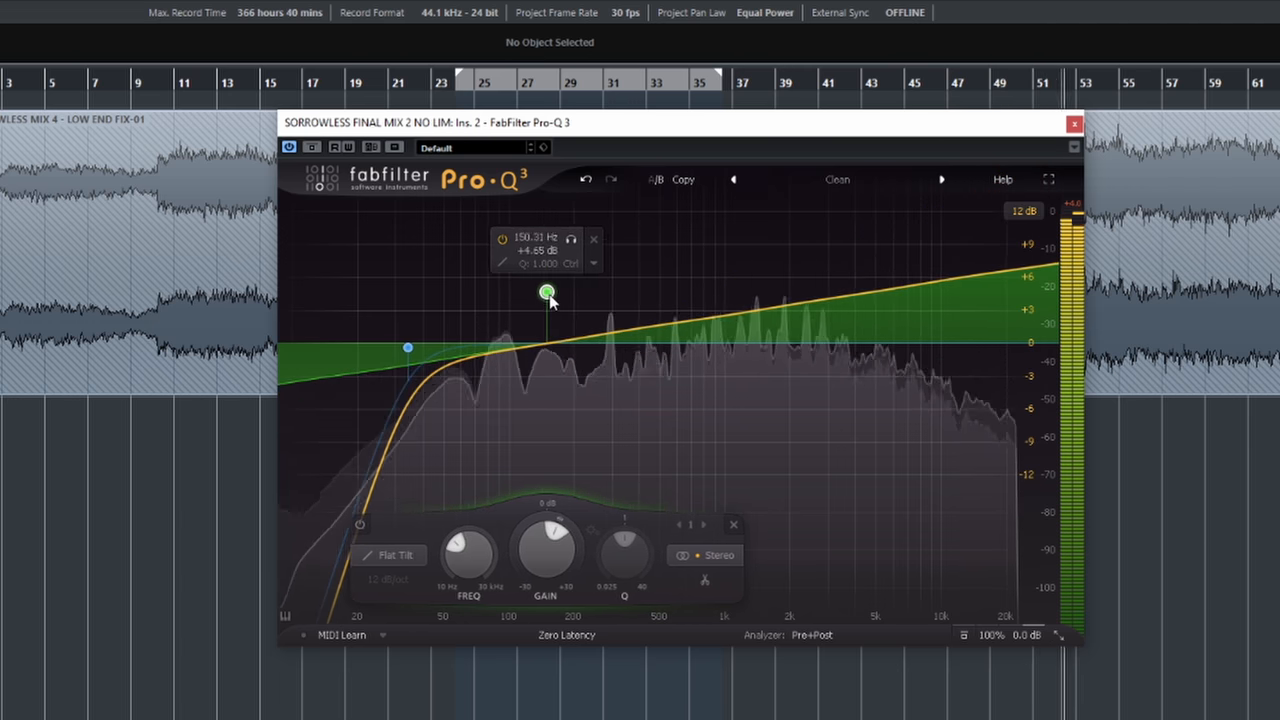
drag(548, 293, 537, 305)
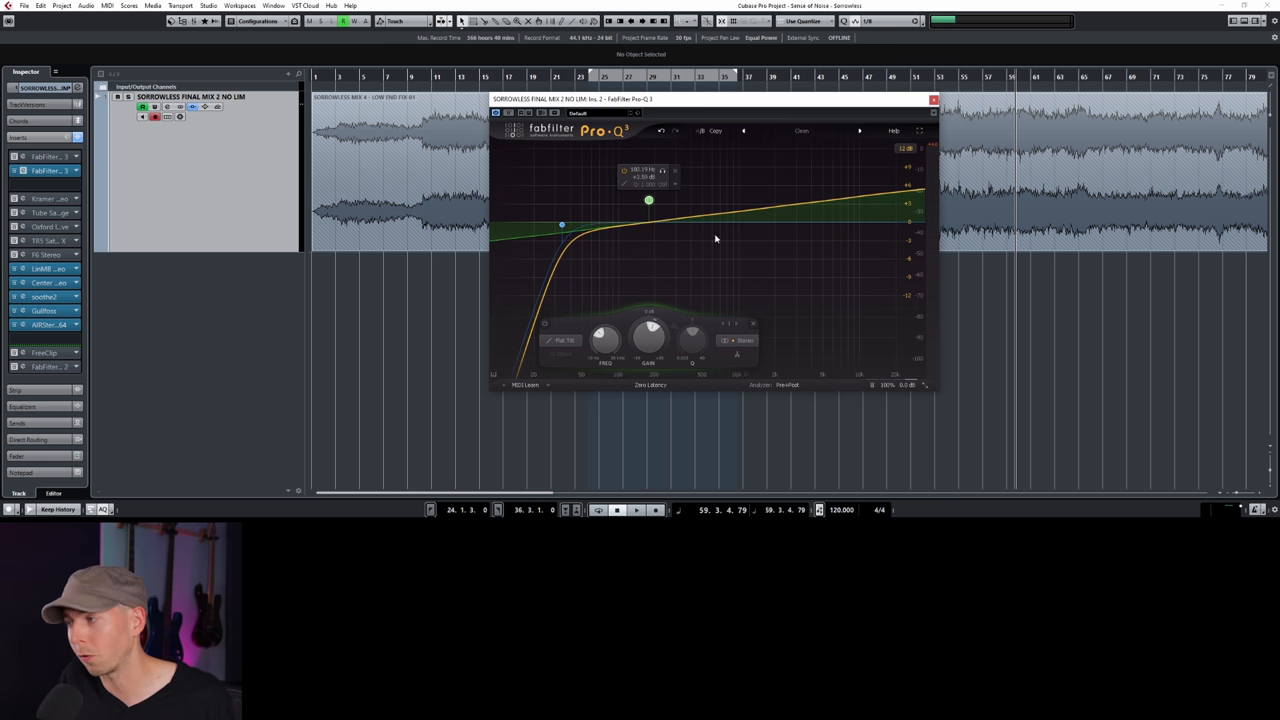
Nudge the Flat Tilt node, keeping it near 180 Hz at about +3.9 dB.
drag(649, 200, 650, 205)
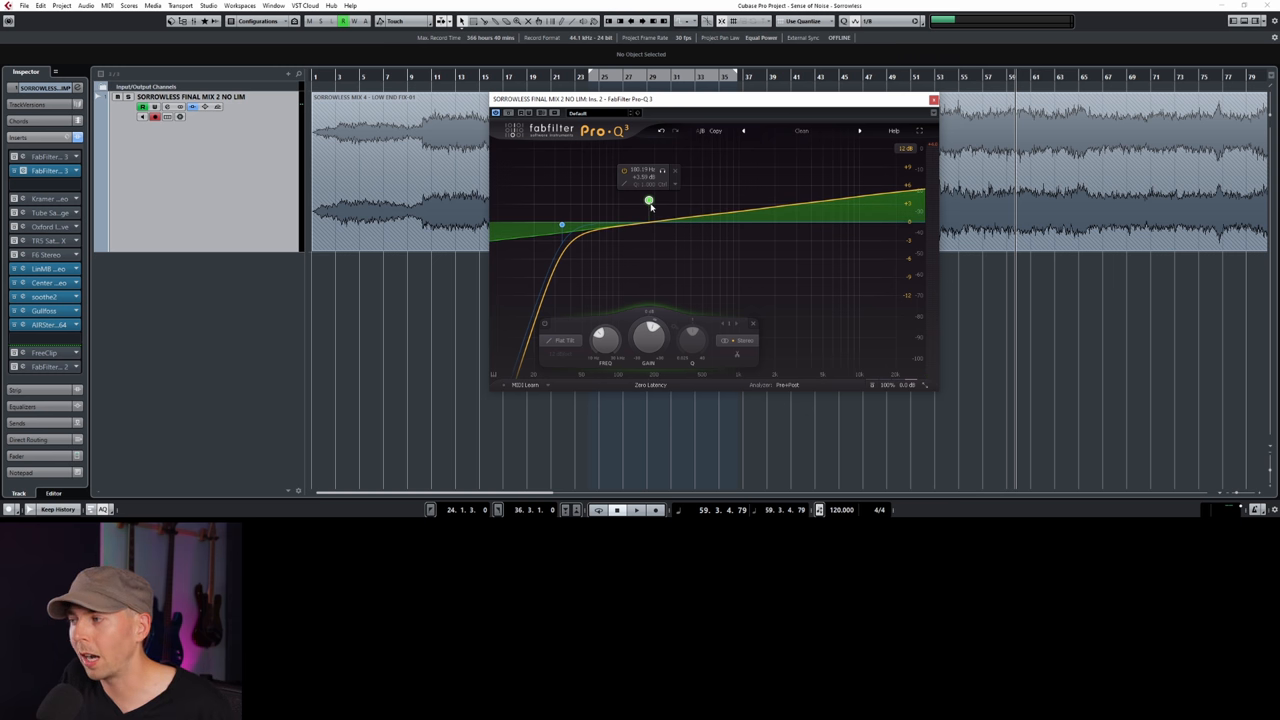
mouse_move(645, 180)
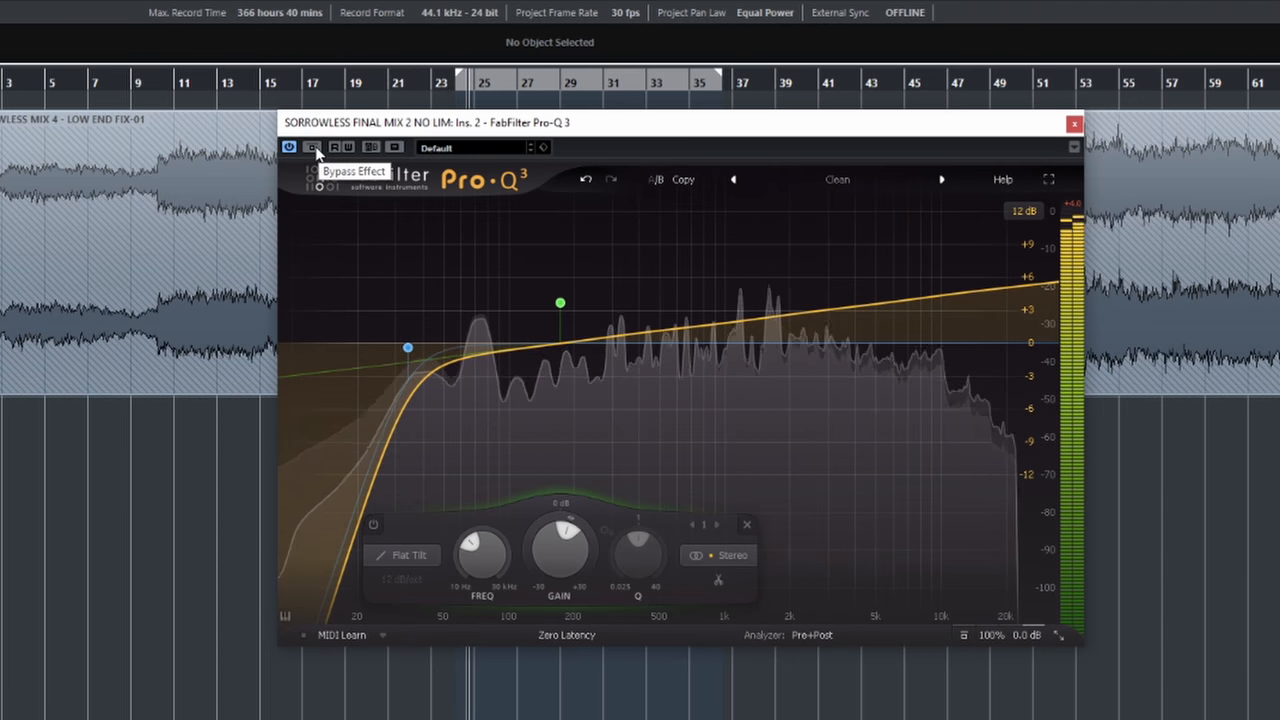
click(313, 147)
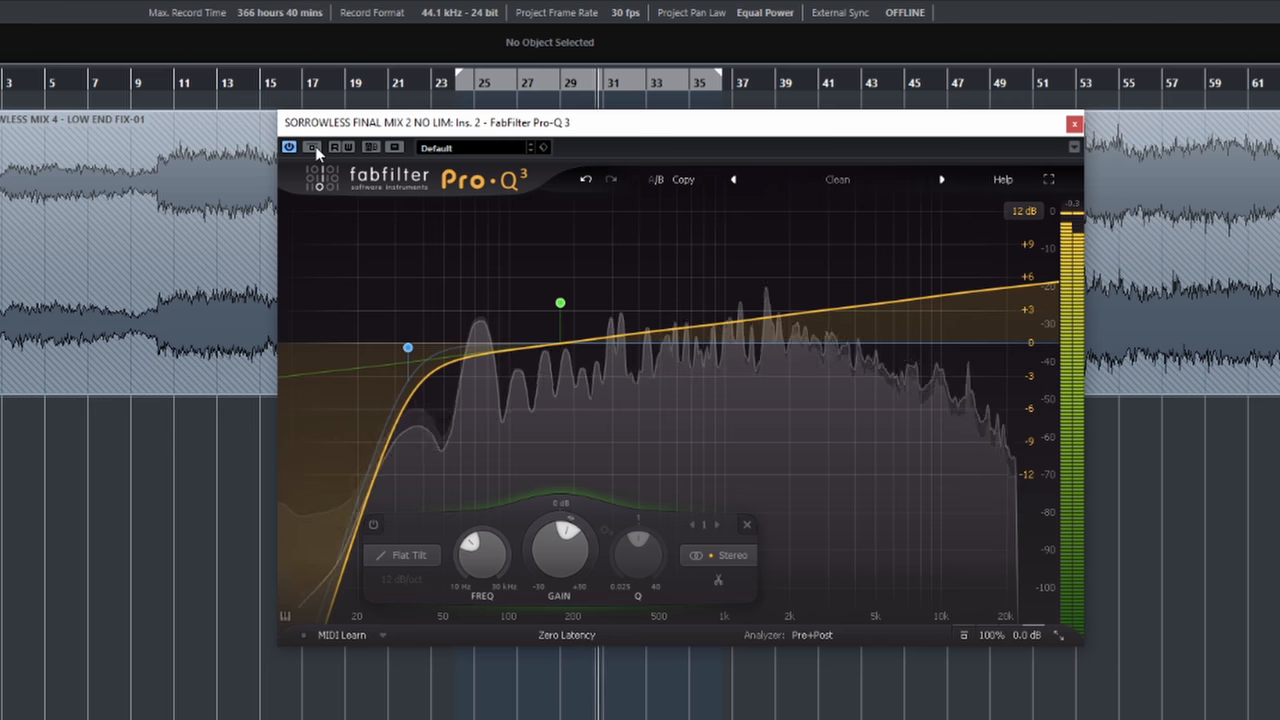
click(313, 147)
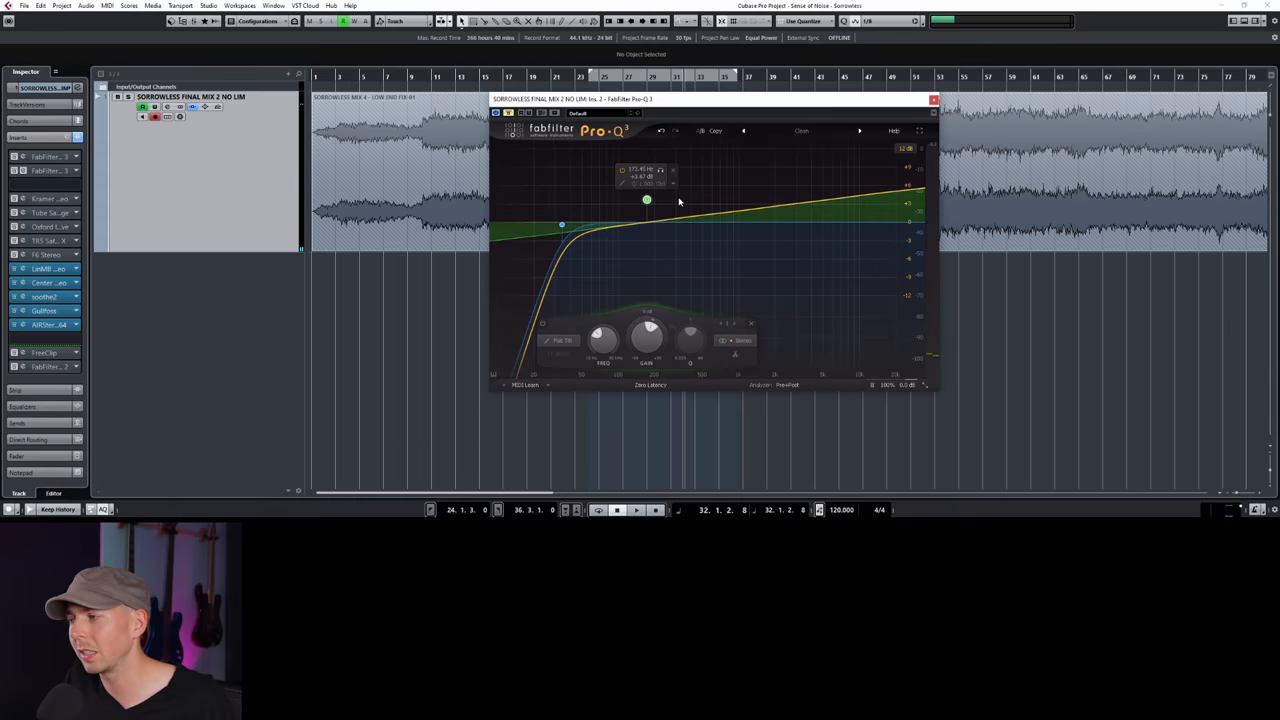
Give the Pro-Q 3 tilt a final tiny tweak and bring up Waves F6 on the master.
drag(647, 202, 647, 200)
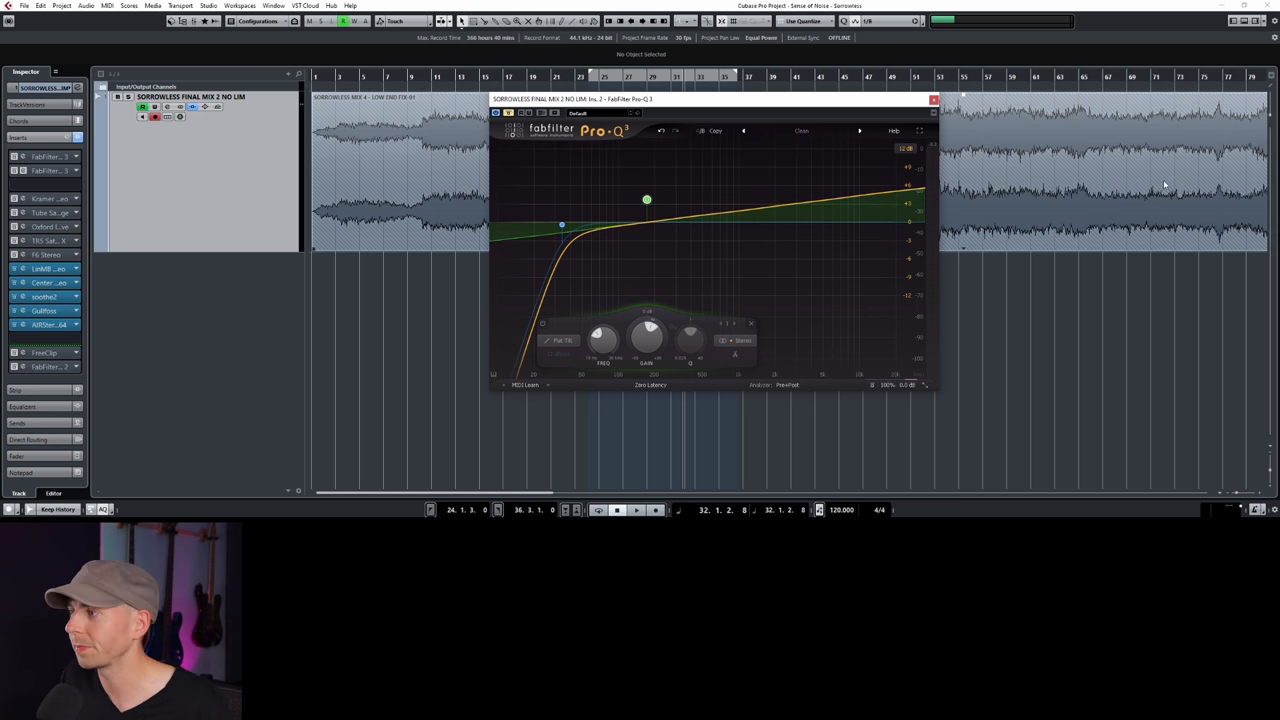
click(933, 99)
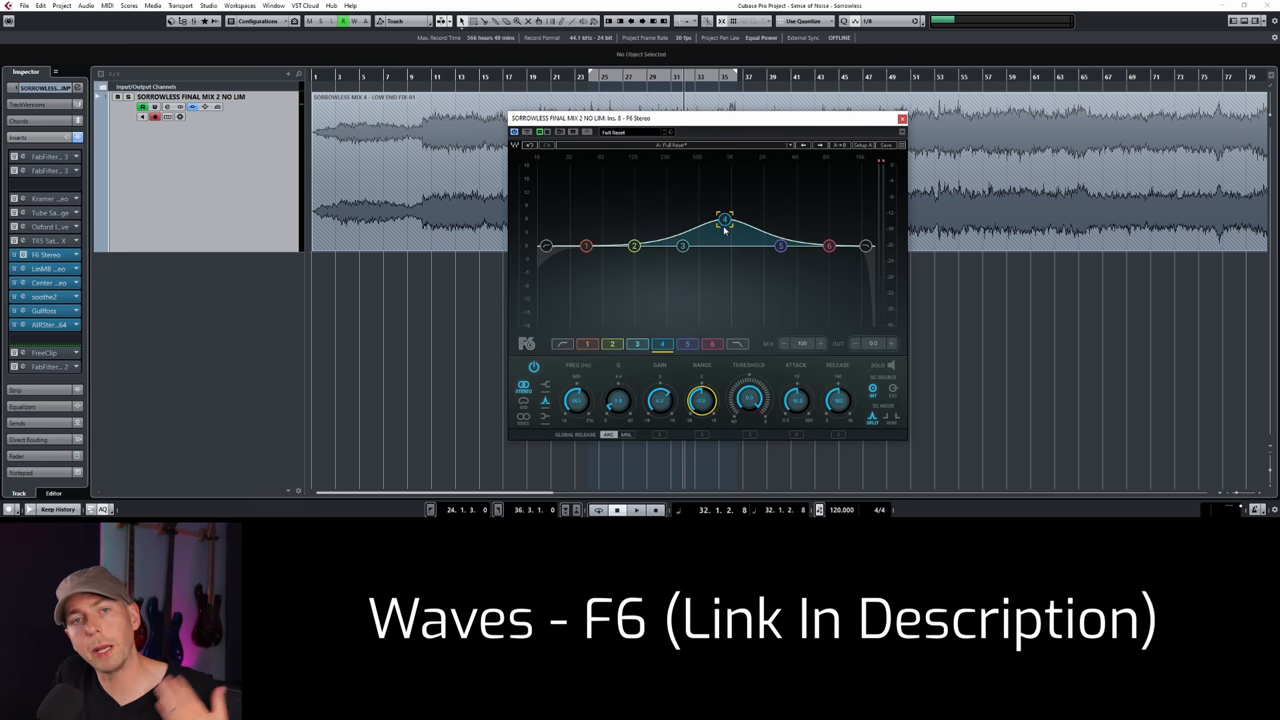
mouse_move(740, 240)
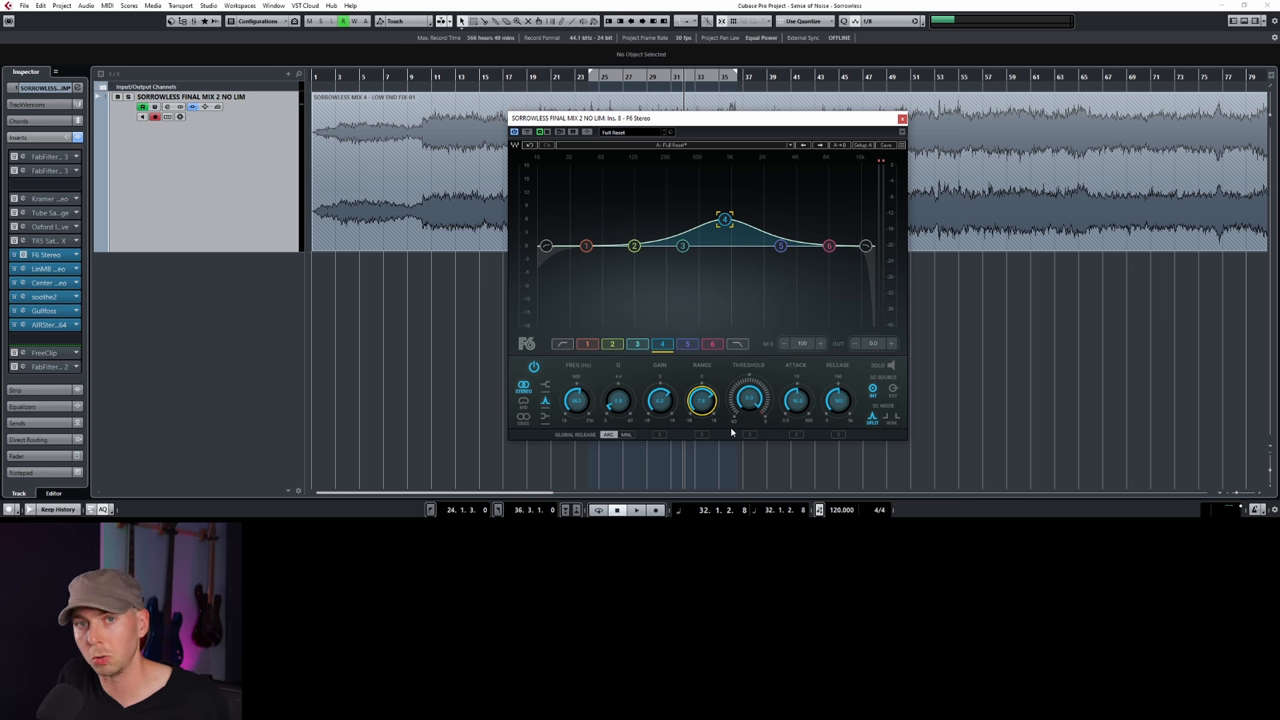
Pull F6 band 4 briefly into a cut, then back to a moderate boost near 735 Hz.
drag(725, 220, 725, 252)
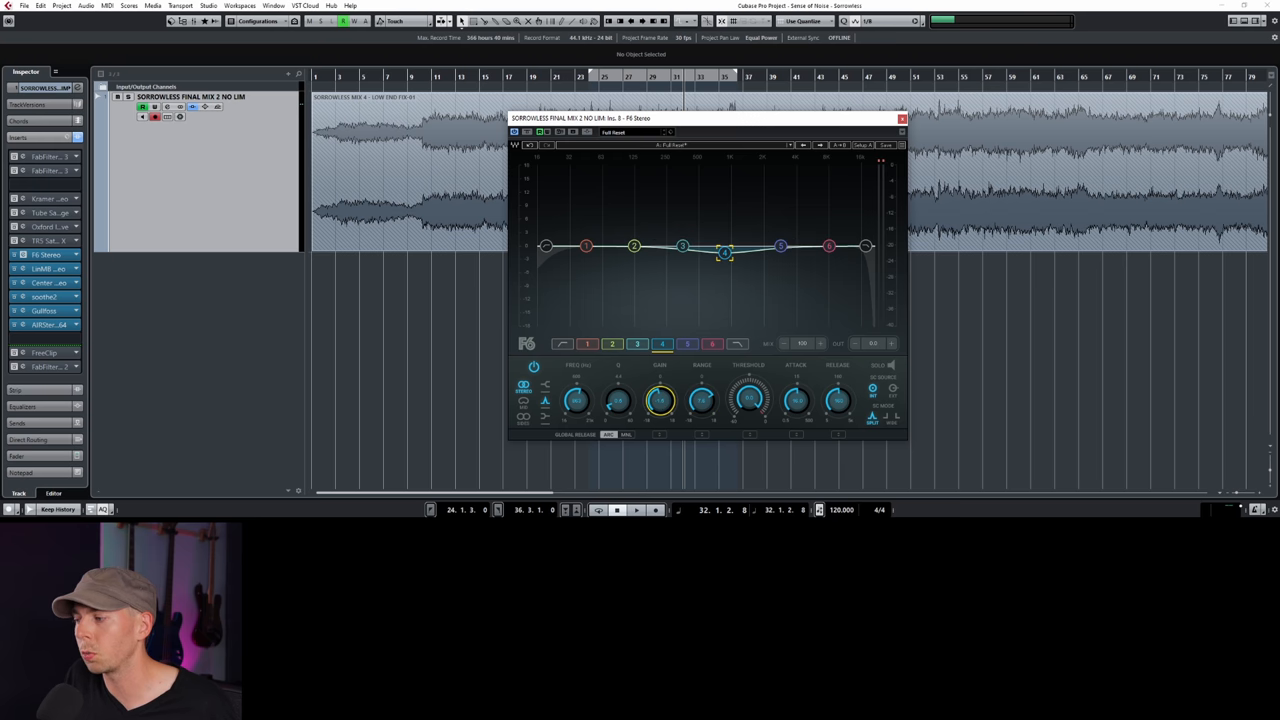
drag(725, 253, 725, 225)
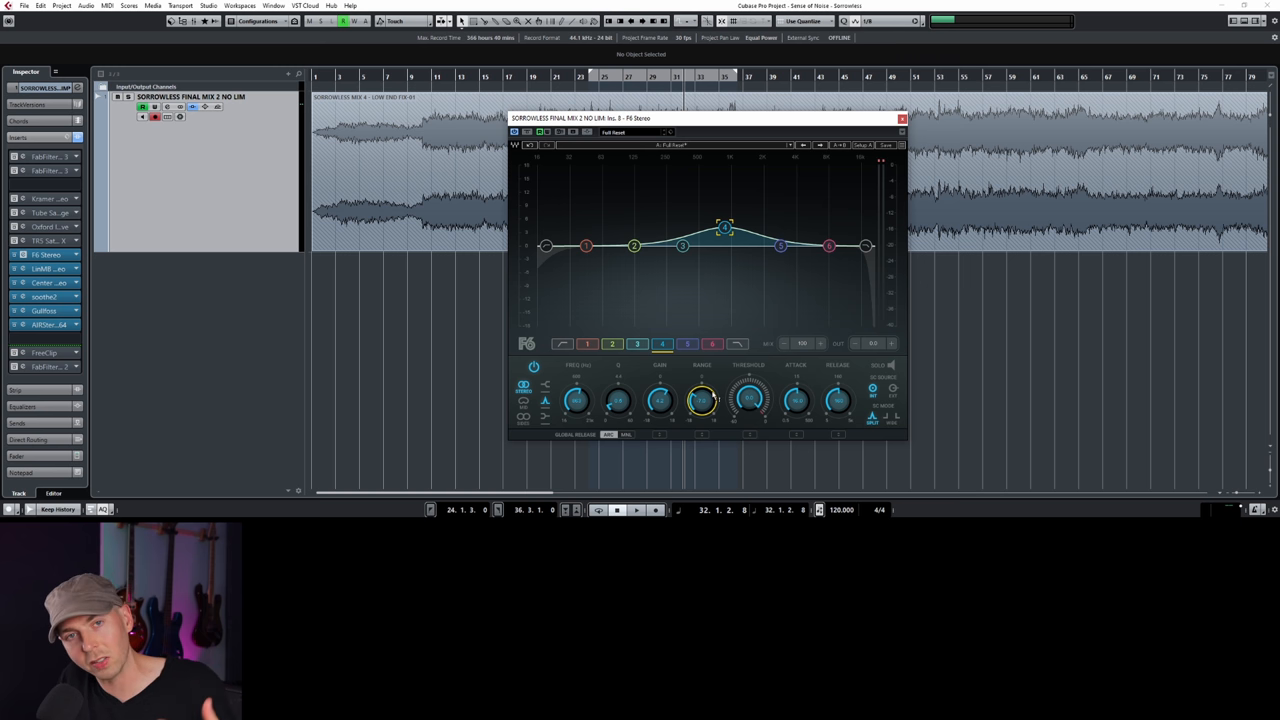
mouse_move(723, 279)
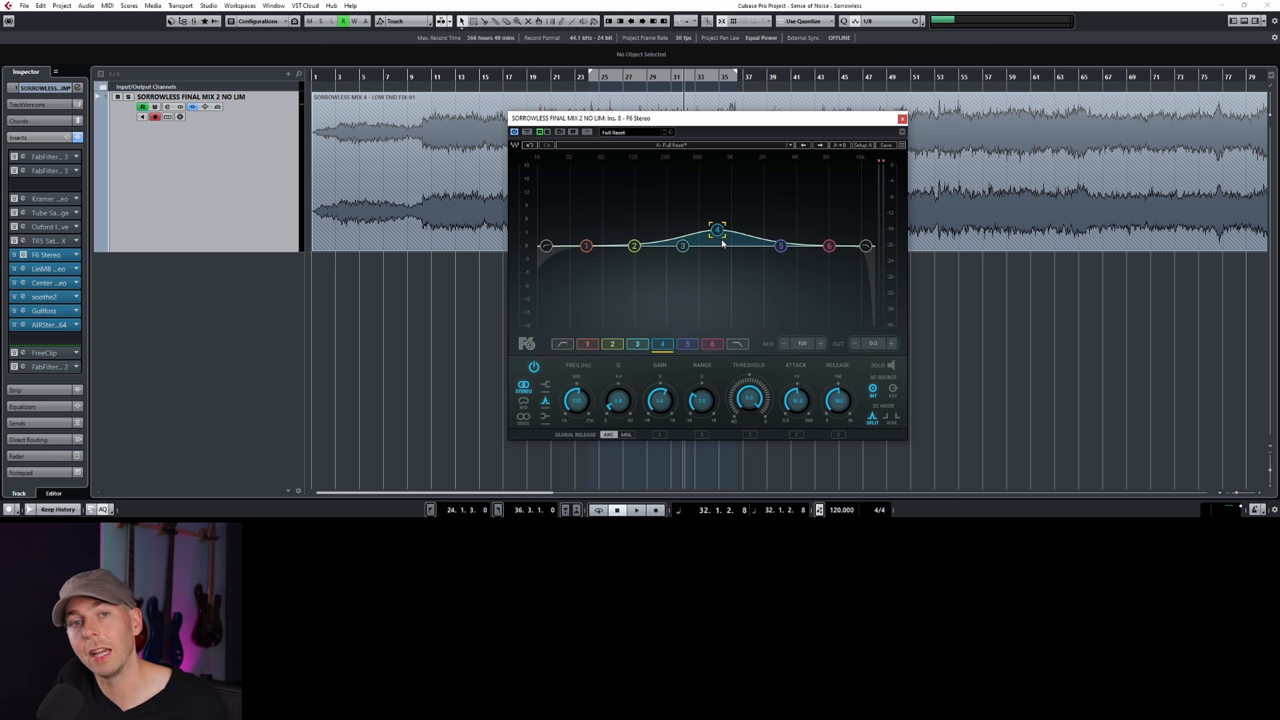
mouse_move(760, 250)
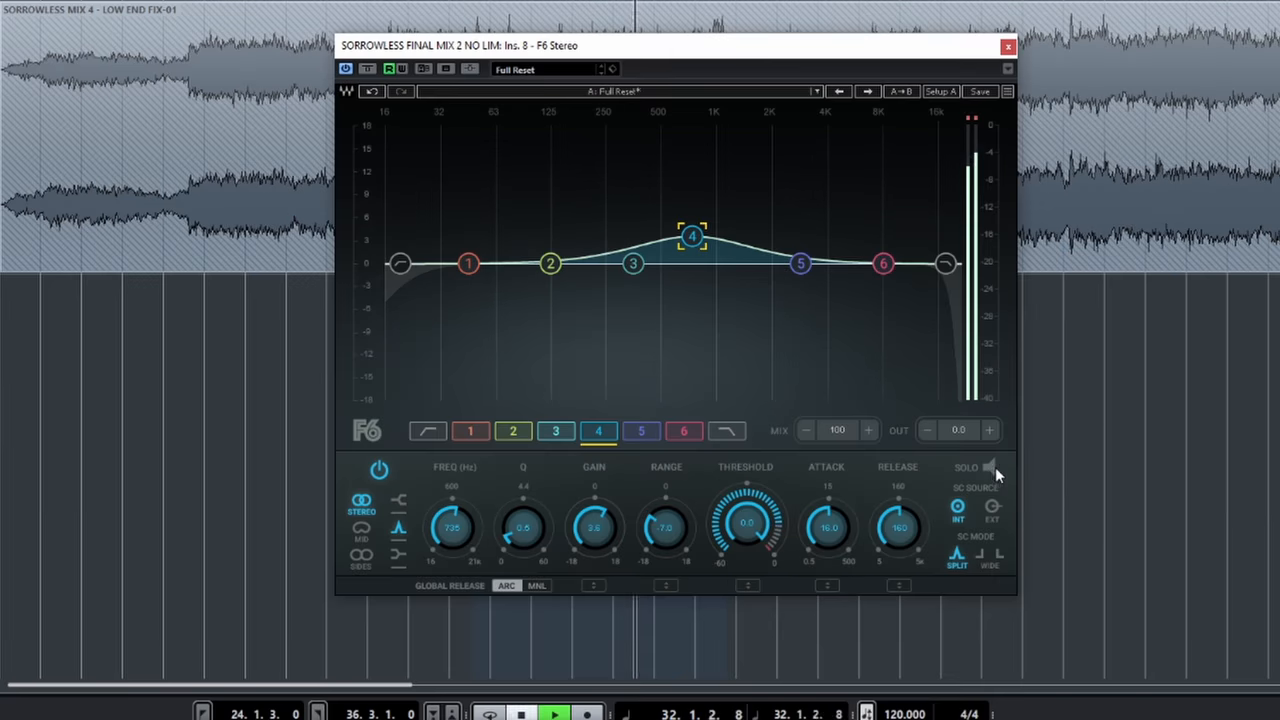
Solo band 4, sweep it to about 2.9 kHz, and pull its gain down to roughly 0.3 dB.
click(965, 467)
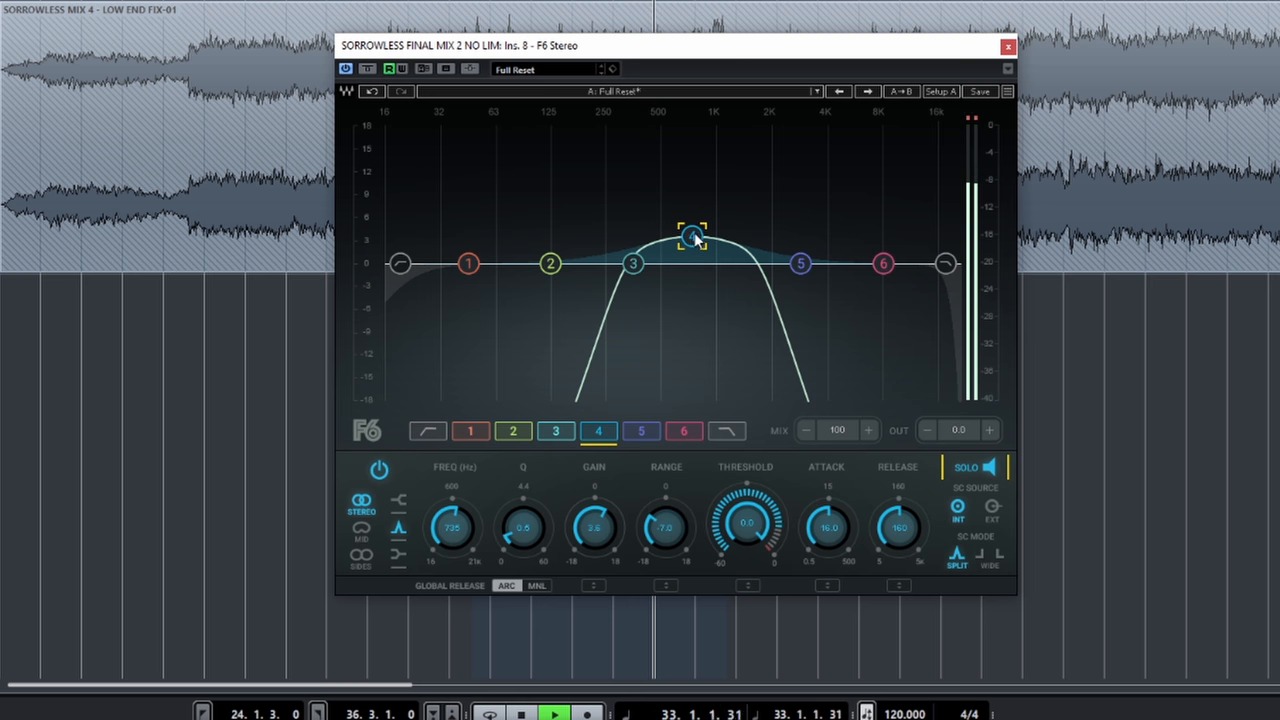
drag(690, 235, 836, 212)
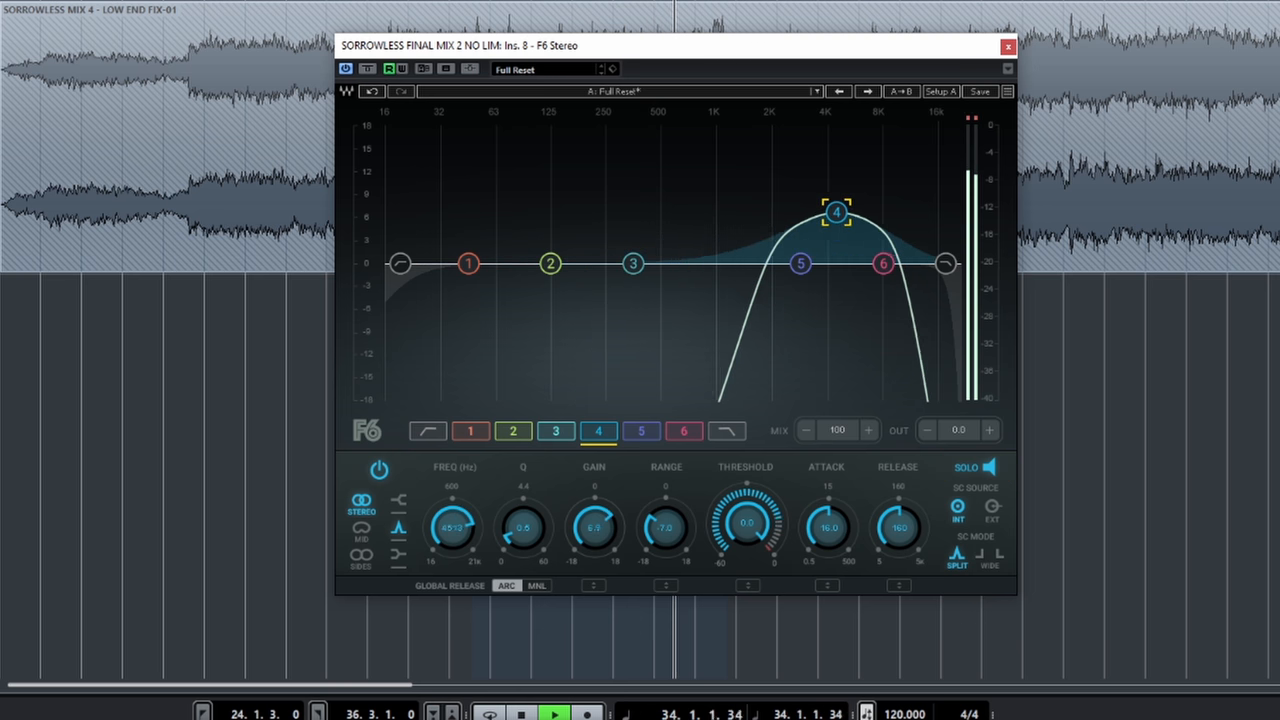
drag(836, 211, 809, 218)
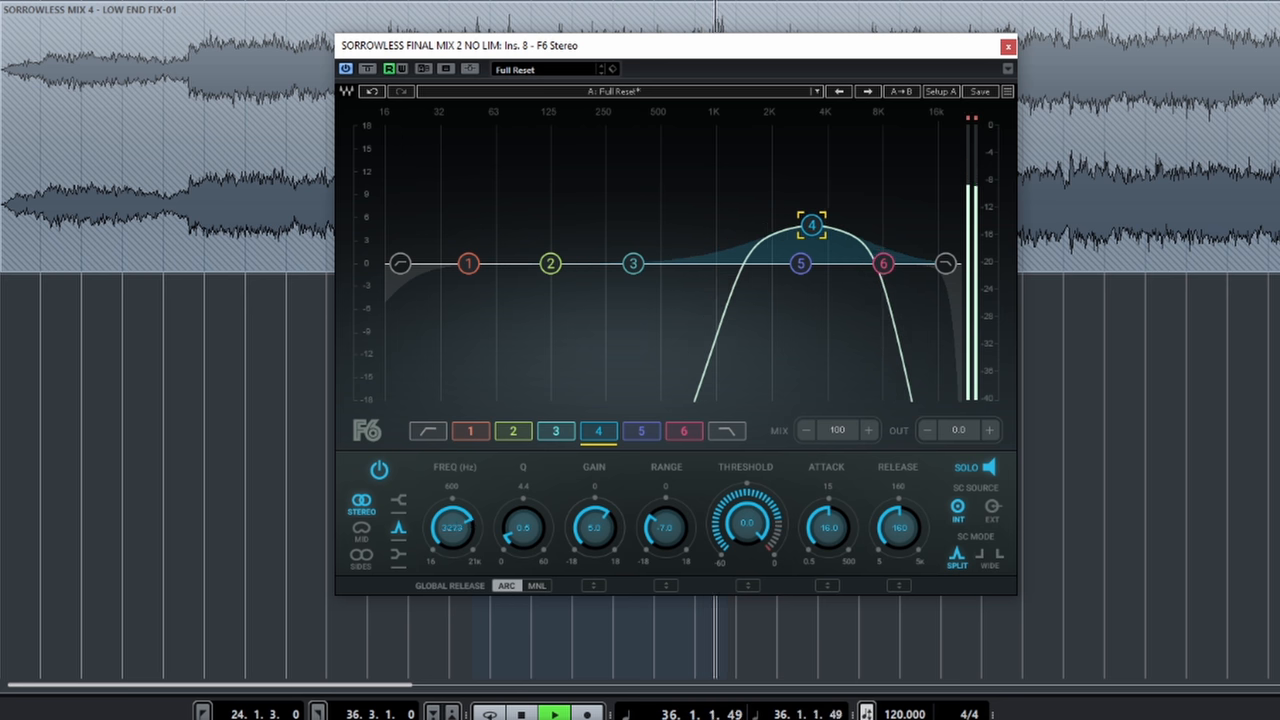
drag(811, 225, 802, 230)
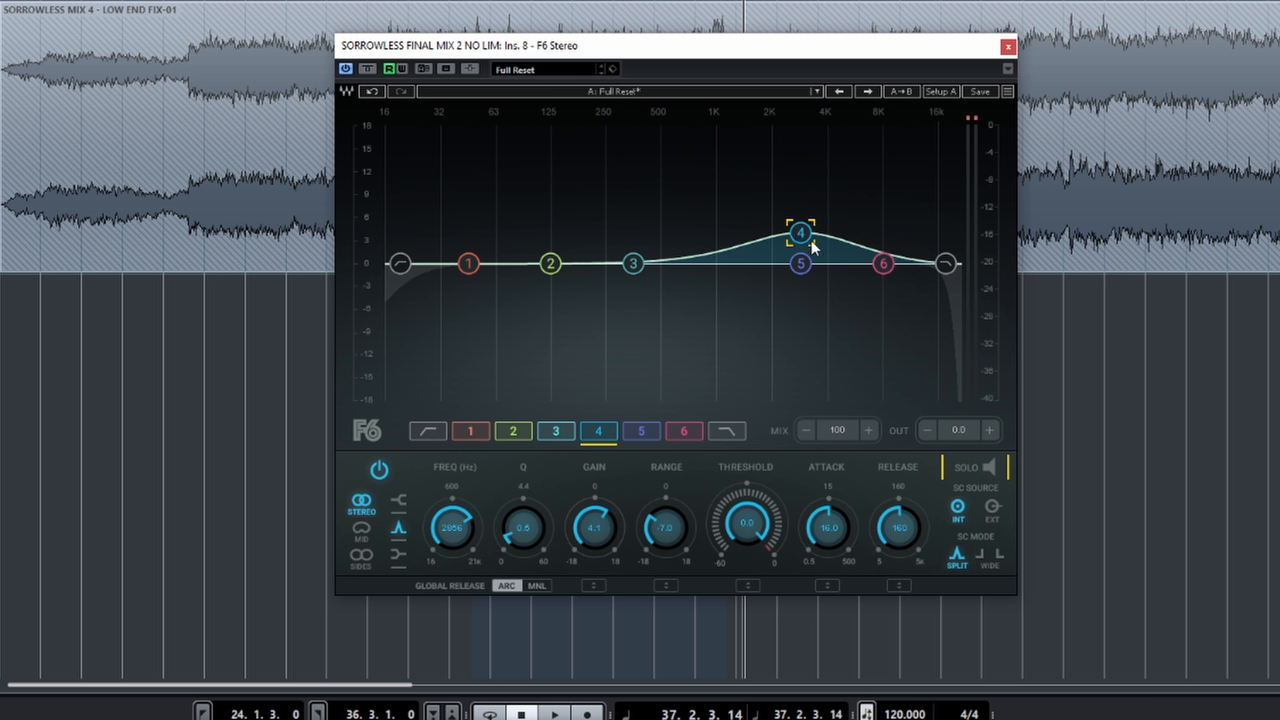
mouse_move(812, 245)
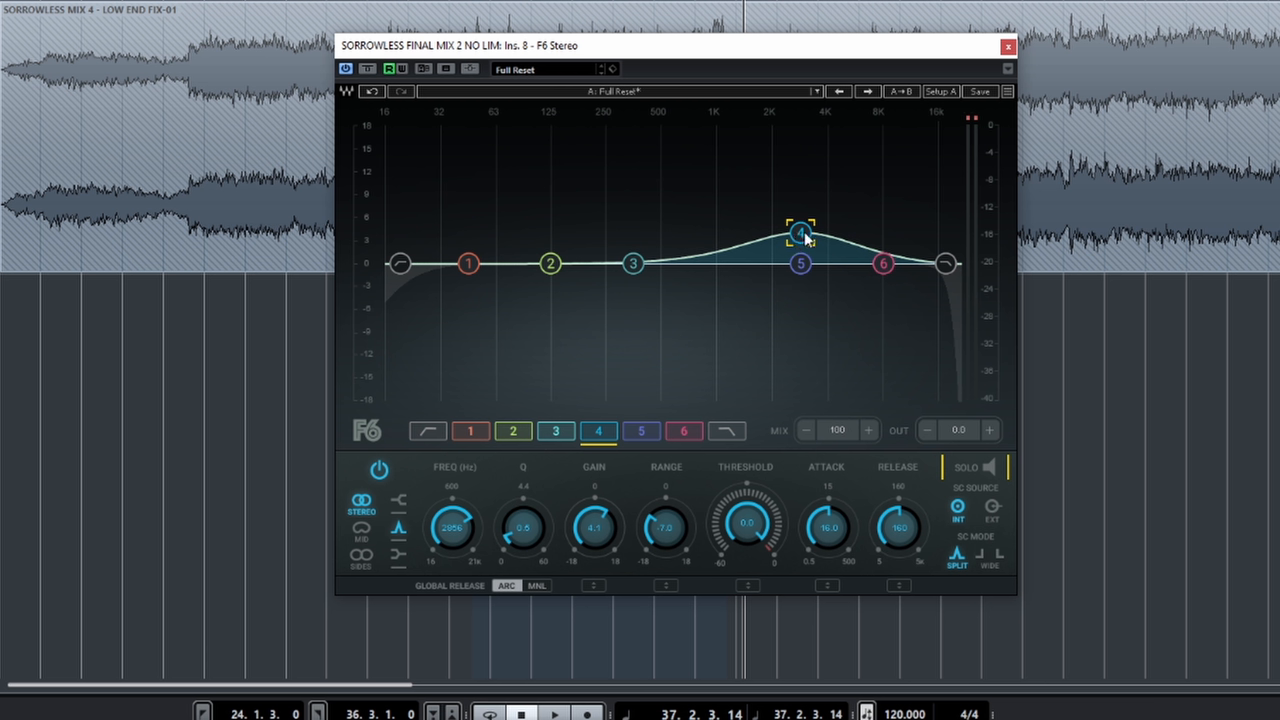
drag(800, 224, 800, 240)
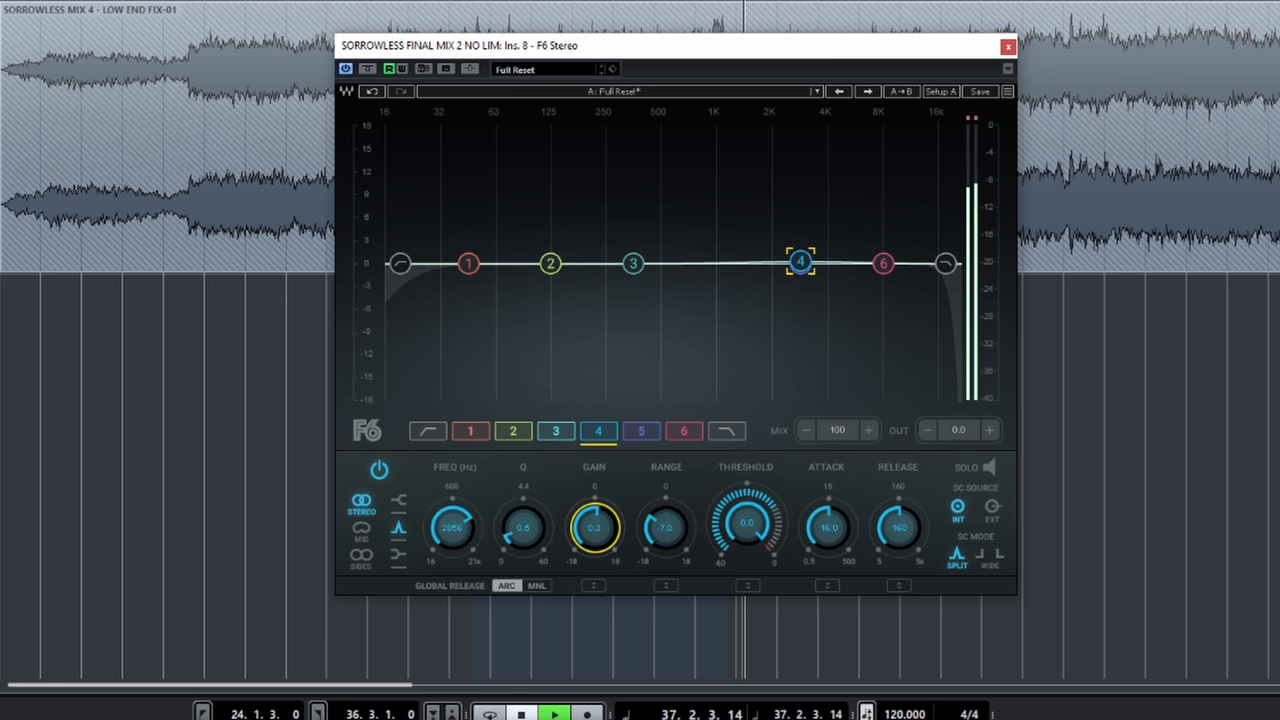
Audition band 4 boosts of about 9 and 6 dB and a slight cut, settling at +3.9 dB.
drag(800, 263, 800, 195)
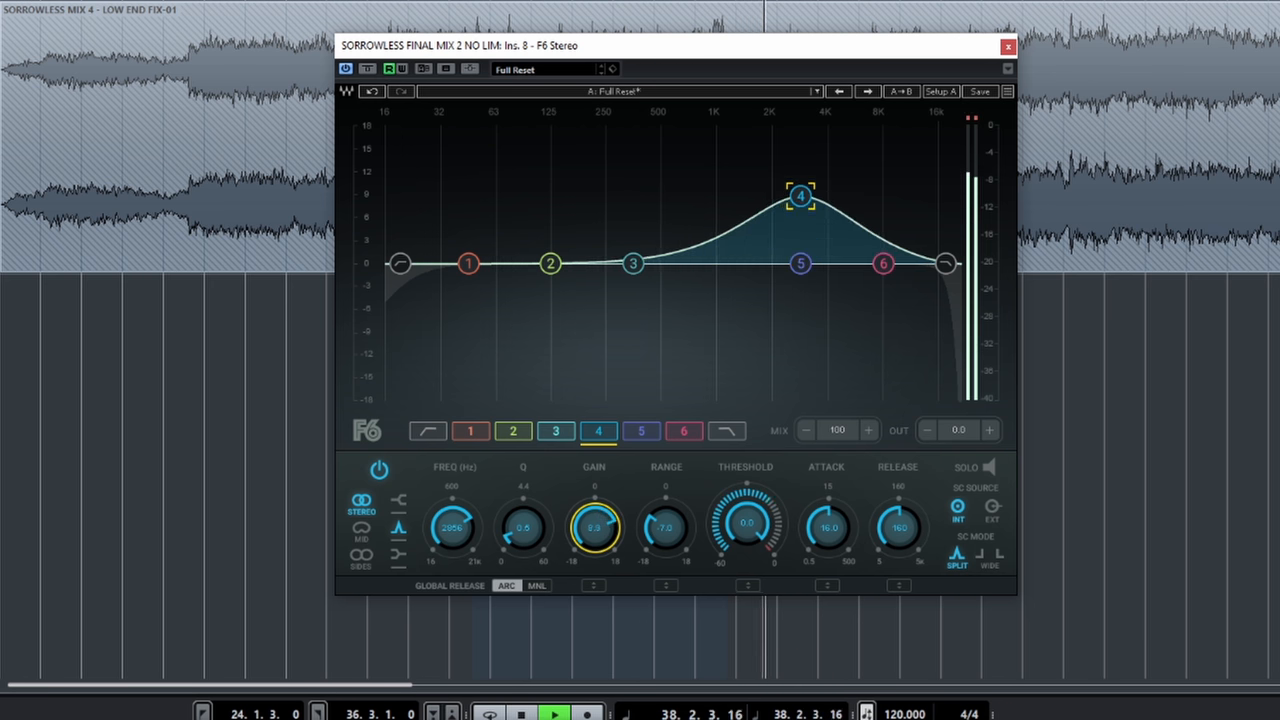
drag(802, 194, 802, 219)
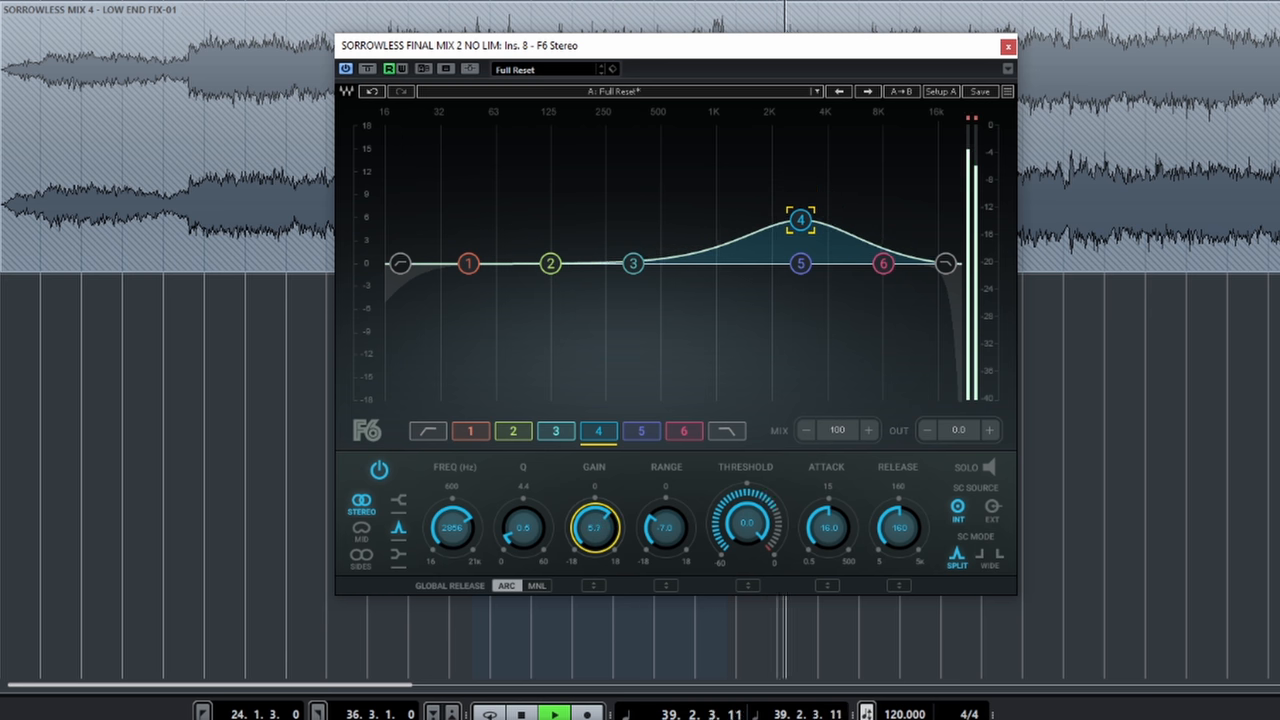
drag(594, 525, 595, 540)
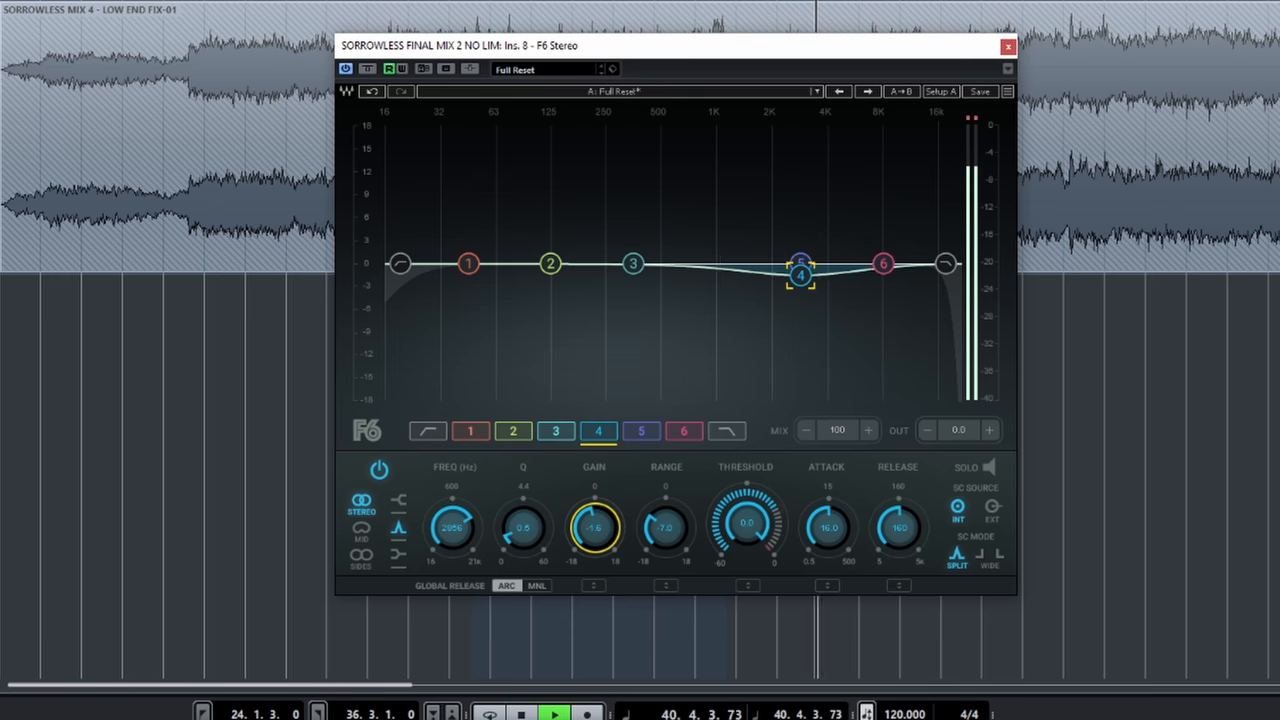
drag(801, 274, 801, 195)
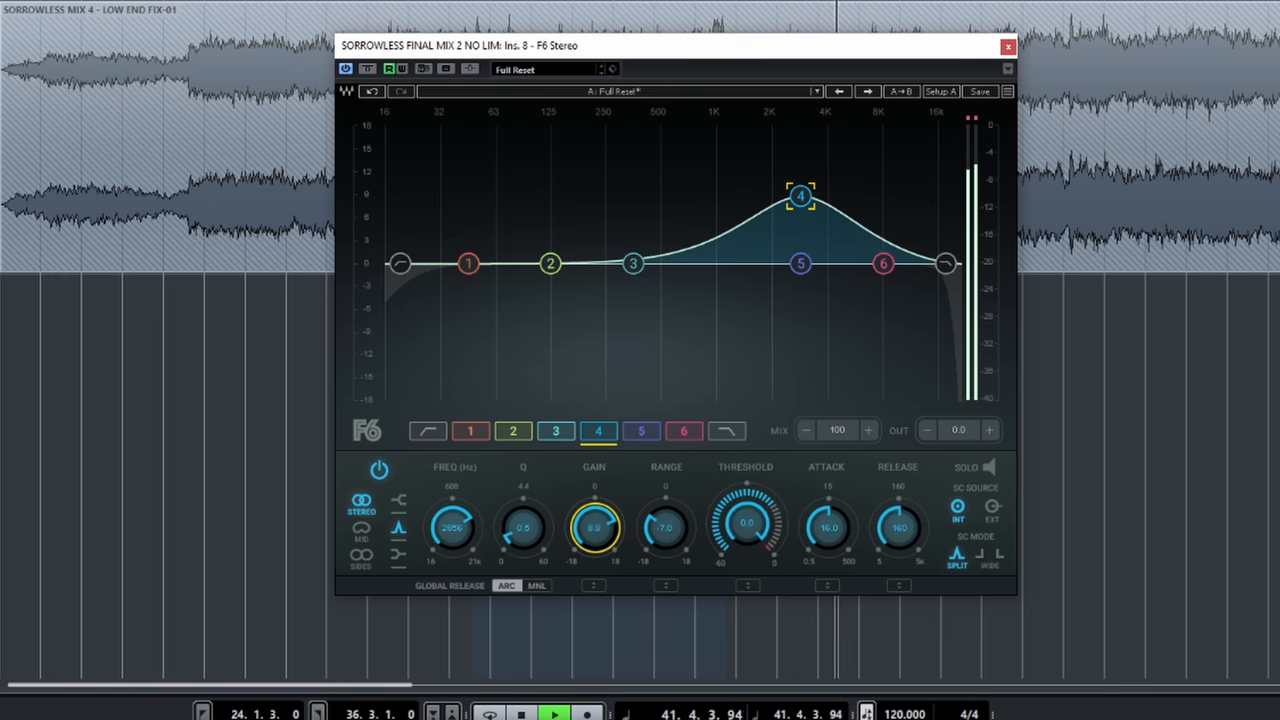
drag(800, 195, 800, 235)
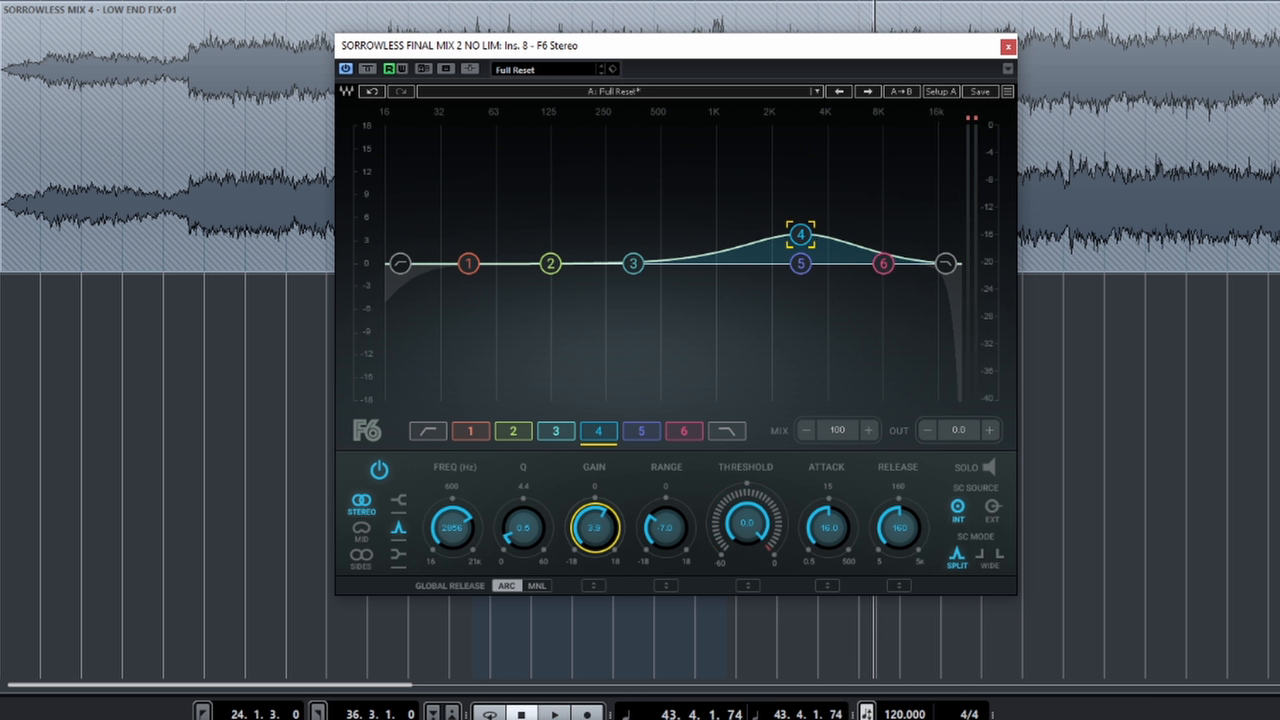
mouse_move(767, 291)
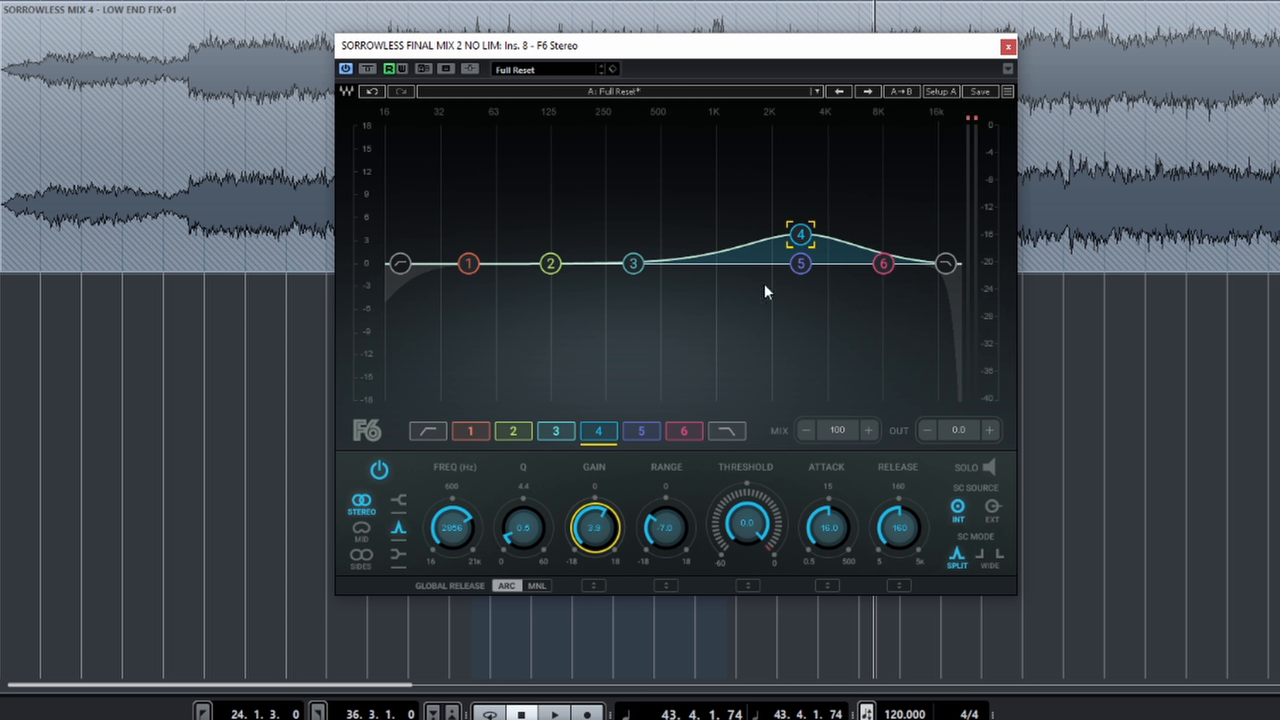
mouse_move(657, 550)
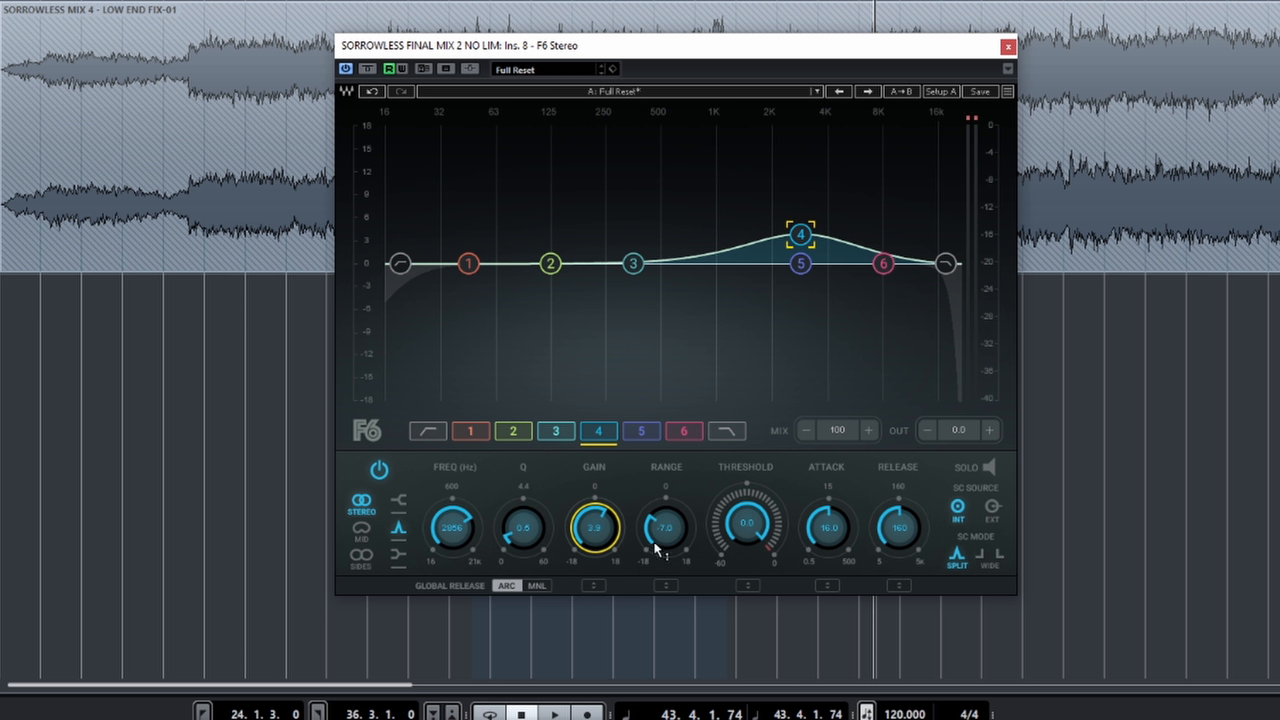
mouse_move(747, 527)
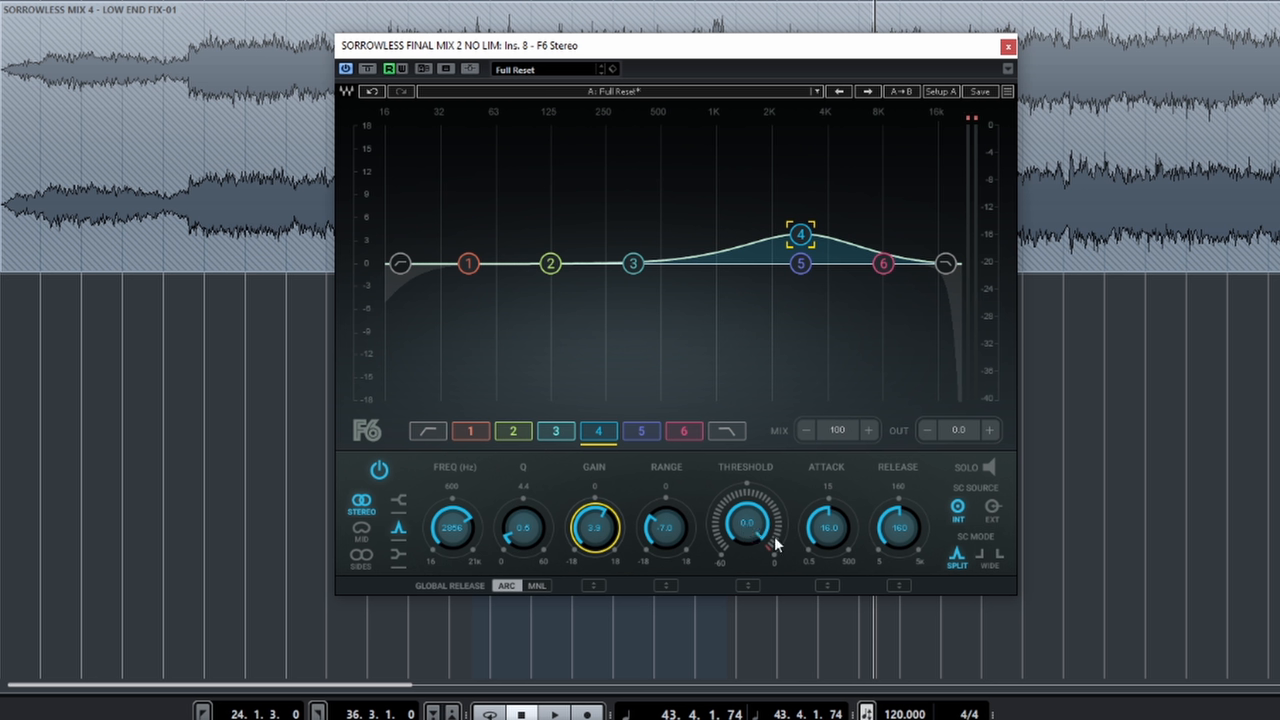
mouse_move(843, 540)
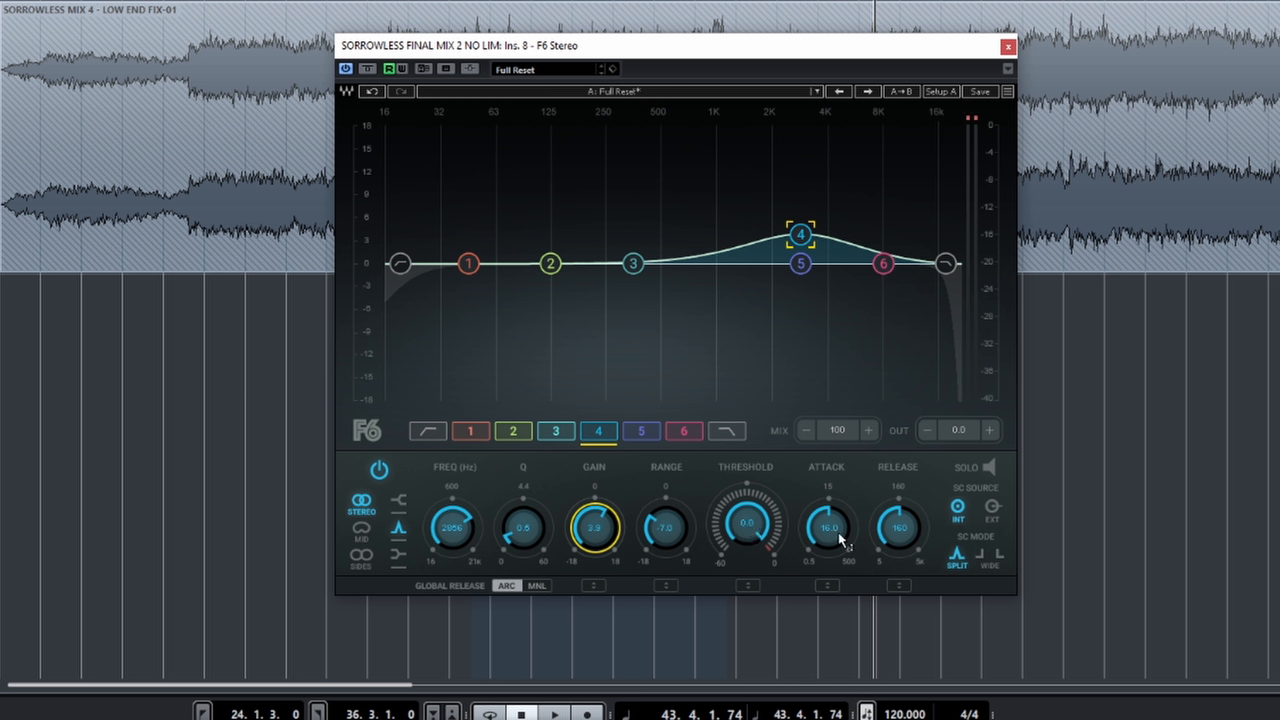
Set band 4's attack to 301.4 ms and its release to 13 ms.
drag(826, 527, 826, 500)
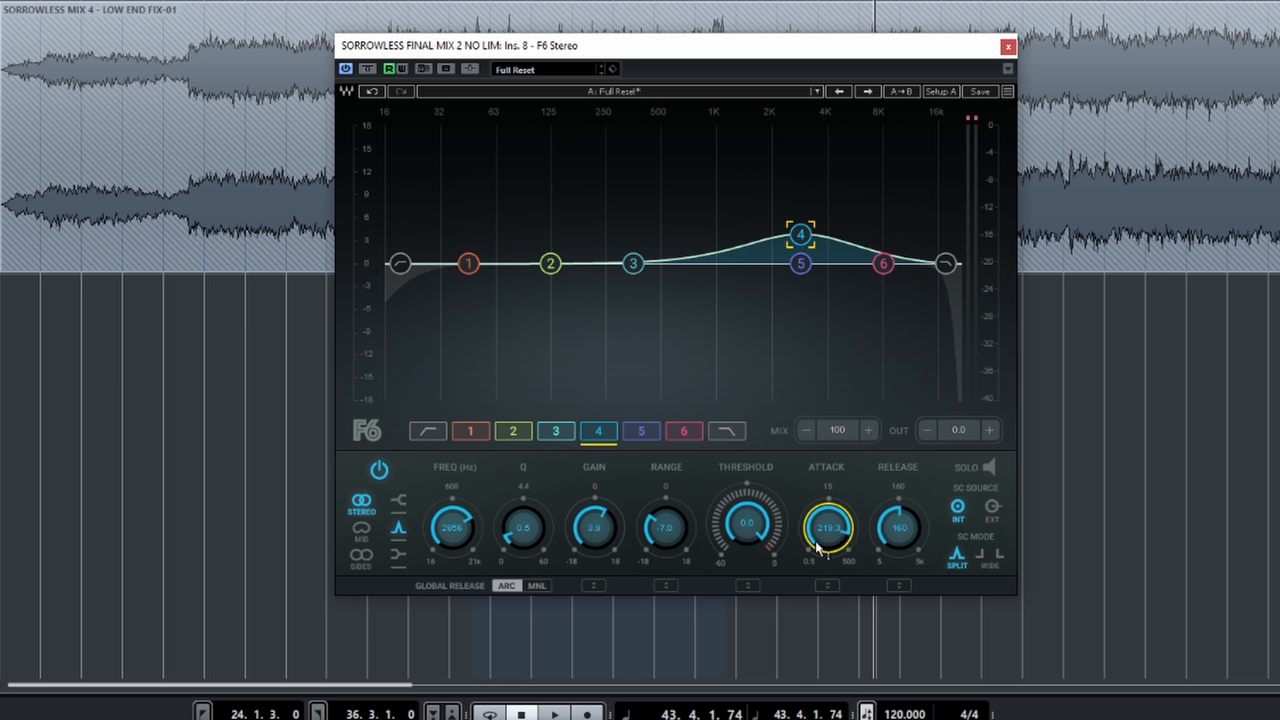
drag(826, 527, 826, 510)
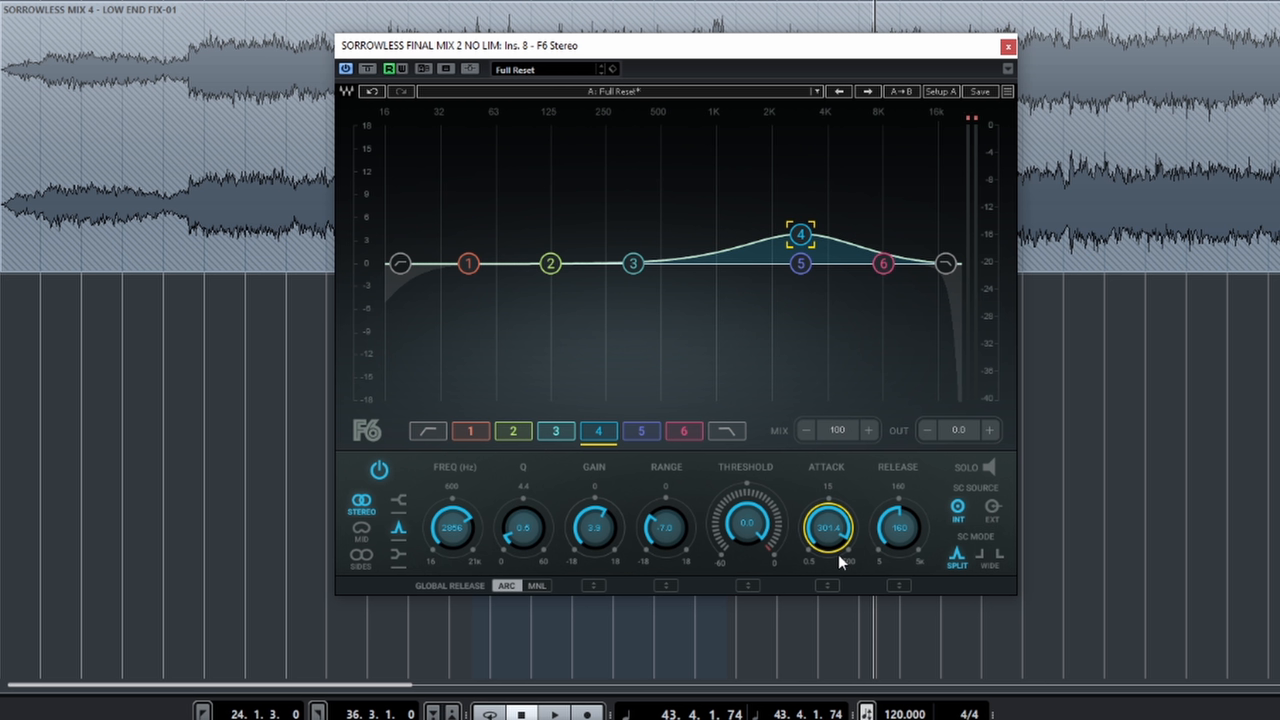
mouse_move(849, 291)
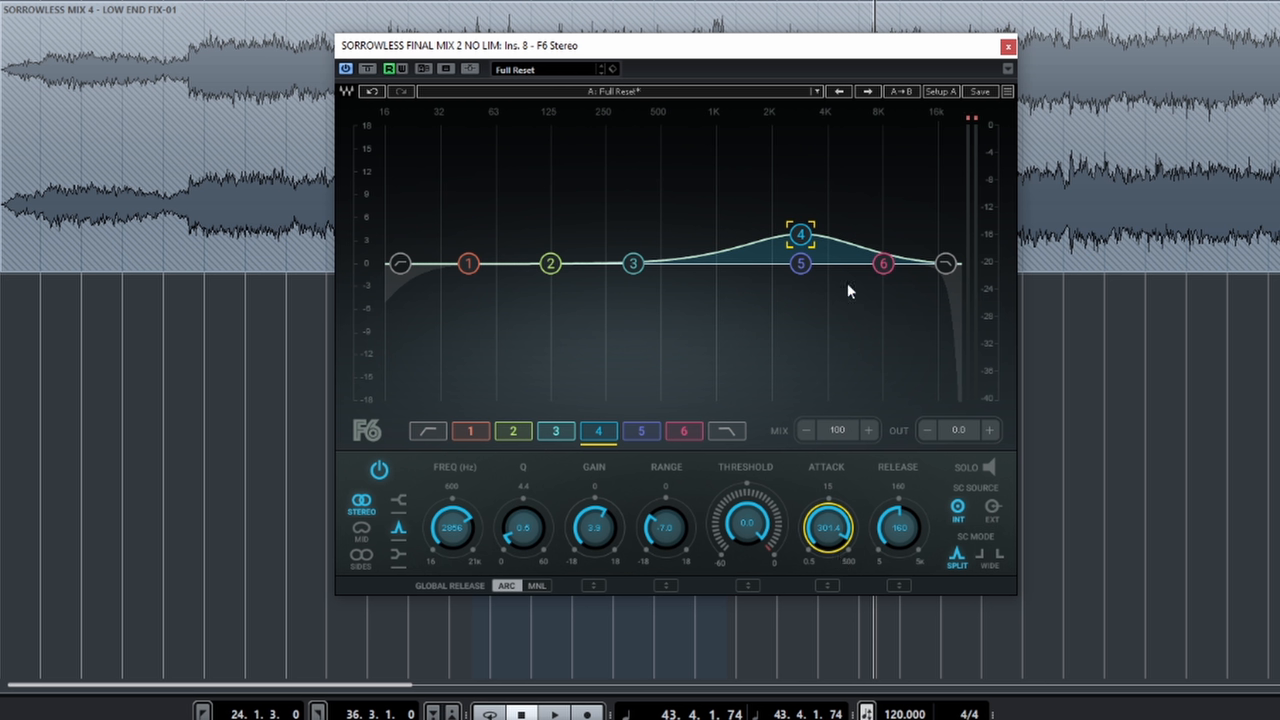
mouse_move(878, 338)
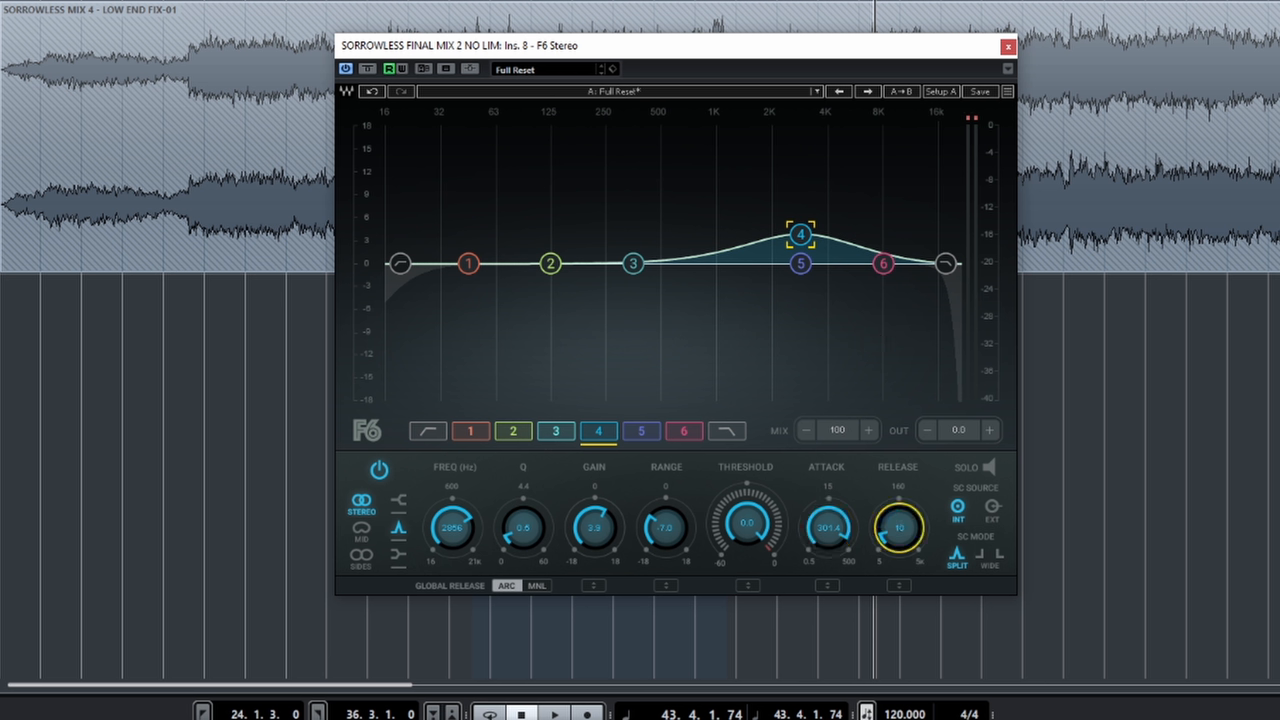
drag(898, 527, 898, 515)
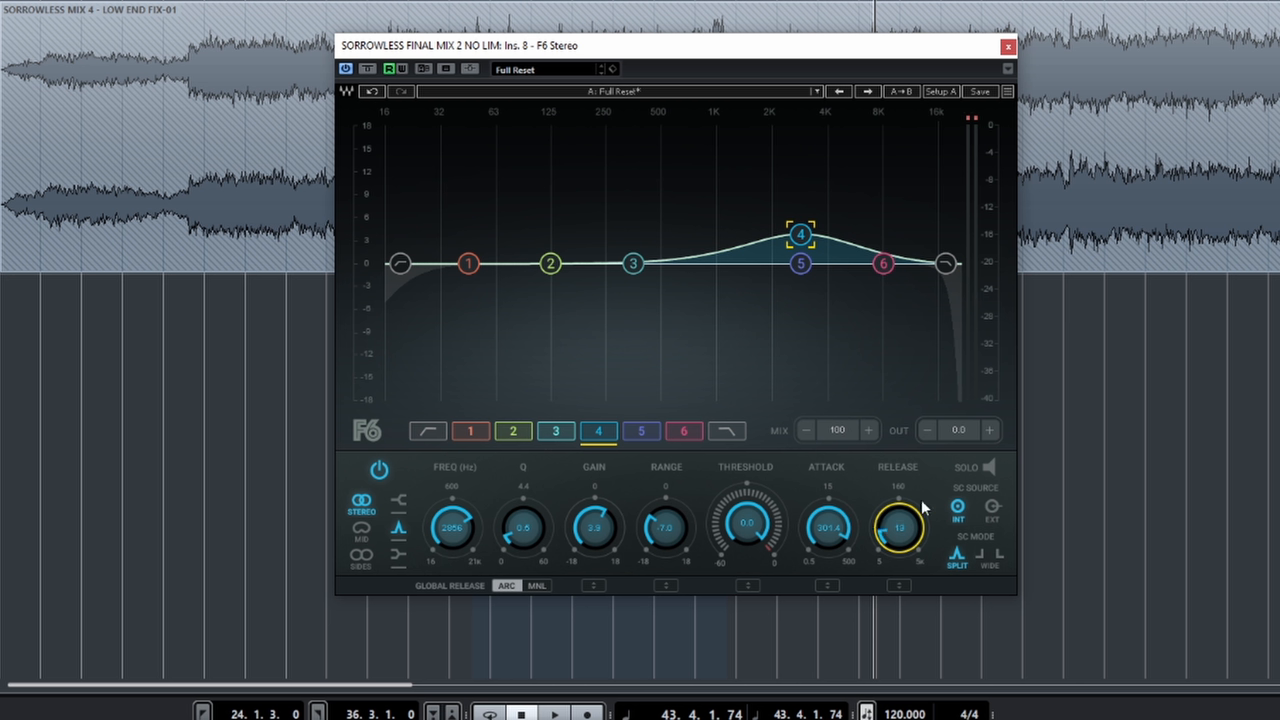
mouse_move(752, 593)
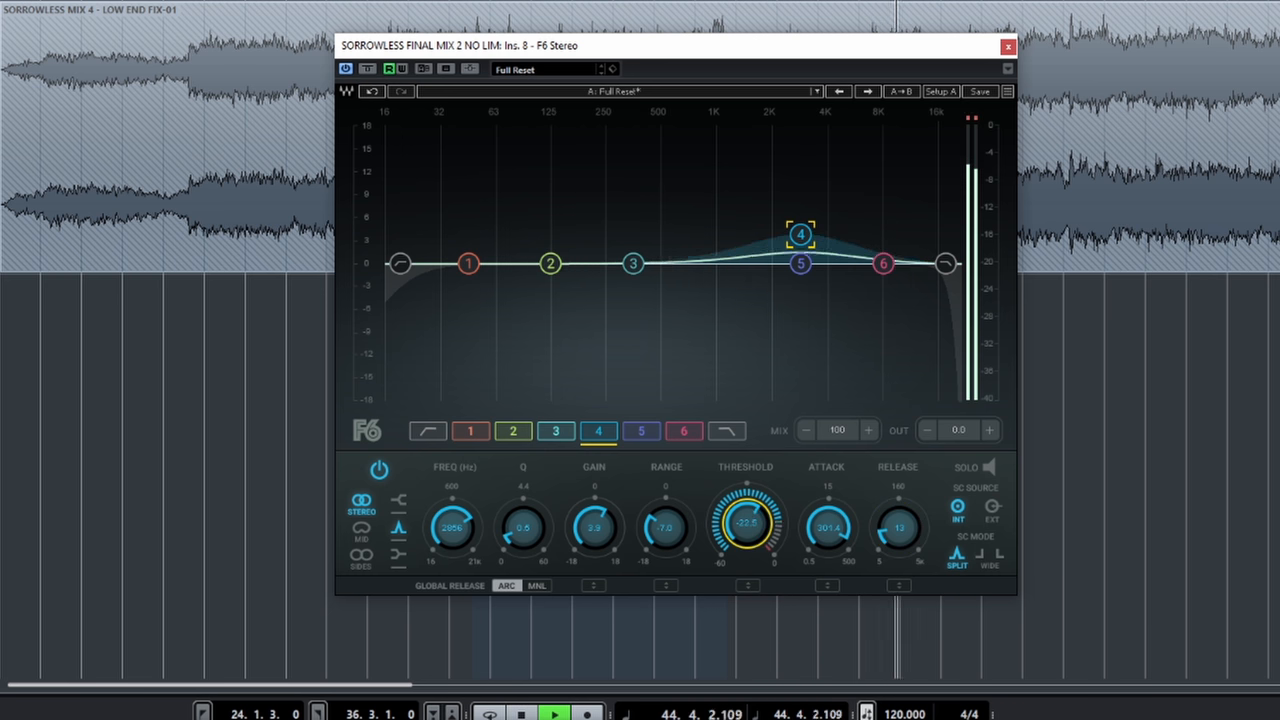
Set band 4's threshold to -12.9 dB and its range to -2.2 dB.
drag(745, 520, 745, 530)
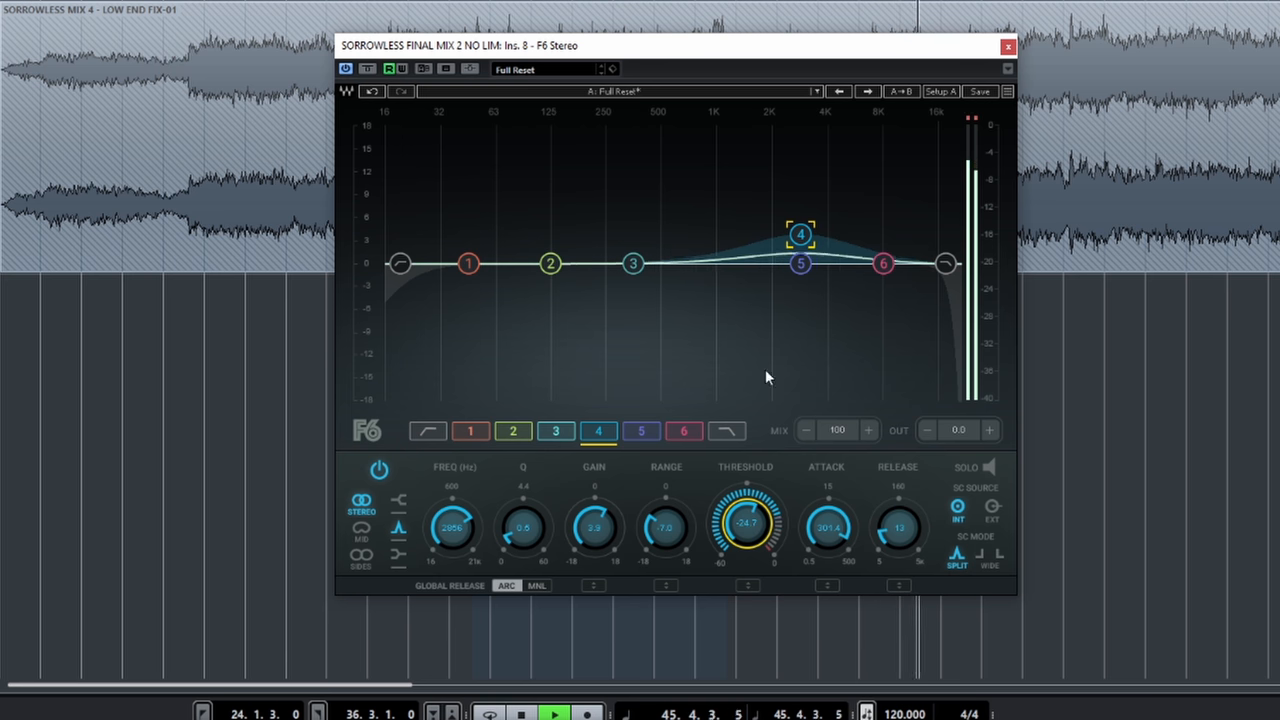
drag(745, 525, 760, 510)
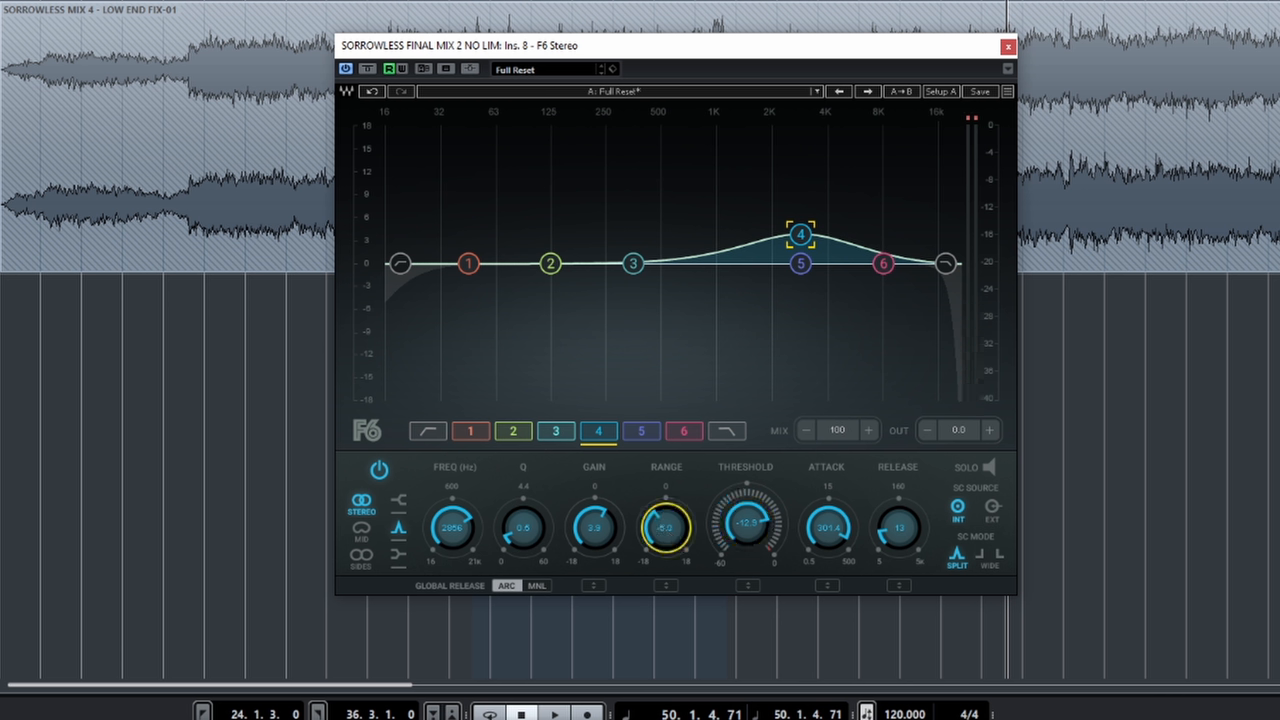
drag(666, 527, 666, 515)
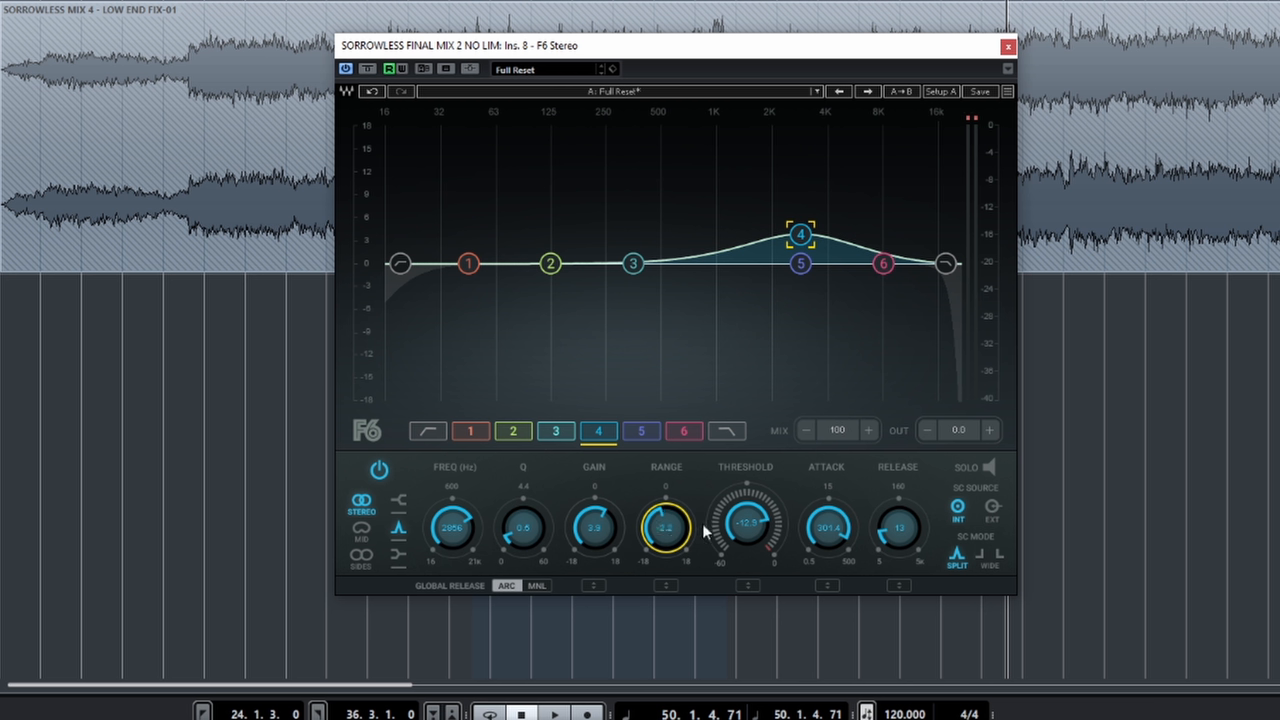
mouse_move(742, 473)
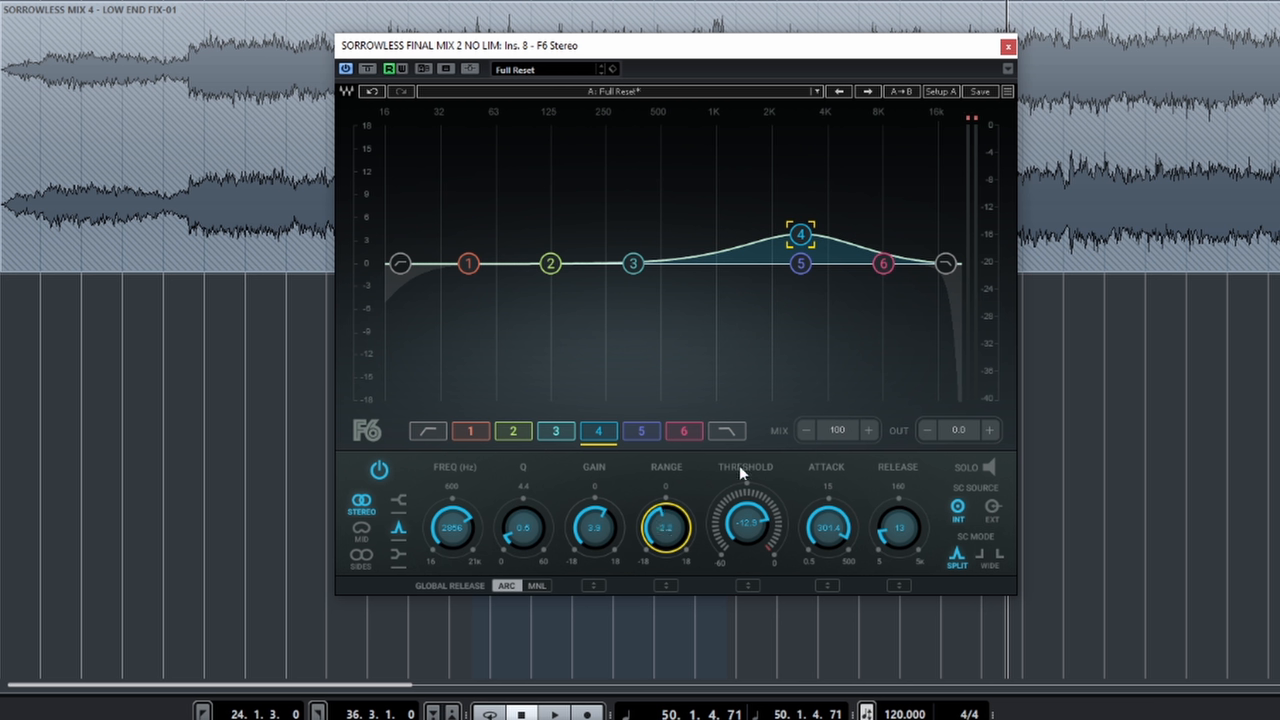
click(553, 713)
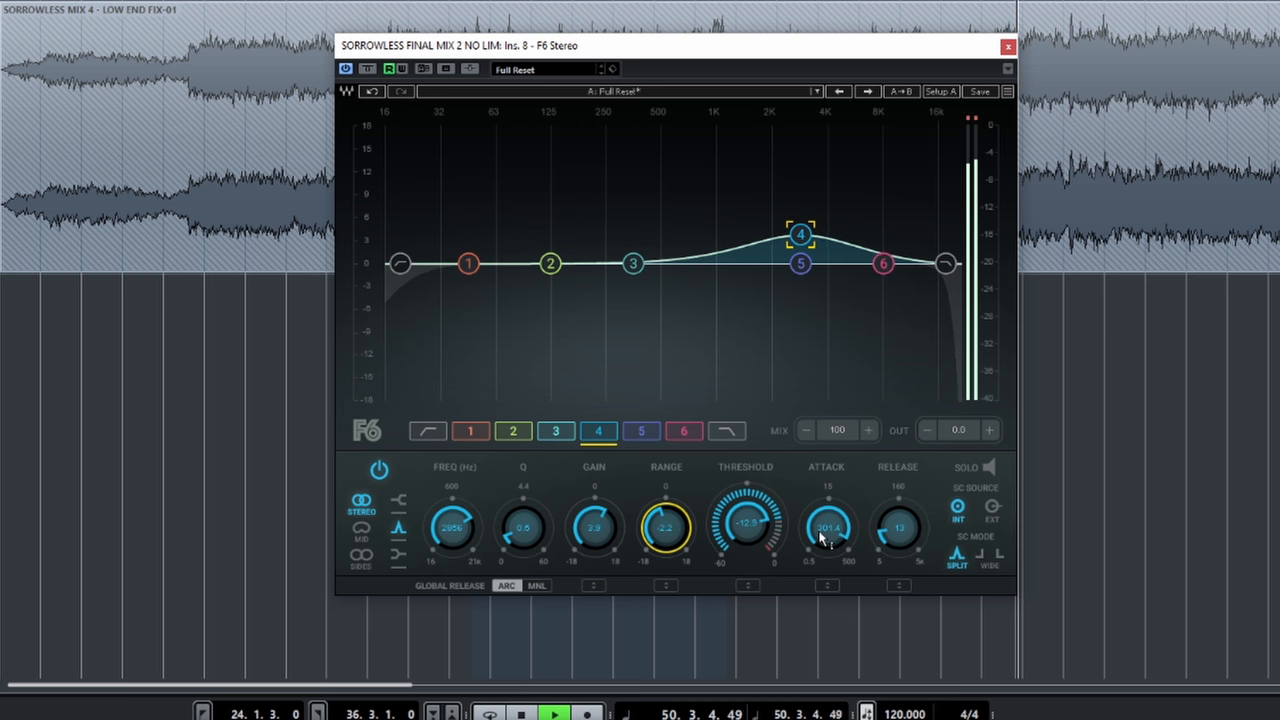
mouse_move(665, 543)
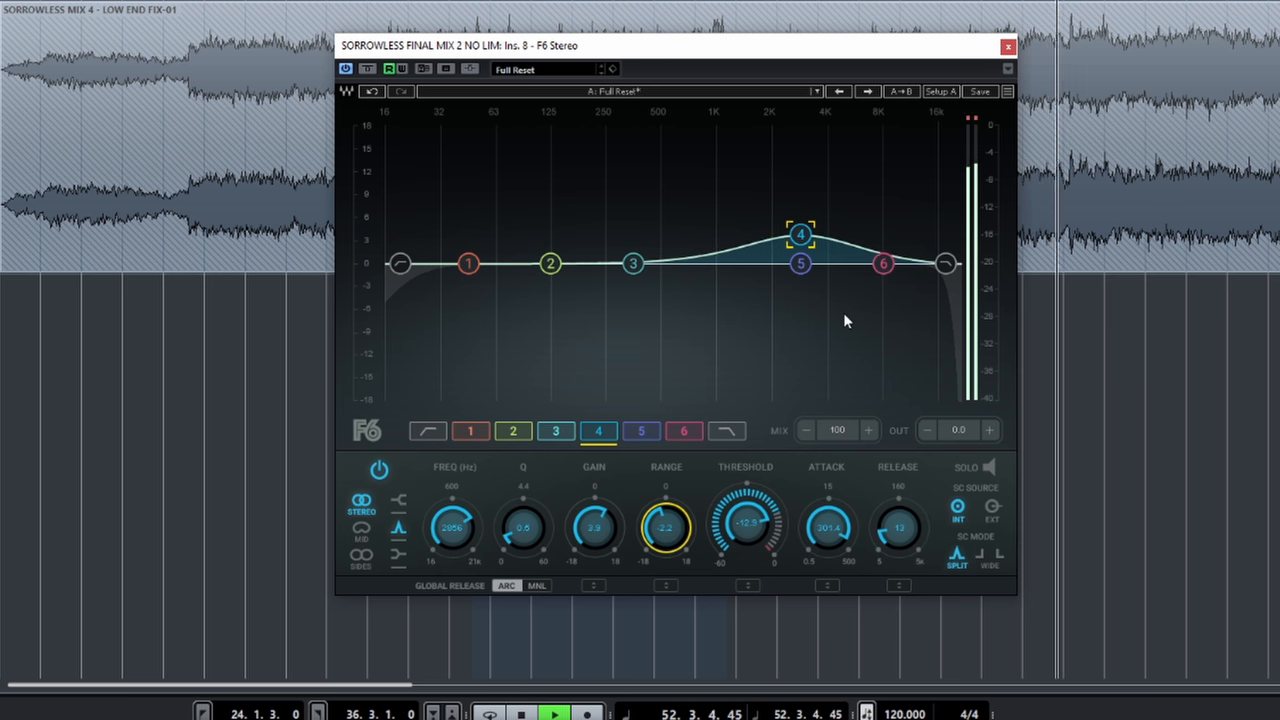
mouse_move(864, 311)
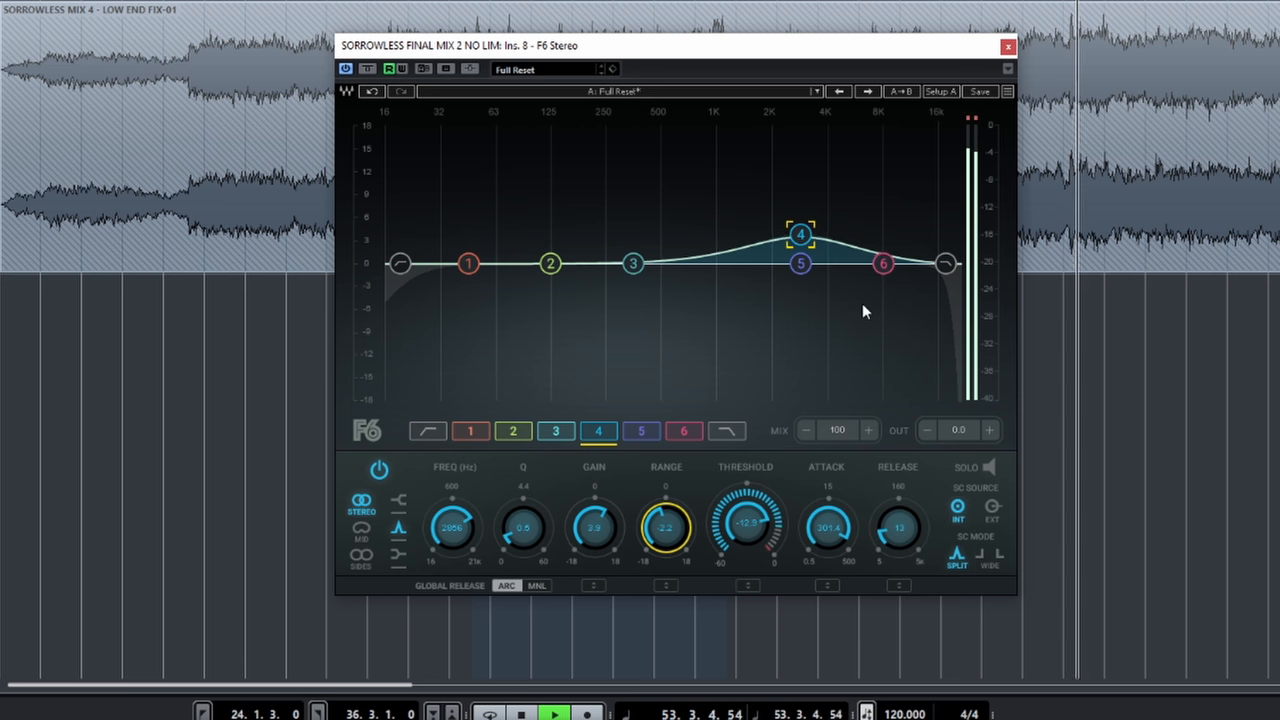
mouse_move(620, 380)
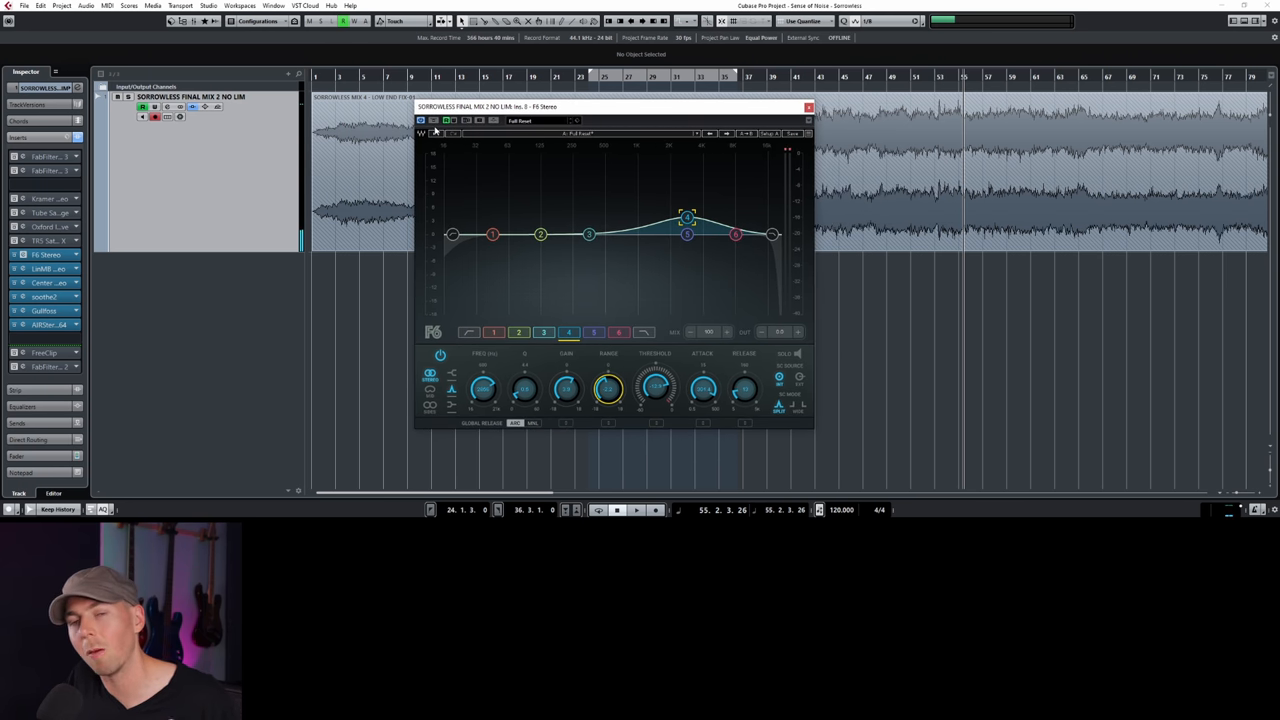
Bypass Waves F6 to compare the mix without it, then close its window.
click(637, 510)
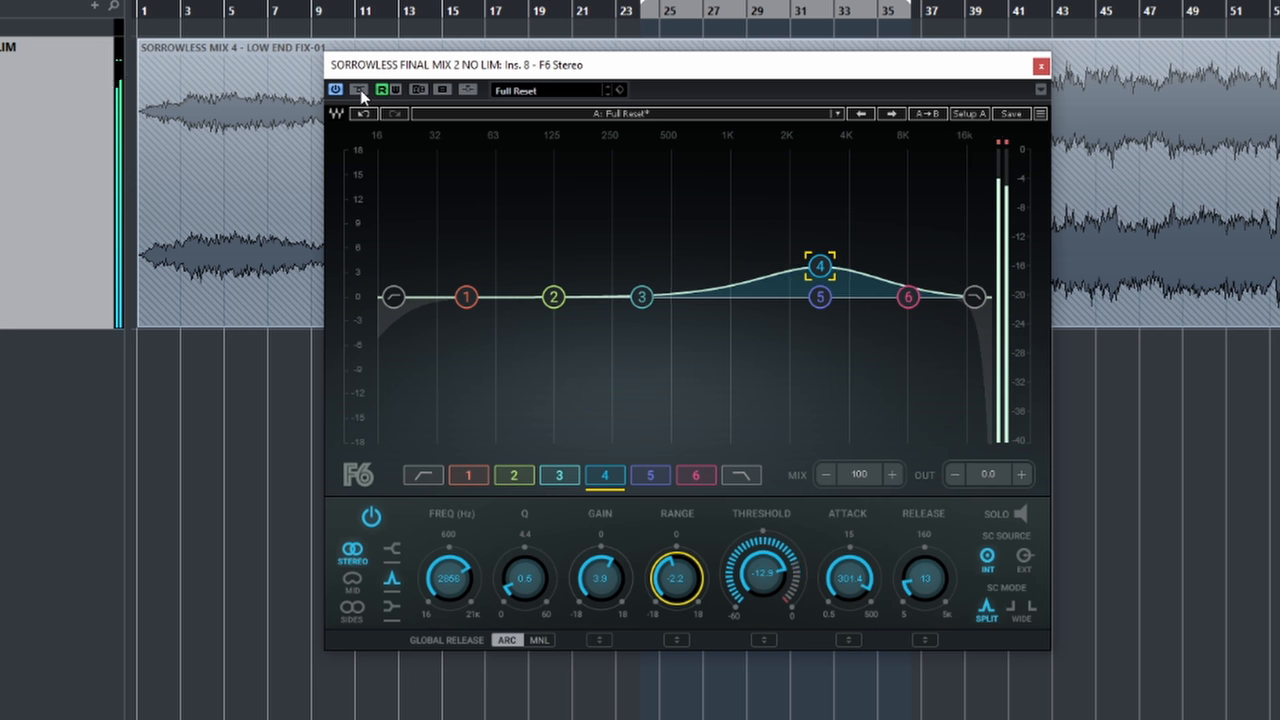
click(358, 89)
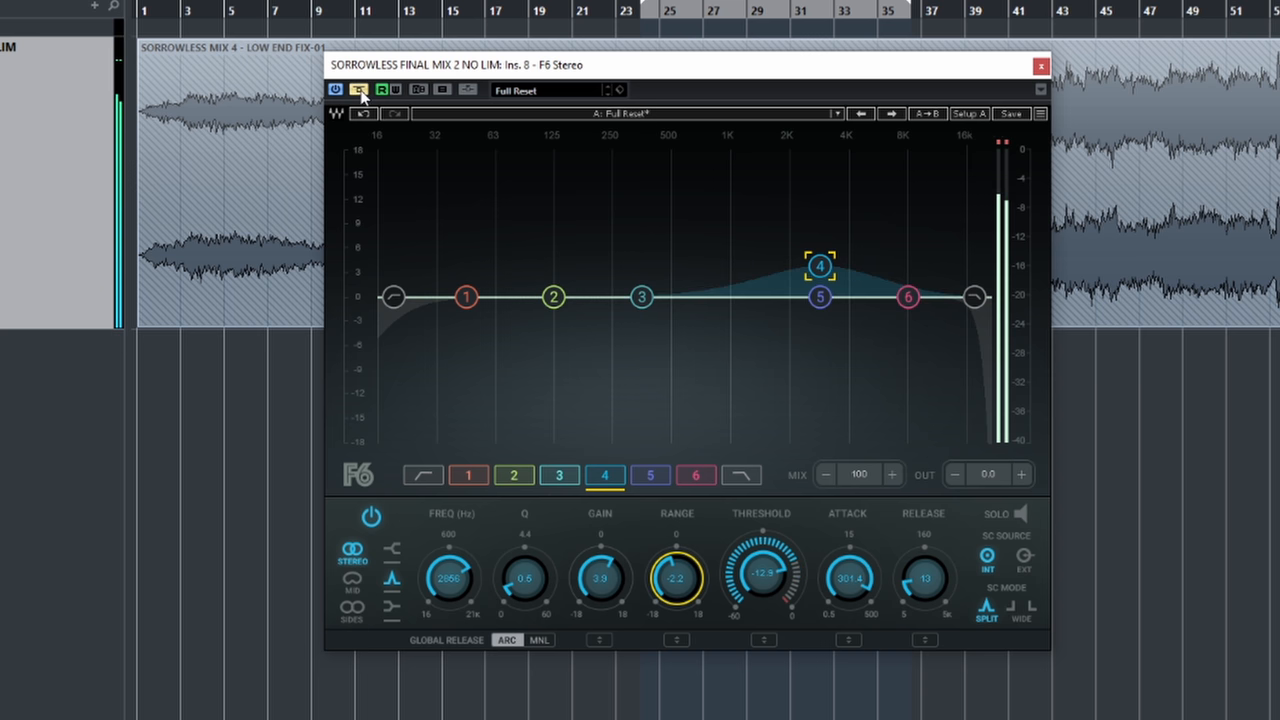
click(1040, 66)
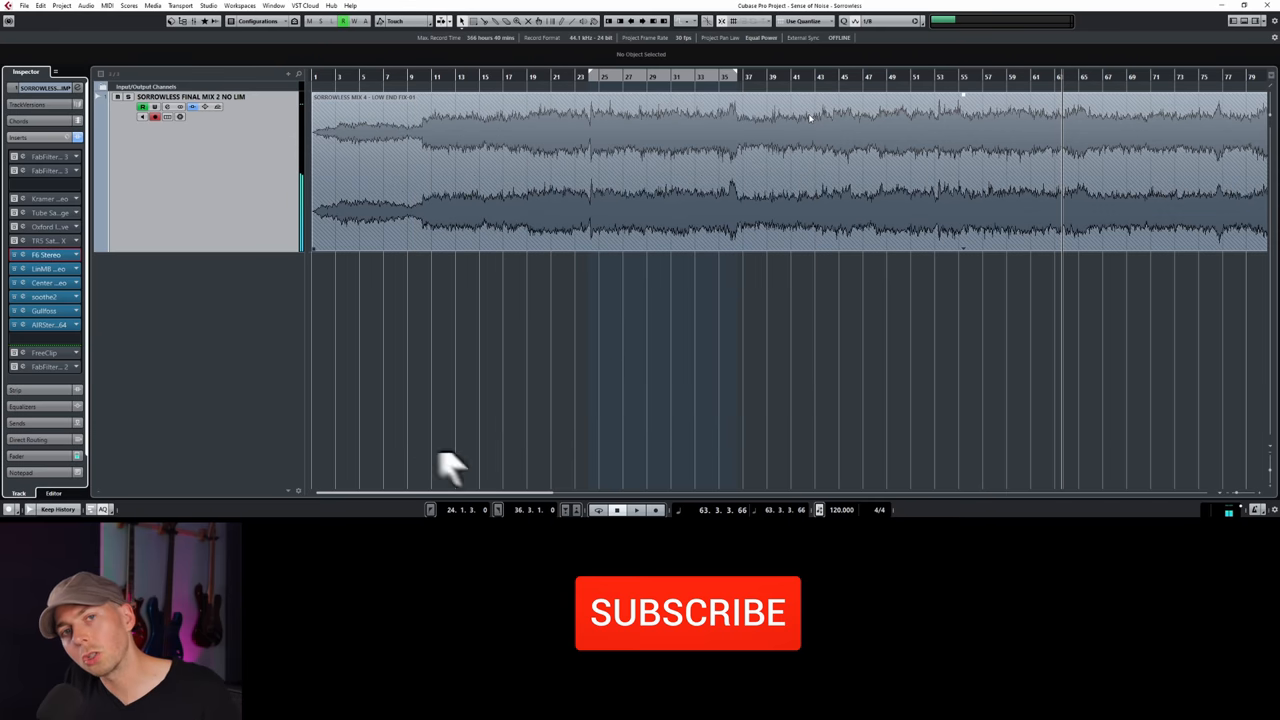